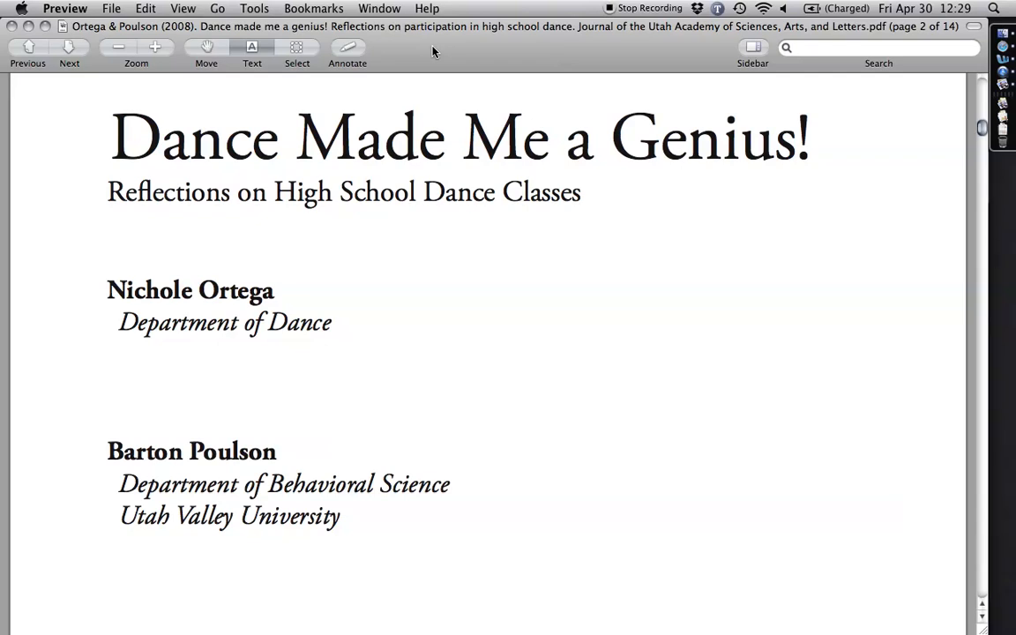
mouse_move(442, 344)
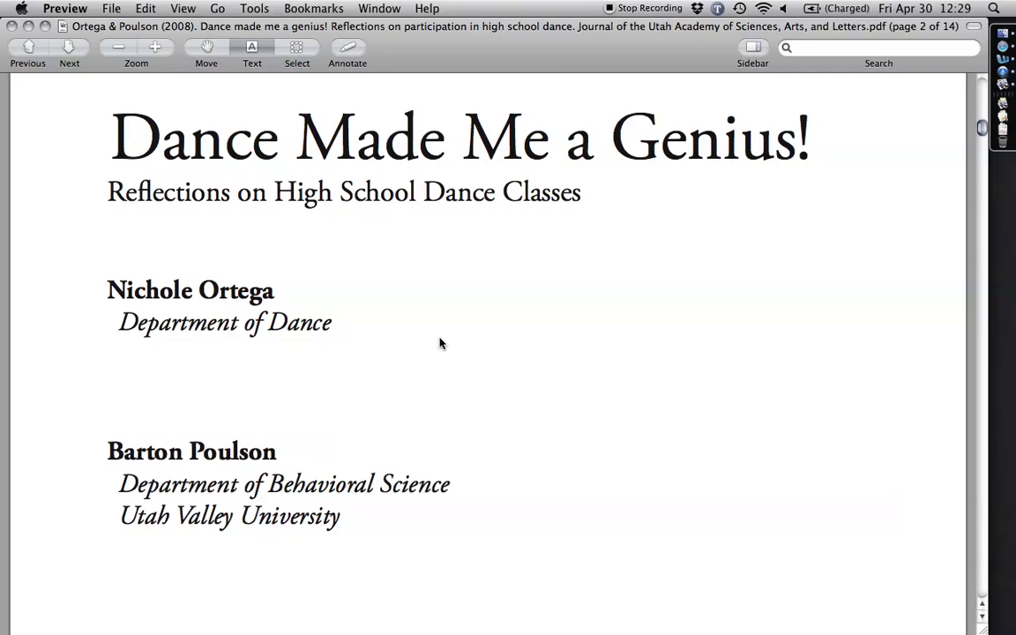
Scroll the dance-education PDF from page 2 down to the Creativity and Problem Solving heading.
scroll(down, 3)
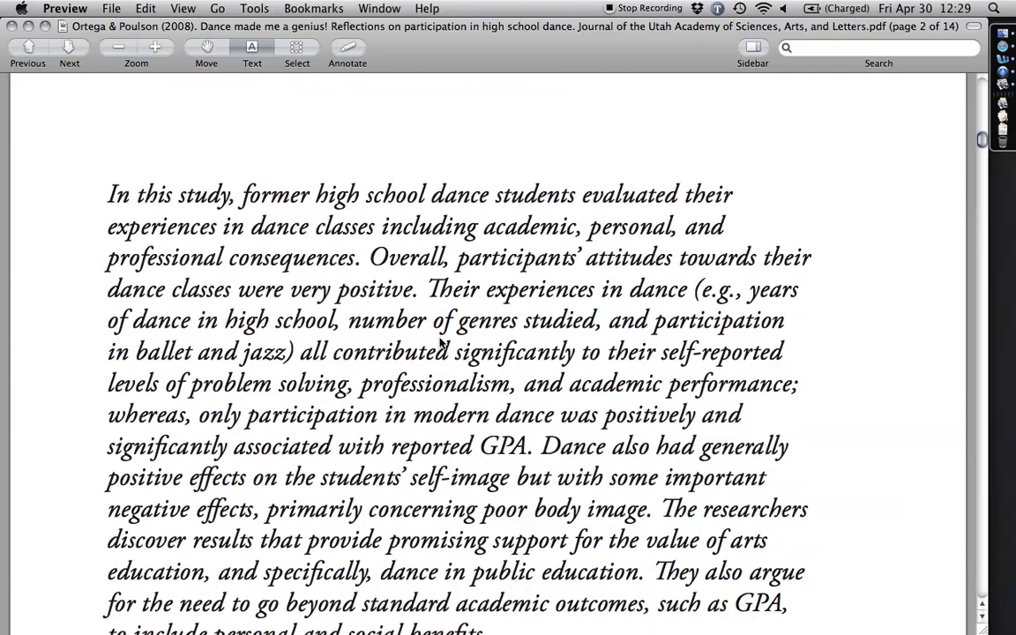
click(69, 48)
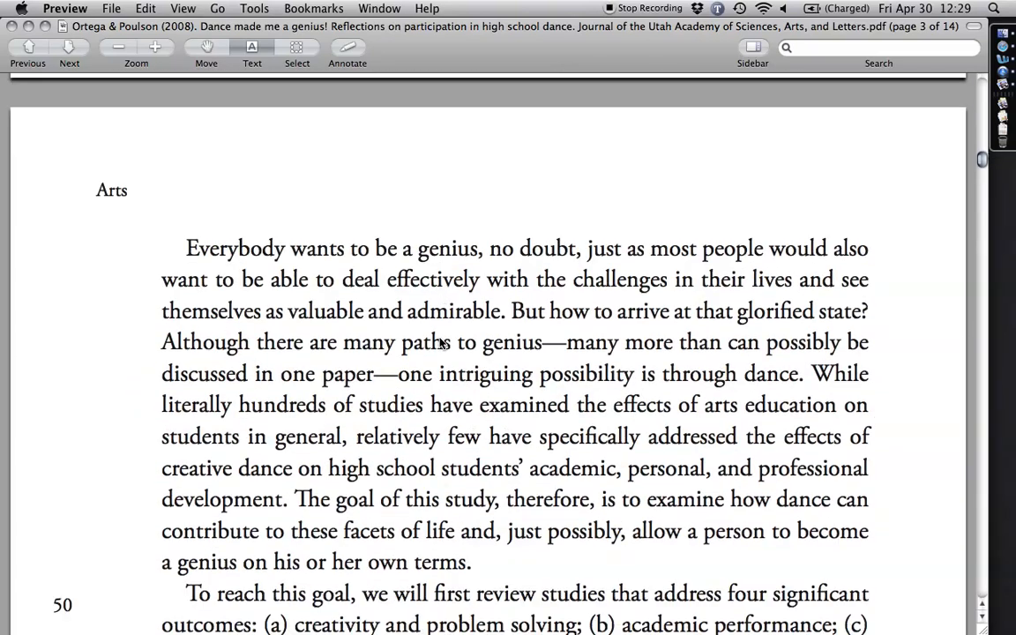
scroll(down, 3)
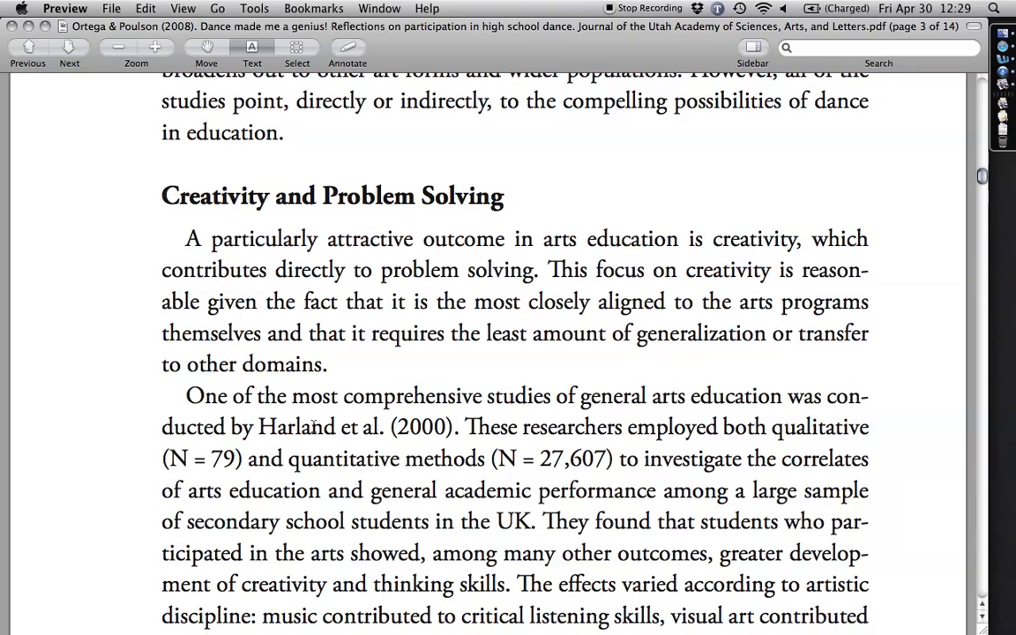
scroll(down, 3)
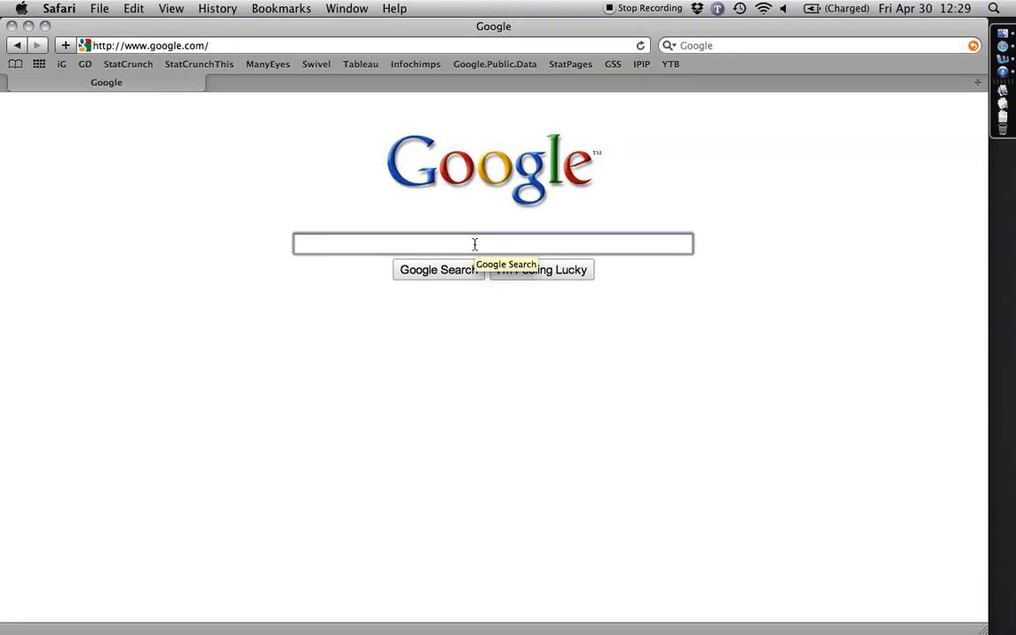
Search Google for 'creativity methodology'.
text(creativ)
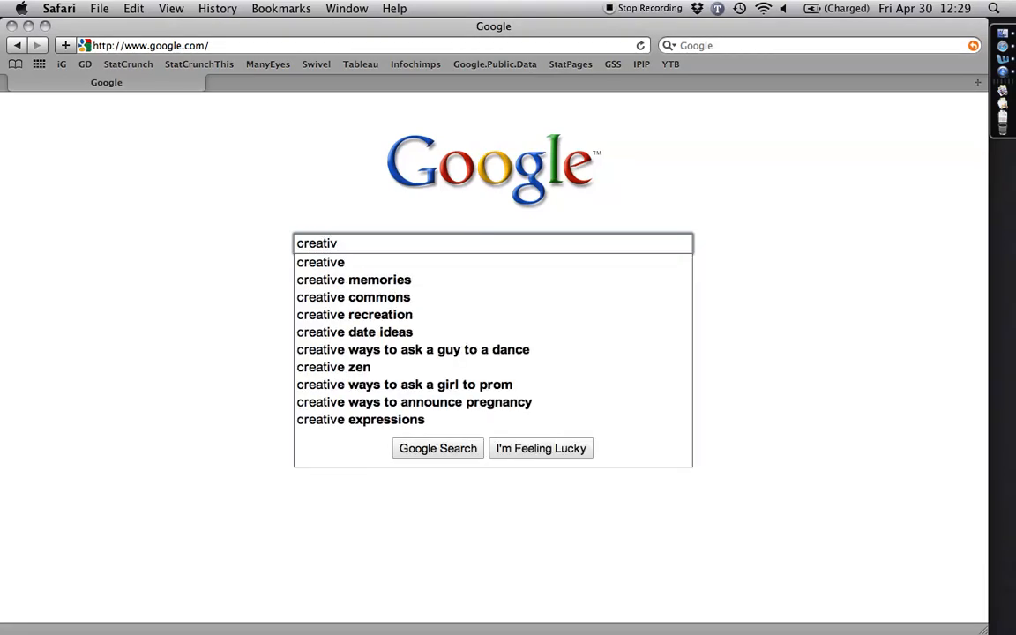
text(ity methodology)
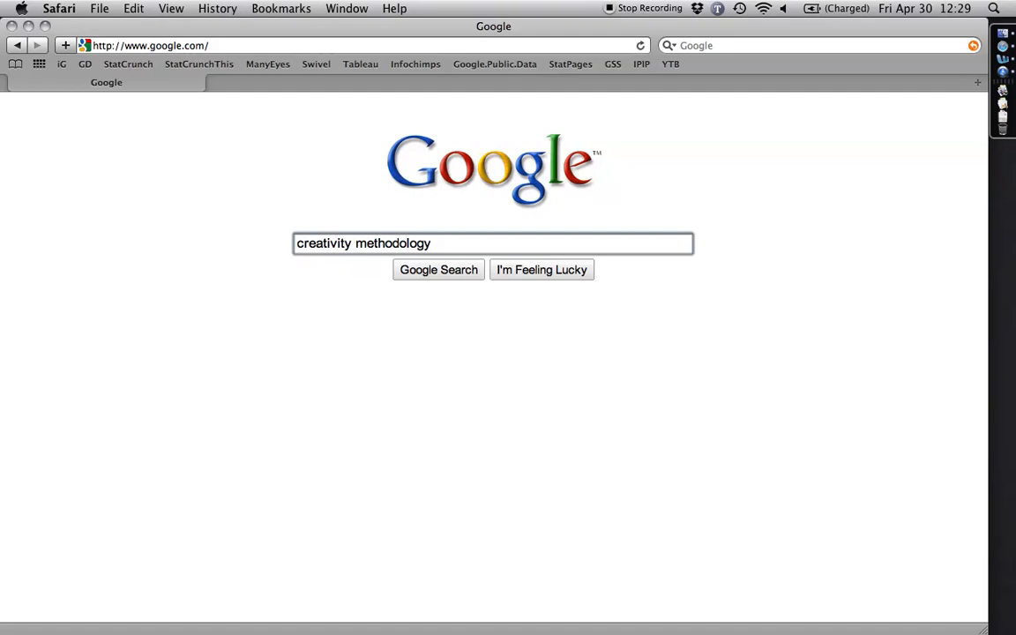
click(438, 270)
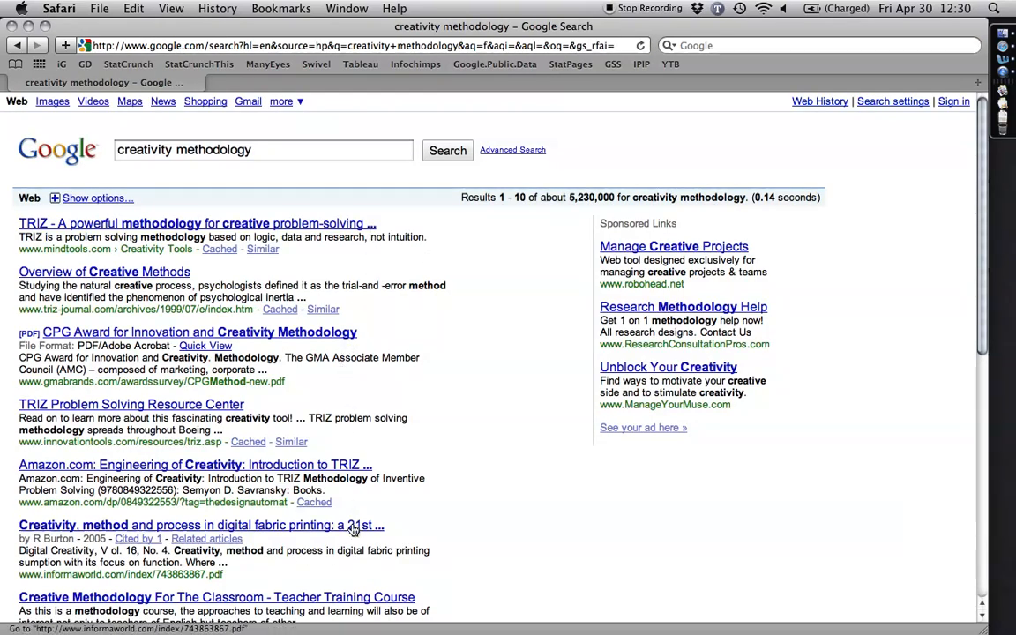
Refine the query to 'creativity research methodology' and scroll through the results.
click(176, 149)
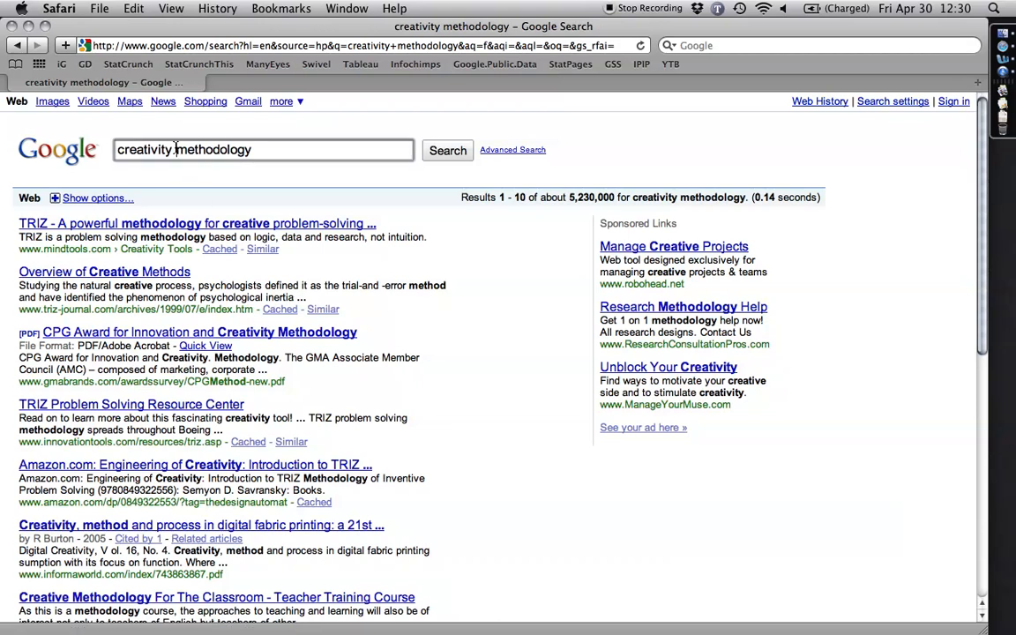
text(research)
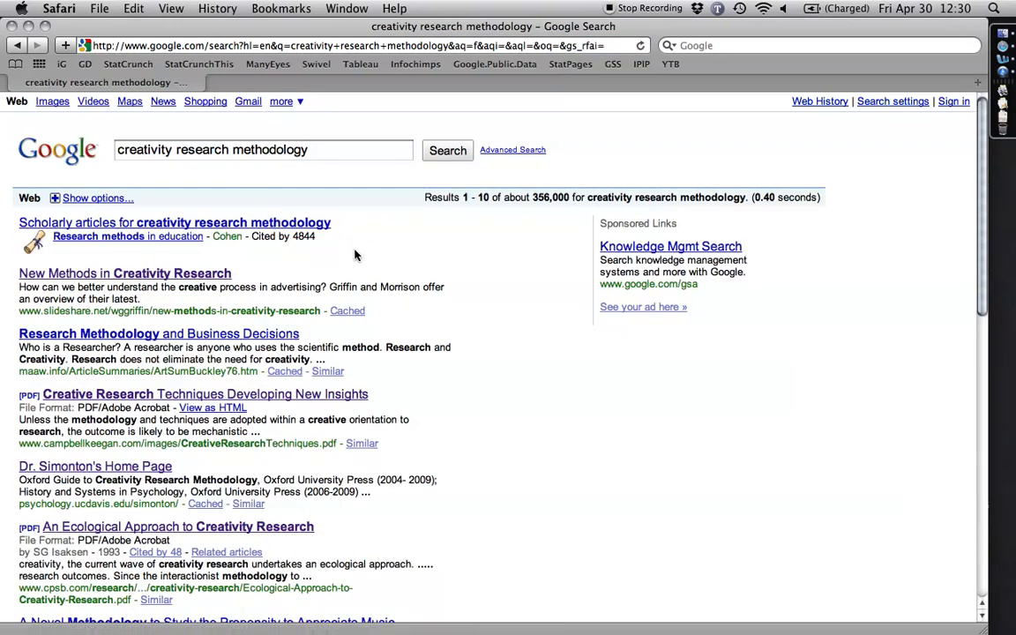
mouse_move(354, 264)
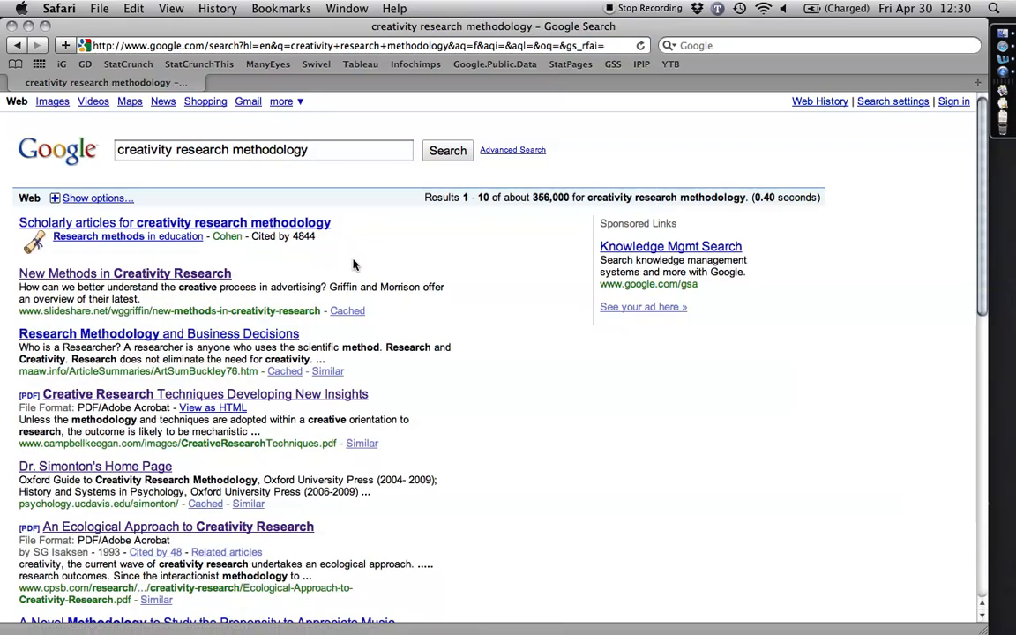
mouse_move(216, 277)
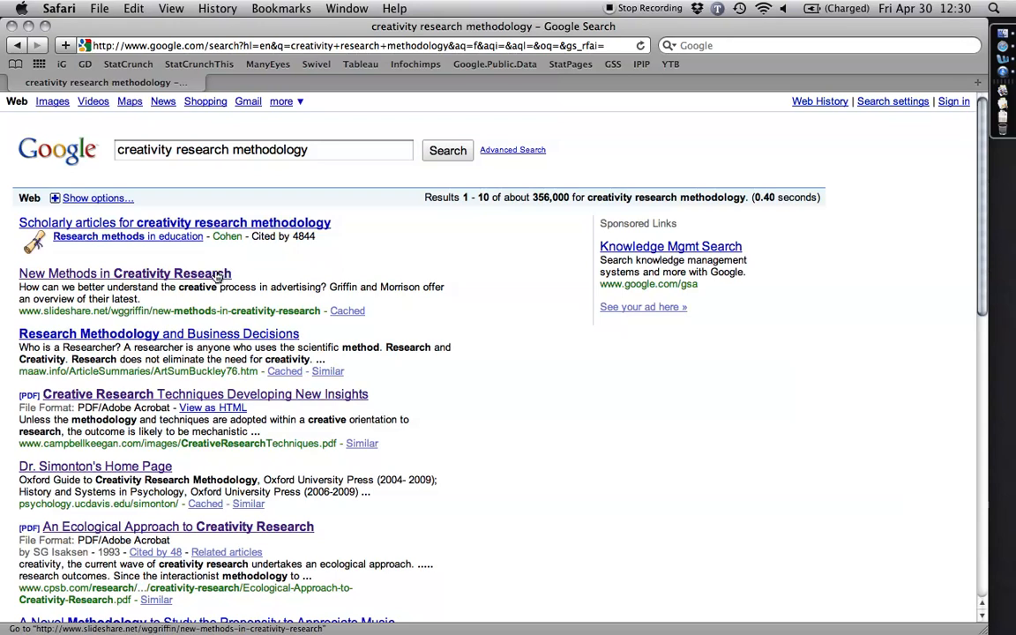
scroll(down, 3)
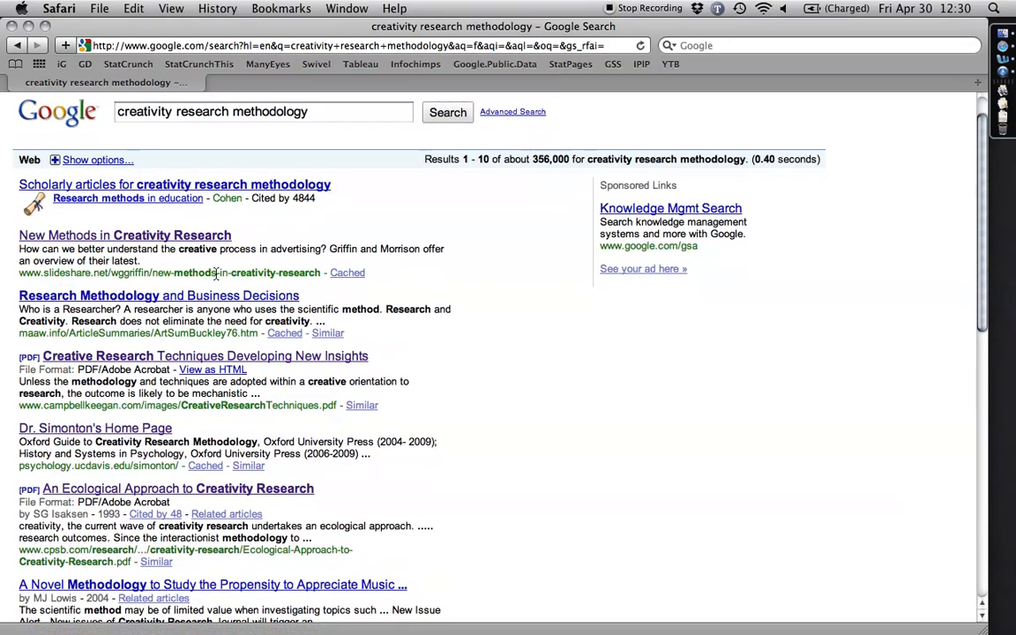
scroll(down, 3)
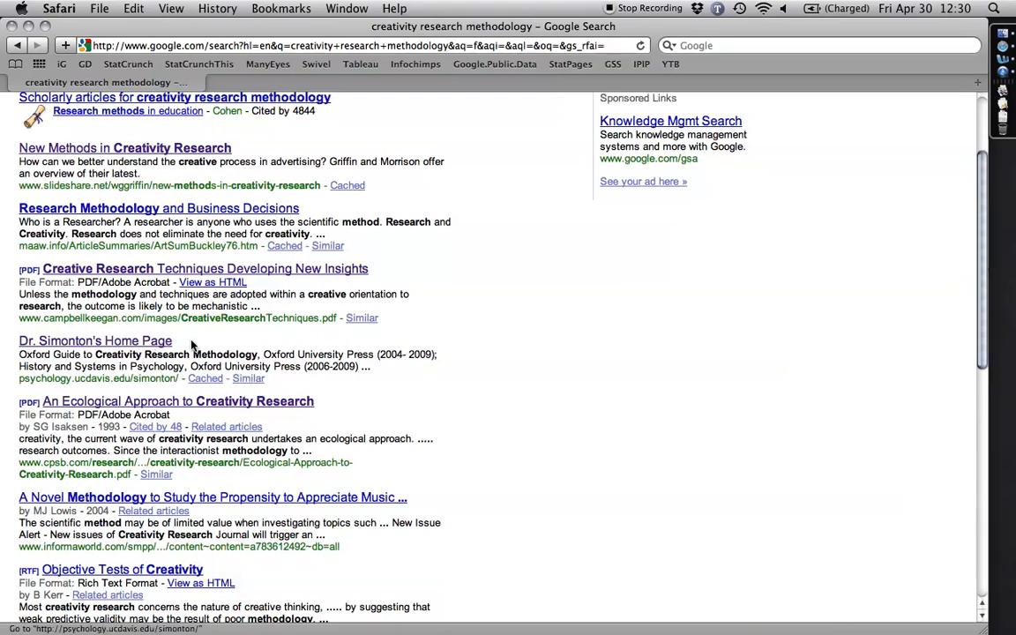
mouse_move(137, 341)
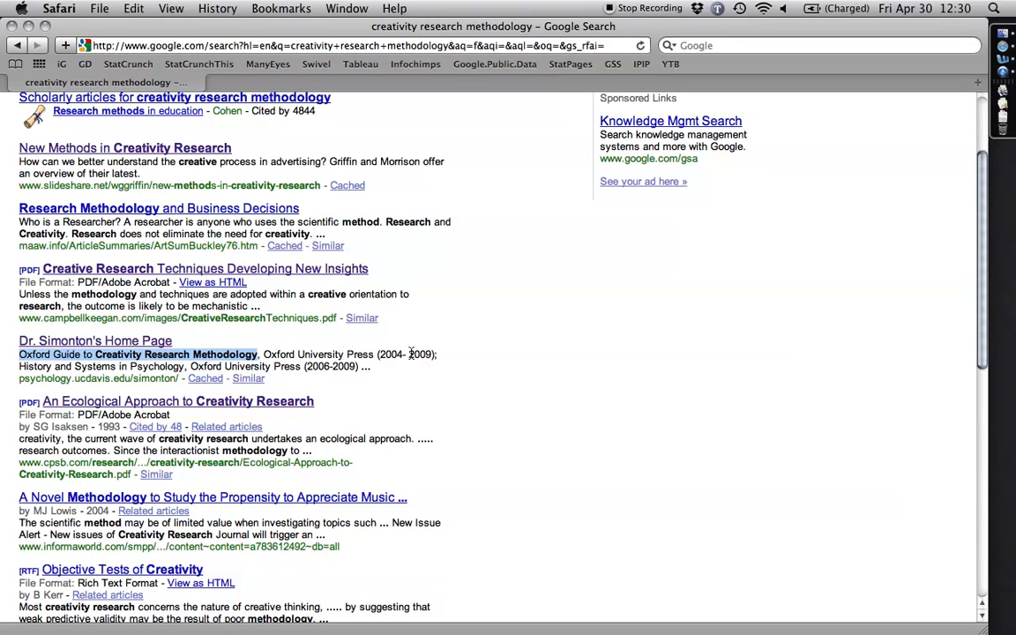
scroll(down, 3)
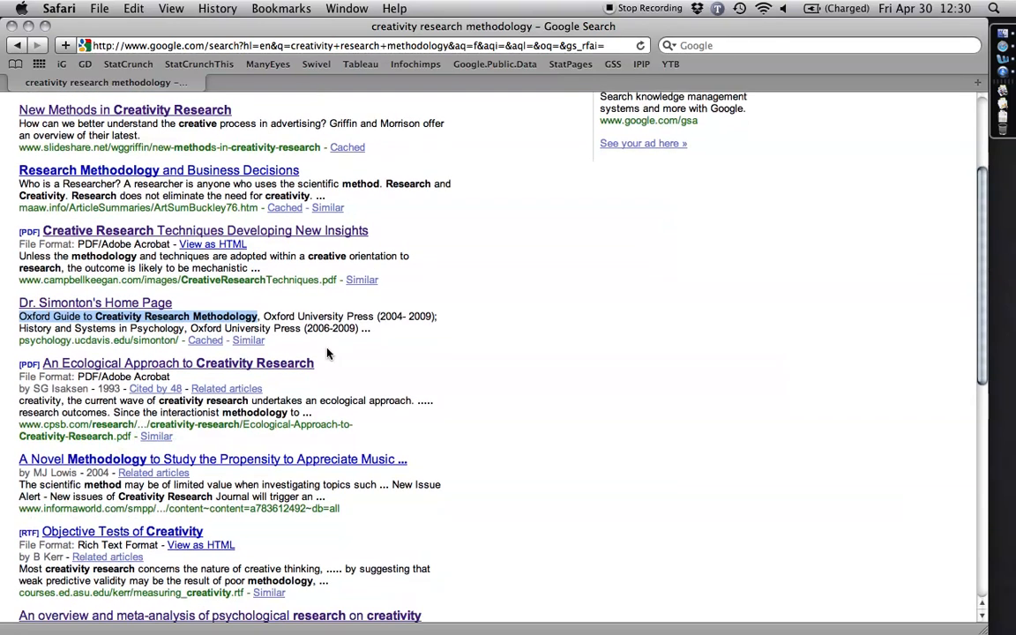
scroll(down, 3)
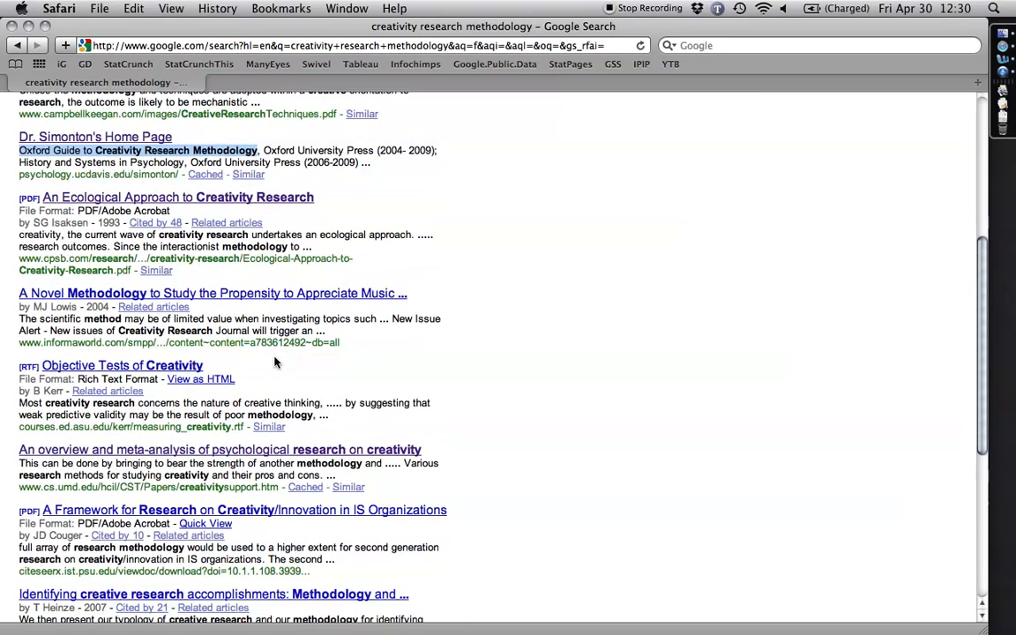
scroll(down, 3)
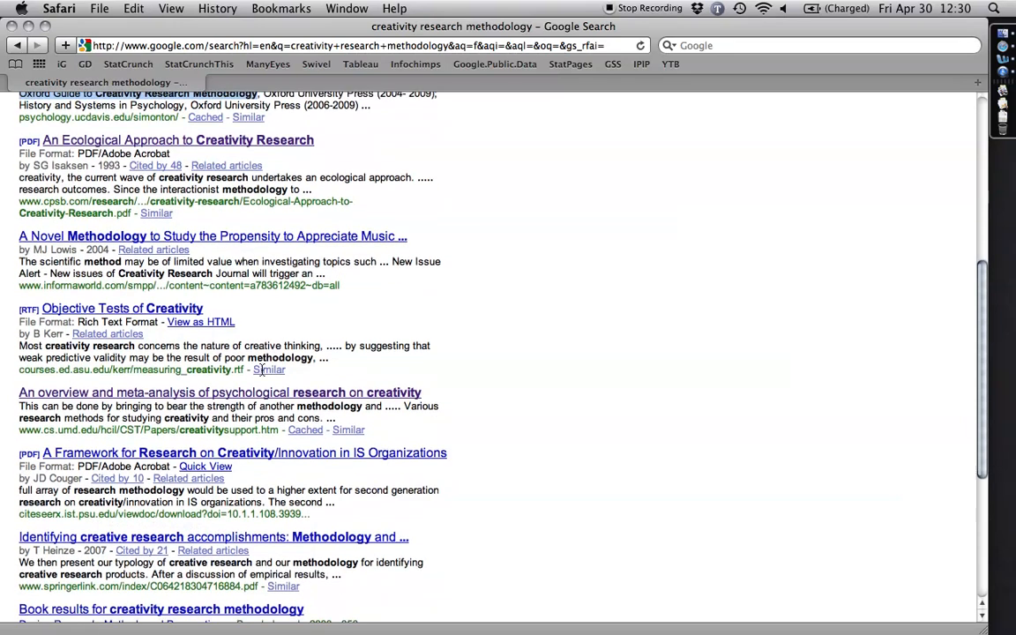
scroll(down, 3)
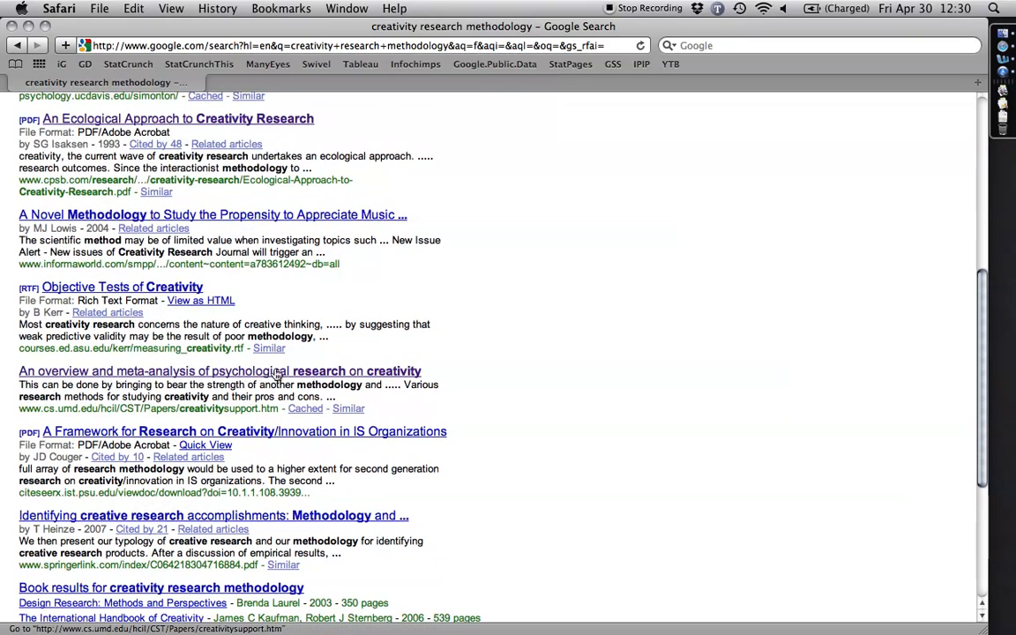
scroll(down, 3)
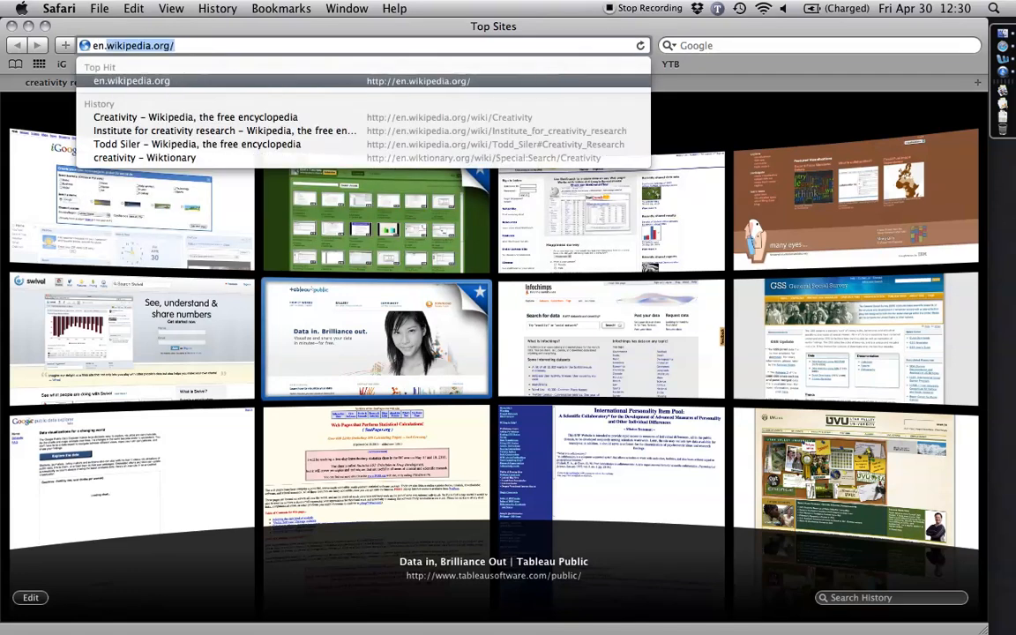
Search Wikipedia for 'creativity' and scroll the article to its psychology section.
click(129, 85)
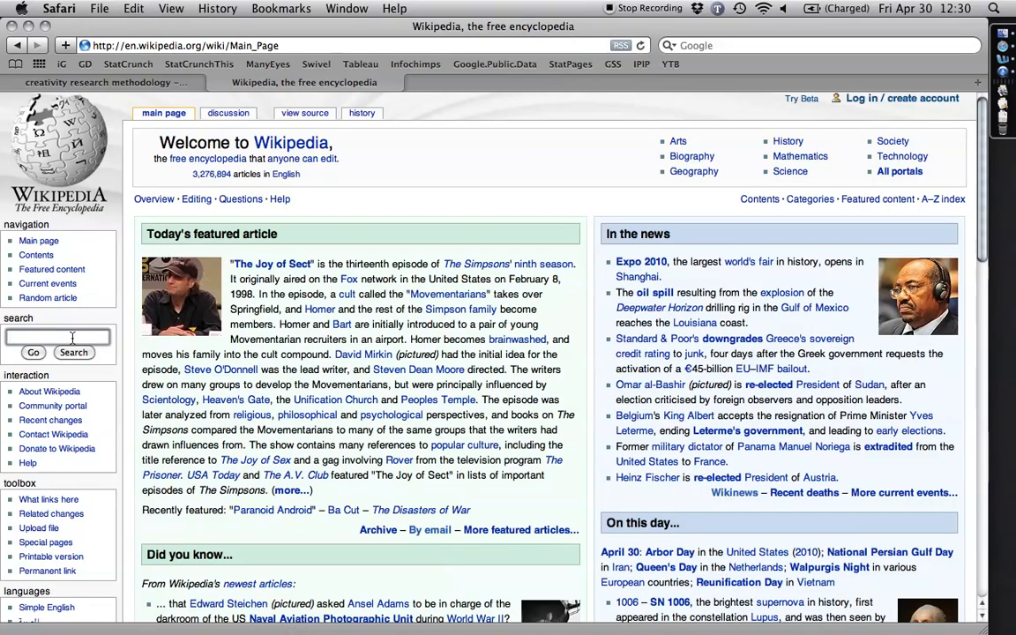
text(creativ)
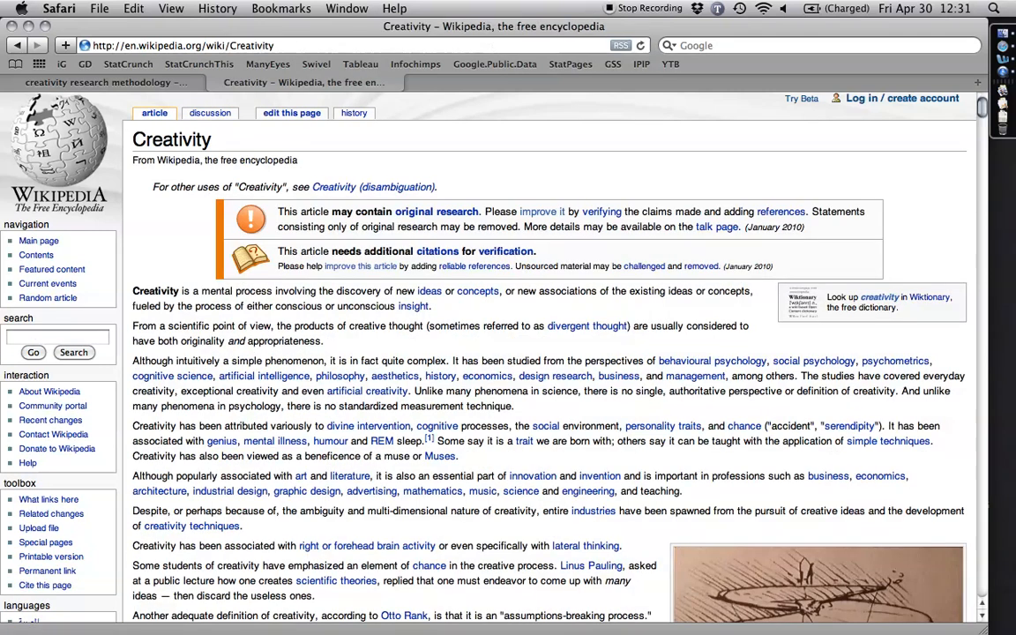
mouse_move(75, 338)
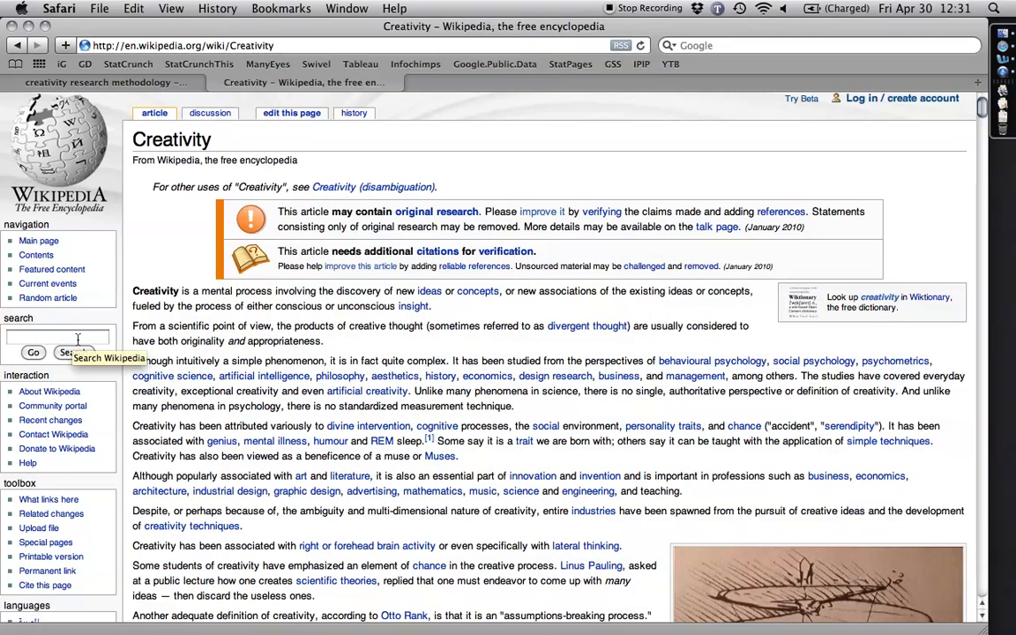
mouse_move(163, 251)
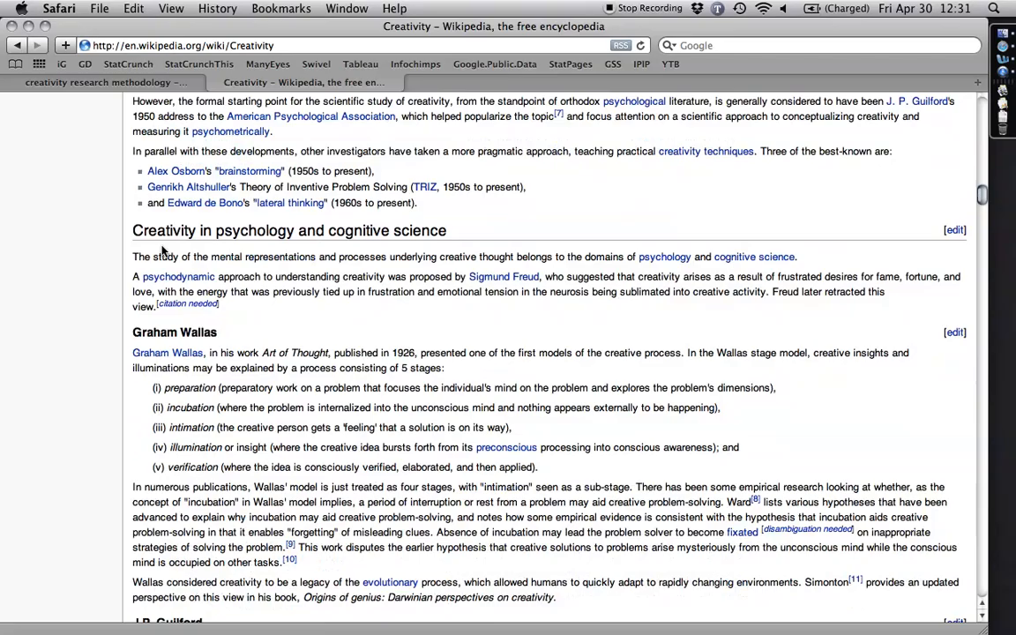
scroll(down, 3)
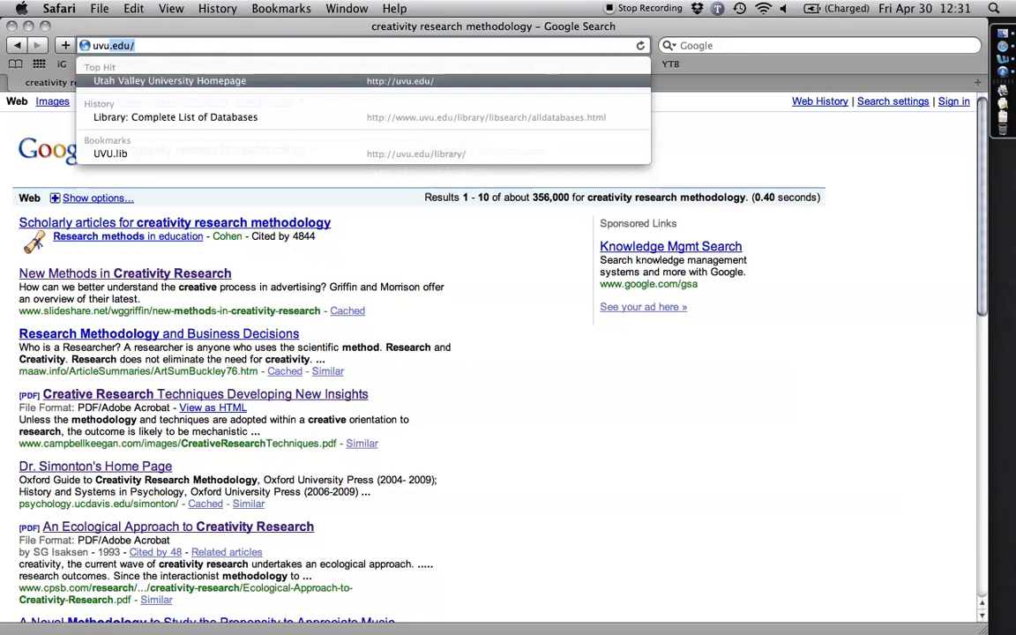
From uvu.edu, open the Library's Complete List of Databases and select Annual Reviews.
click(171, 80)
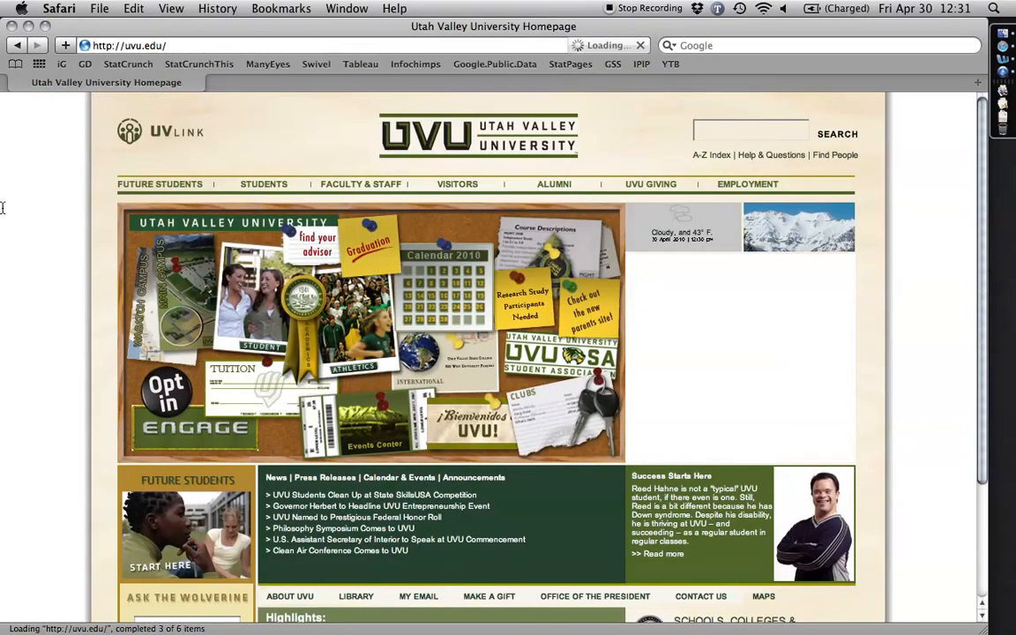
scroll(down, 3)
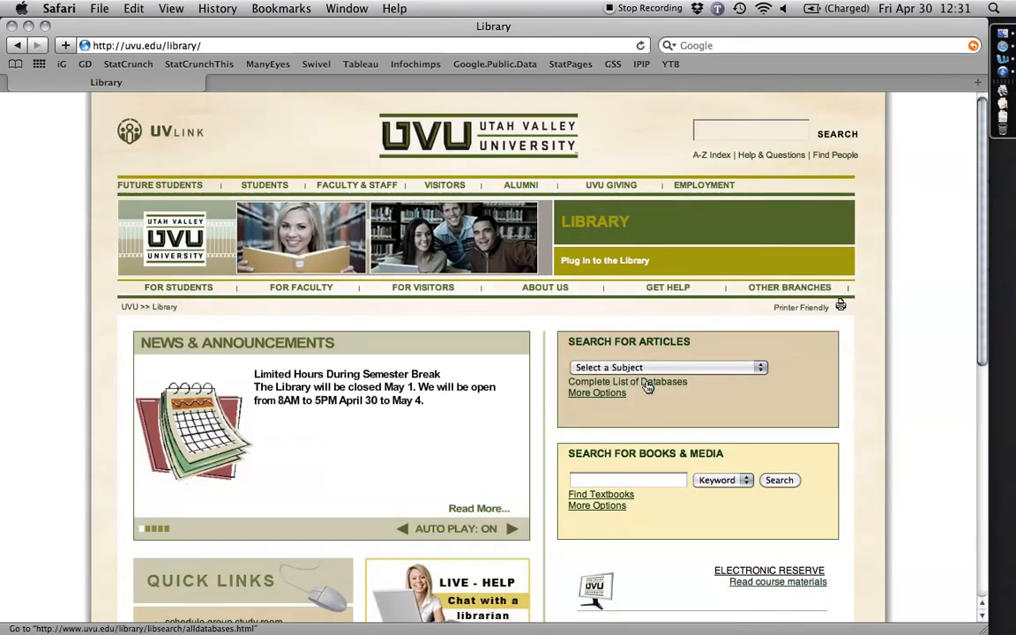
click(628, 382)
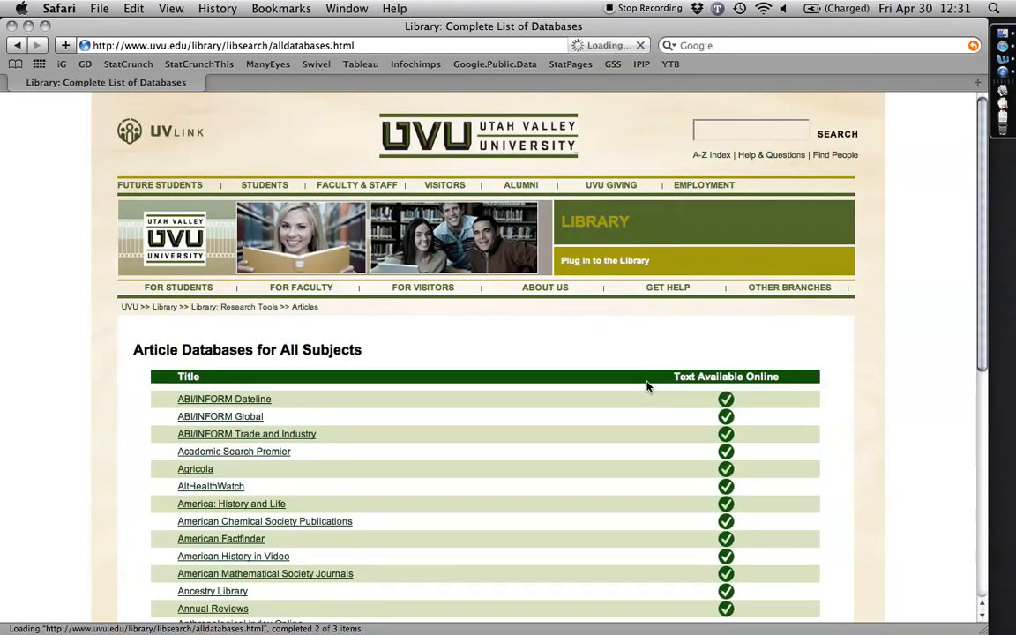
scroll(down, 3)
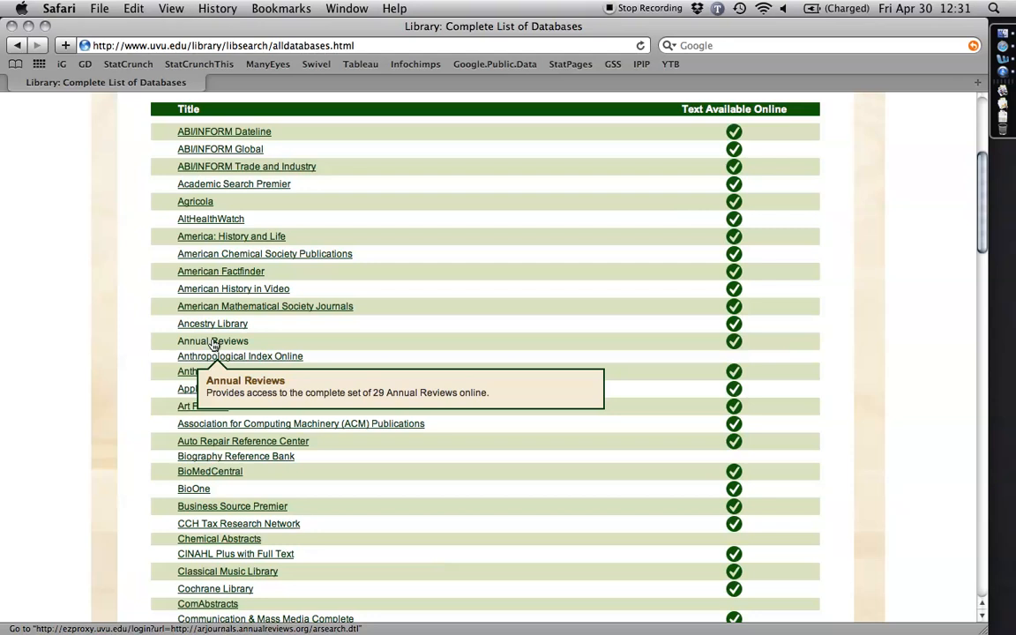
click(213, 340)
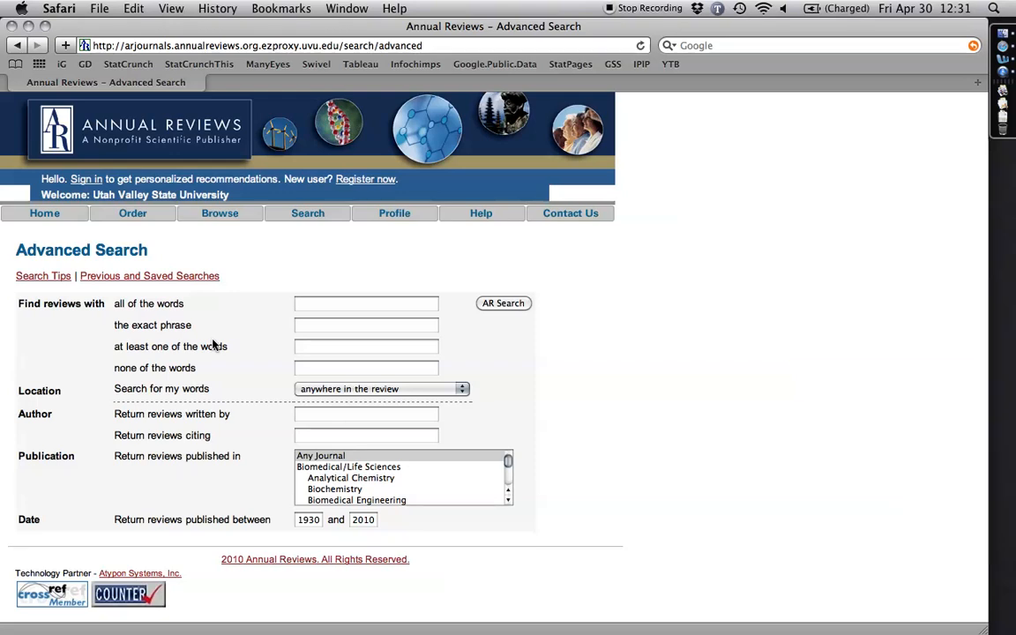
mouse_move(173, 333)
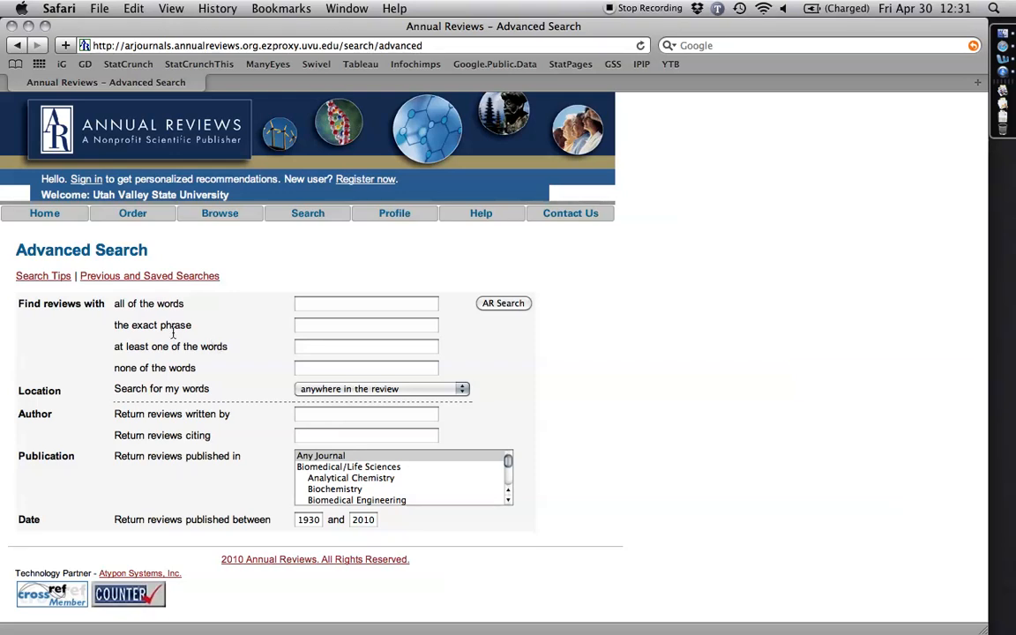
Search Annual Reviews for 'creativity' in all of the words, yielding 602 reviews.
click(365, 303)
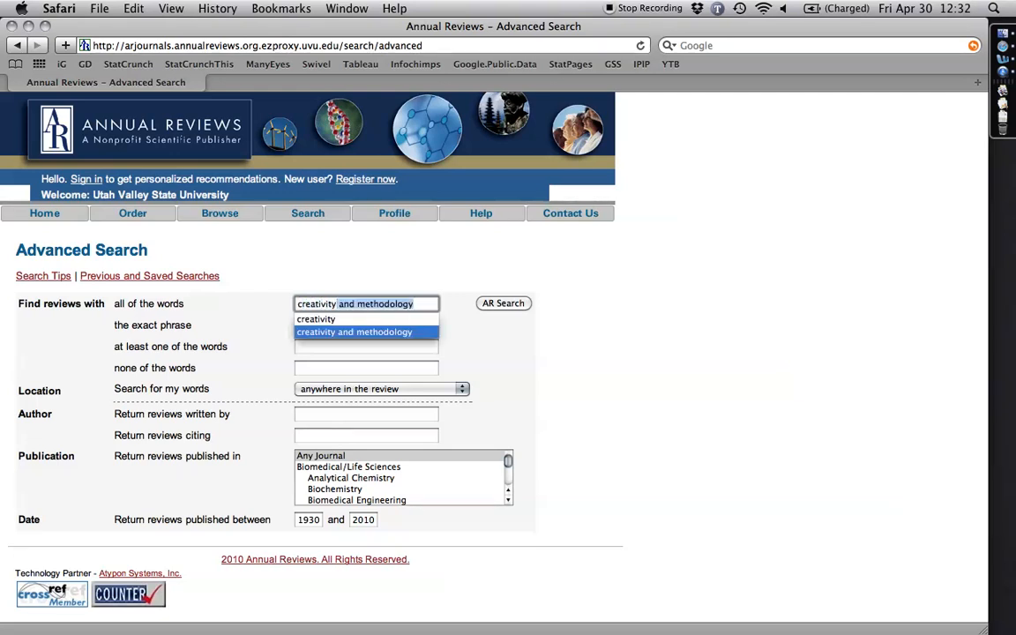
click(315, 320)
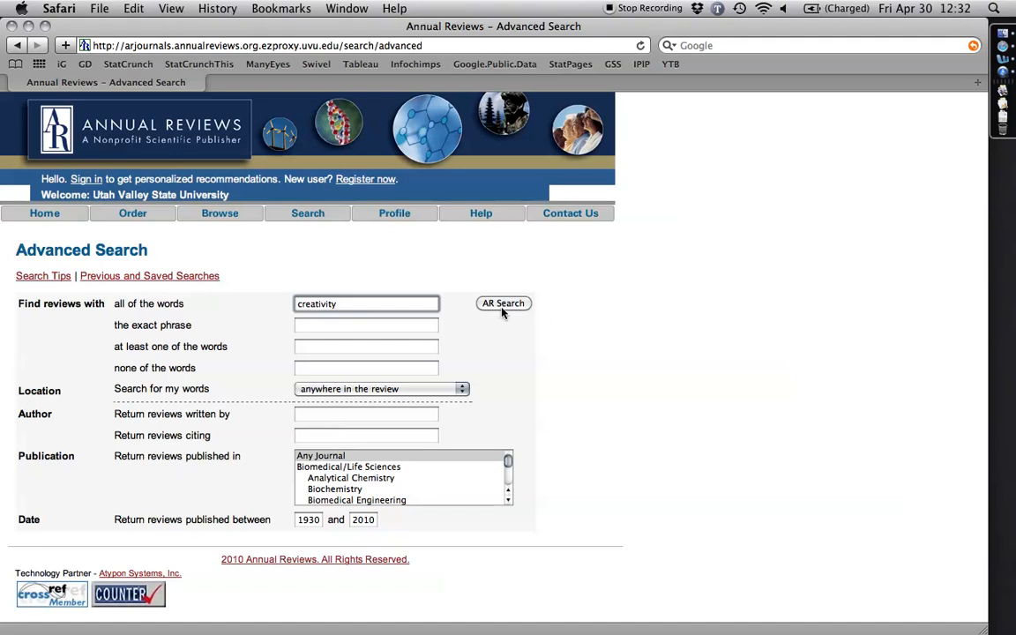
click(503, 303)
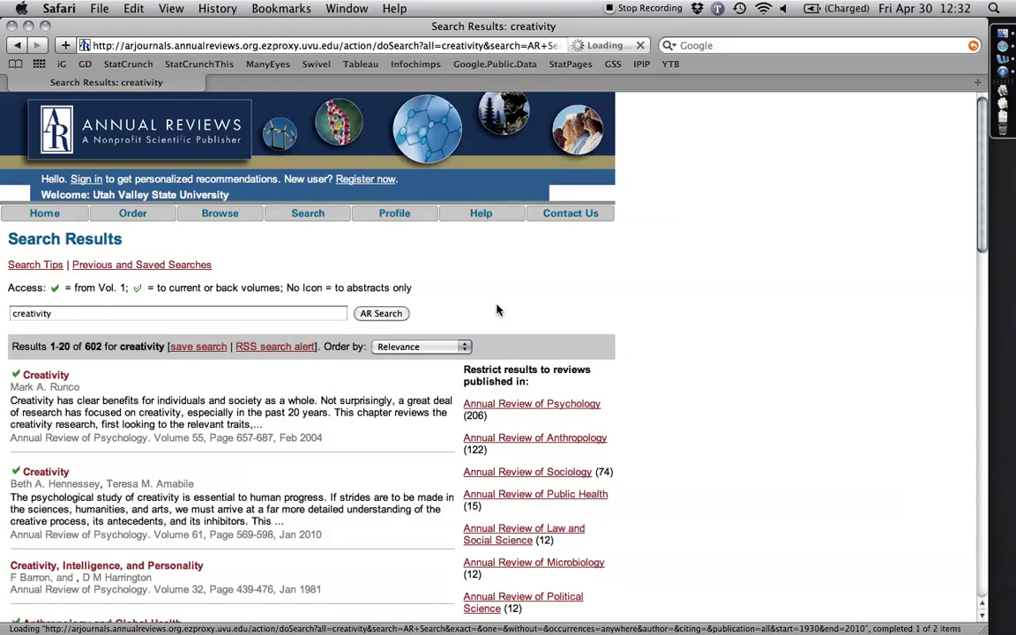
scroll(down, 3)
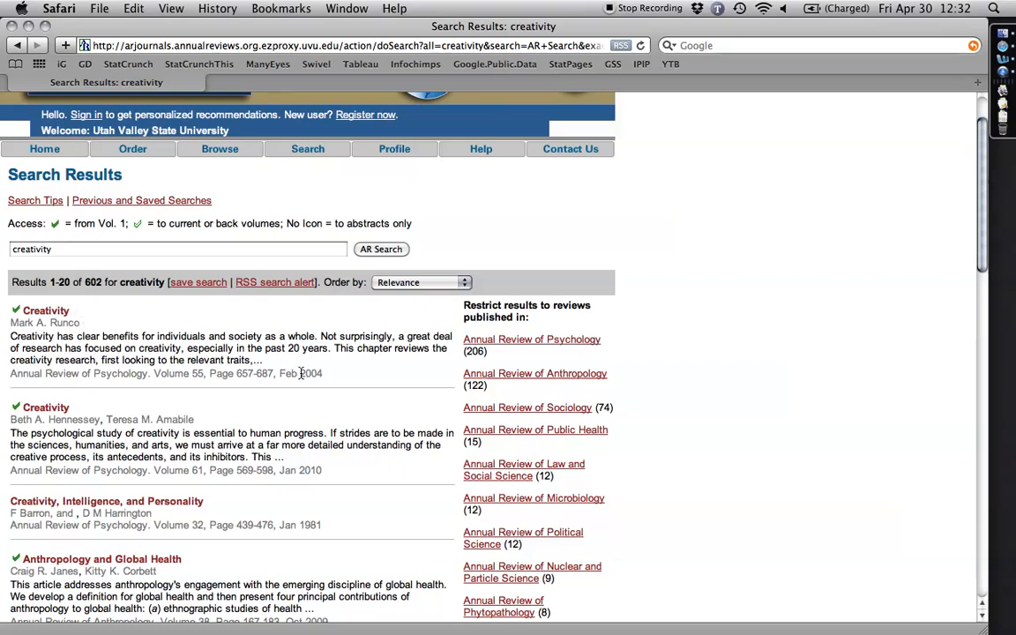
mouse_move(297, 384)
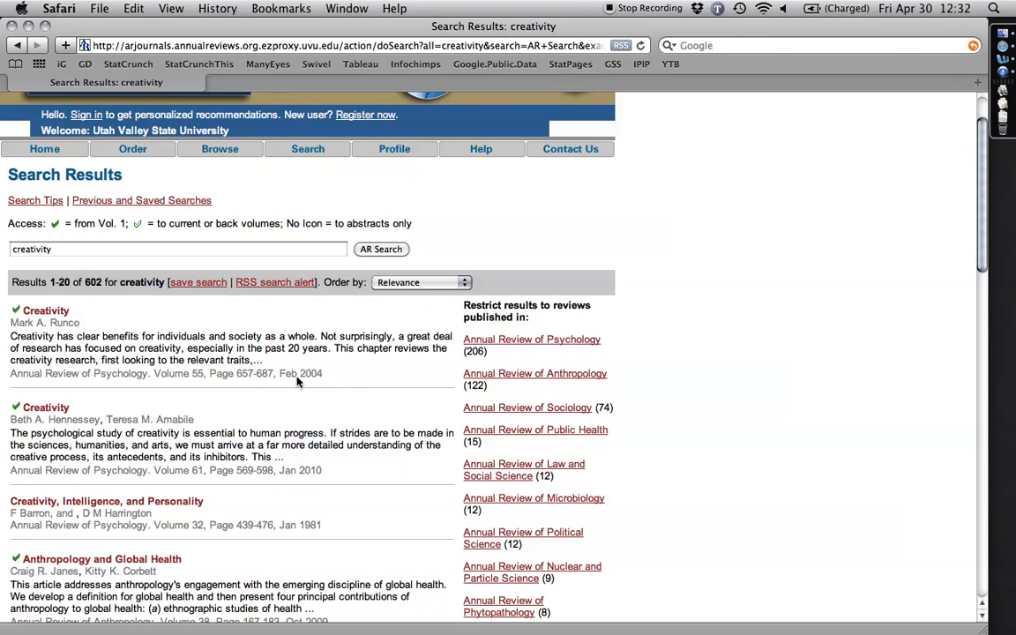
mouse_move(328, 476)
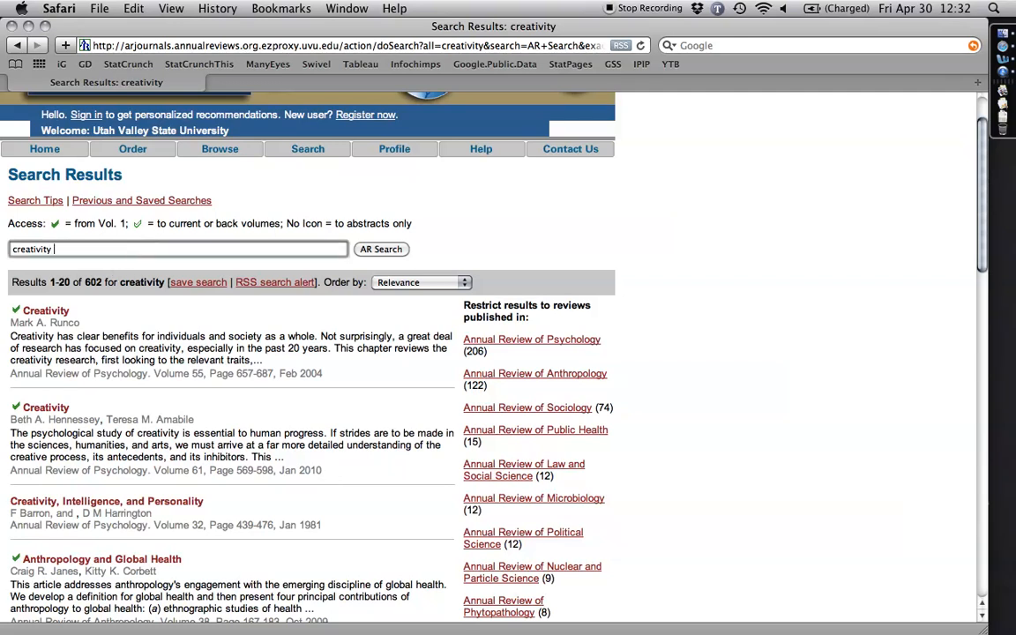
text(and methodology)
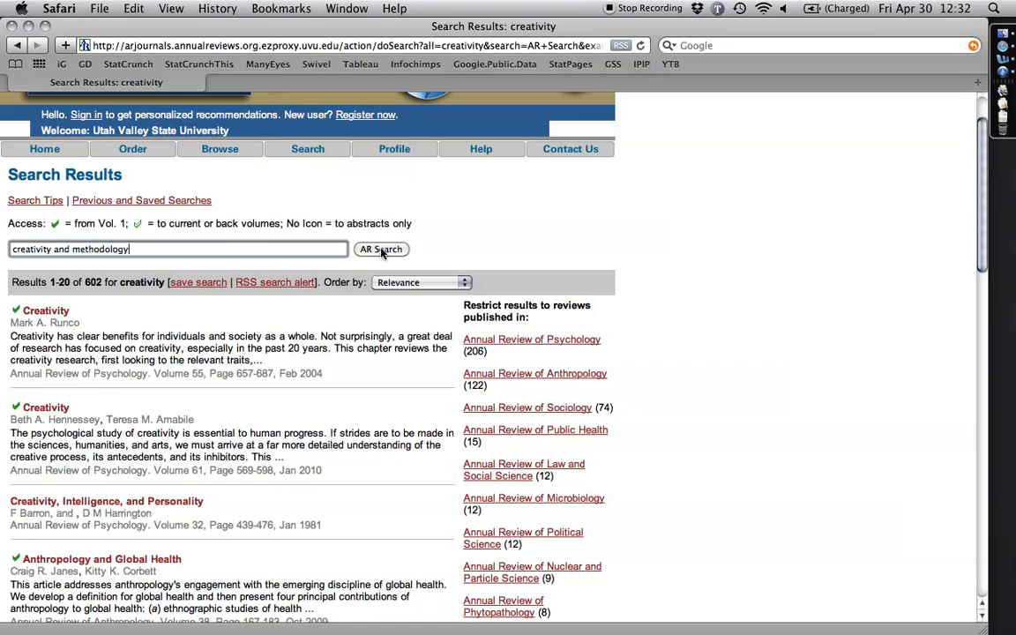
click(381, 249)
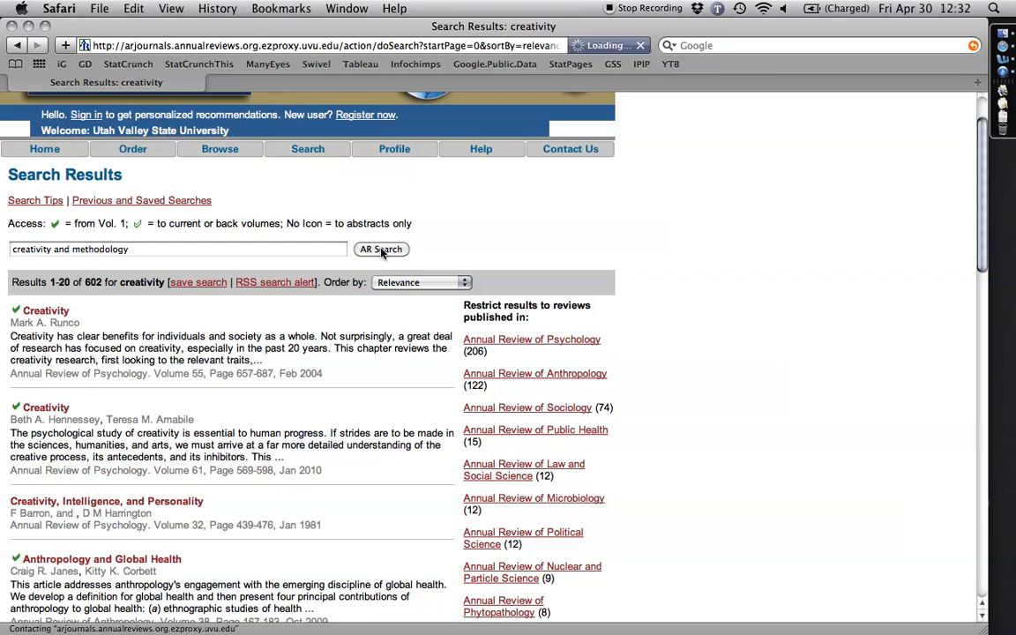
click(381, 249)
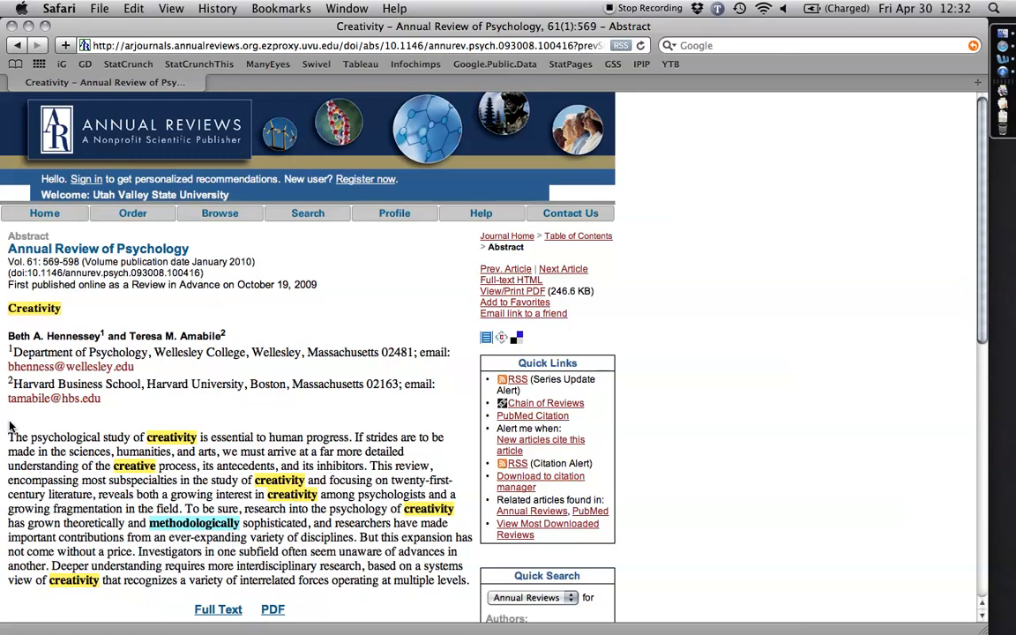
mouse_move(511, 293)
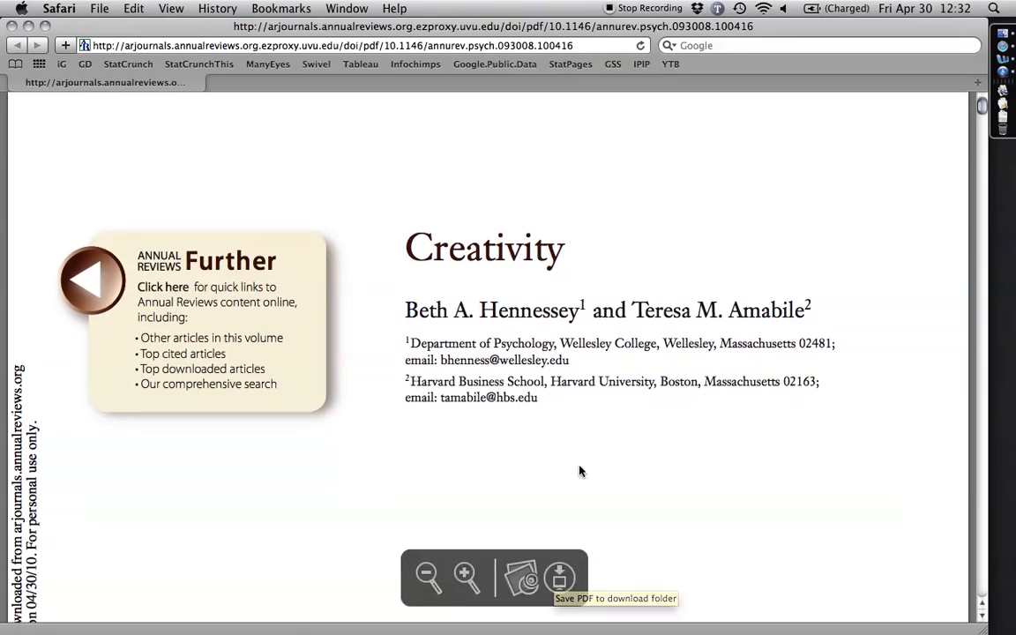
scroll(down, 3)
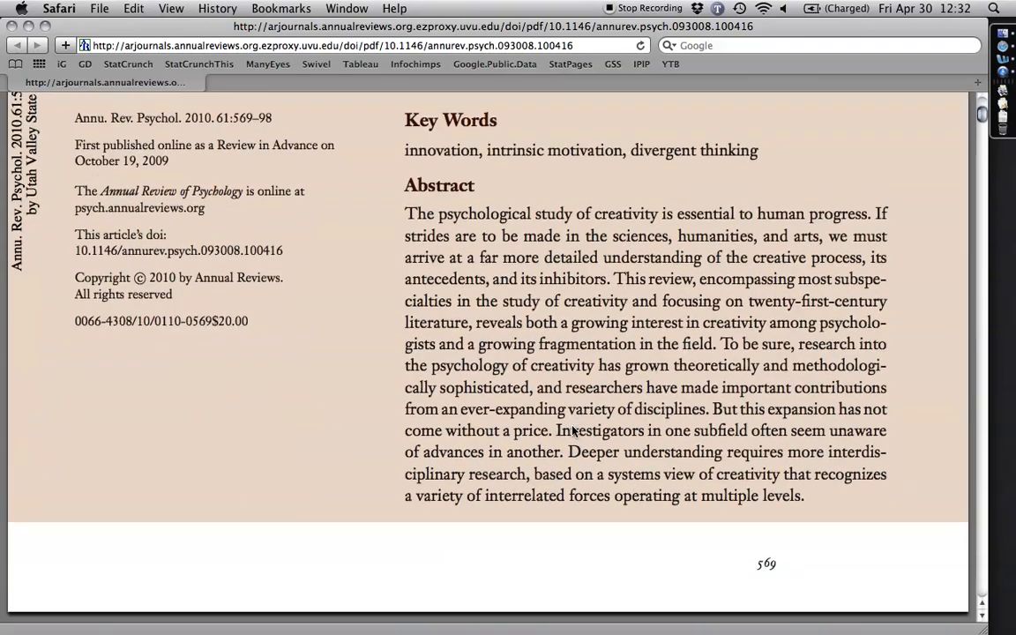
scroll(down, 3)
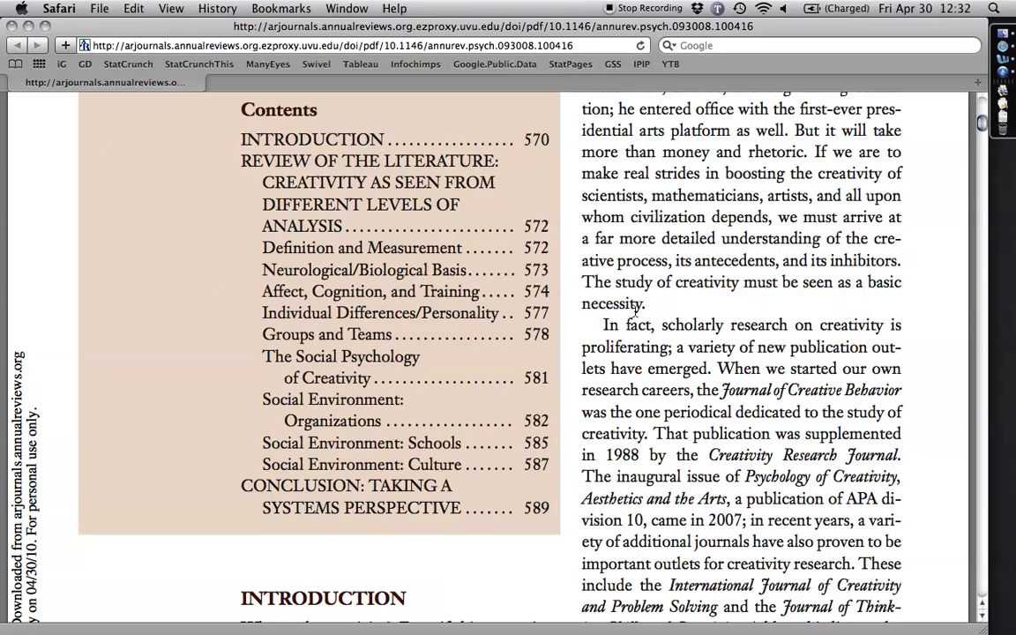
scroll(down, 3)
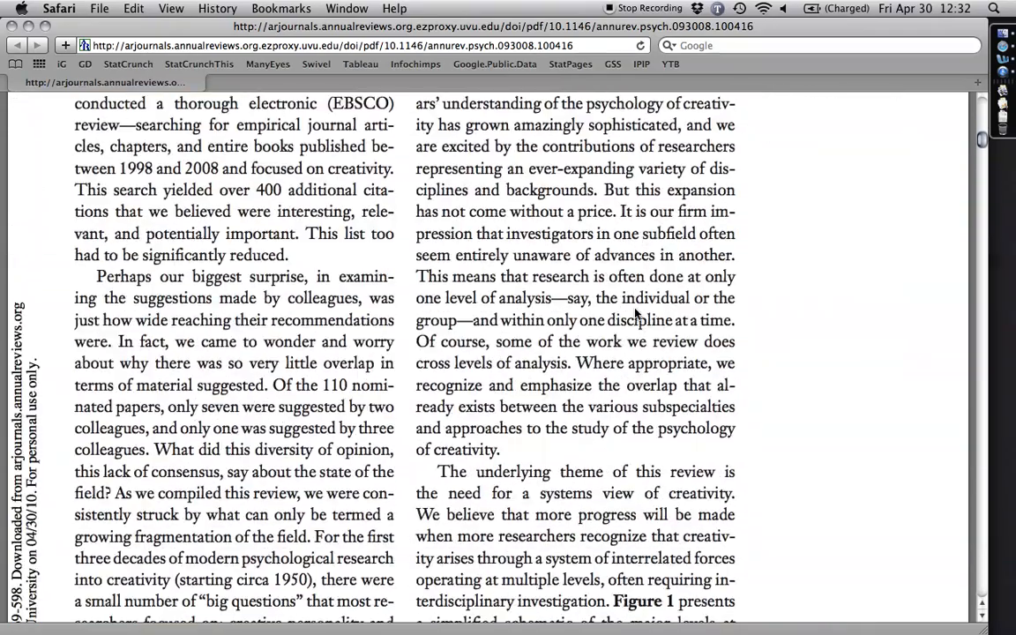
scroll(down, 3)
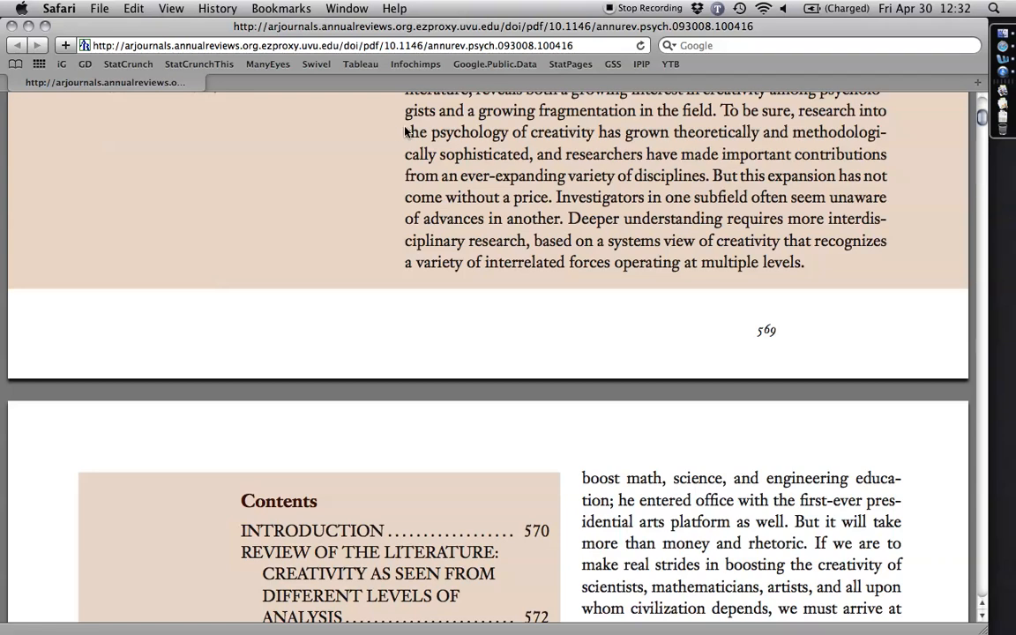
click(20, 46)
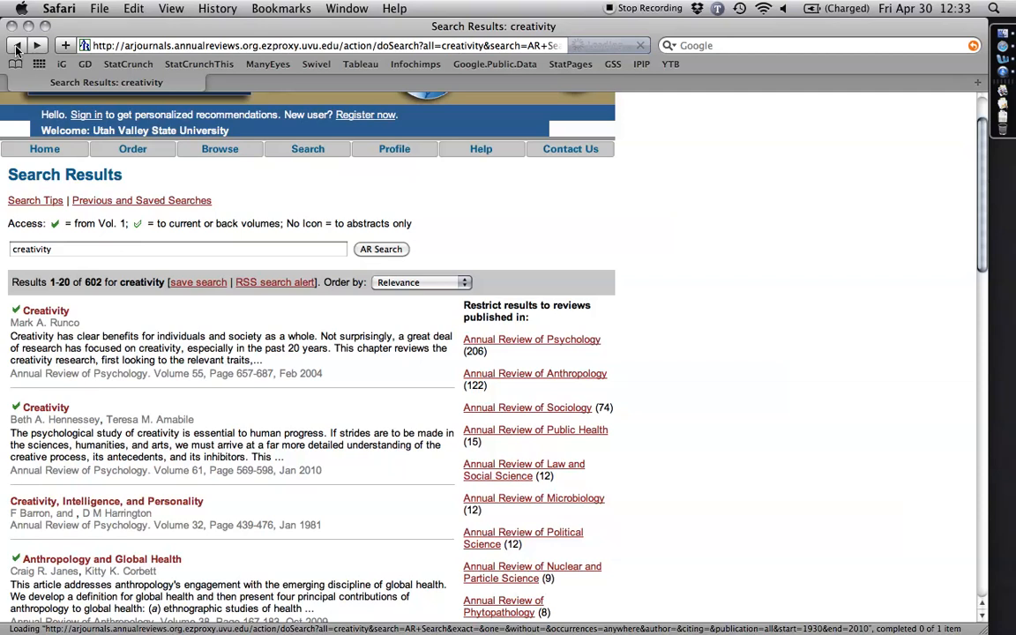
Return to the UVU database list and scroll down to PsycINFO.
click(21, 46)
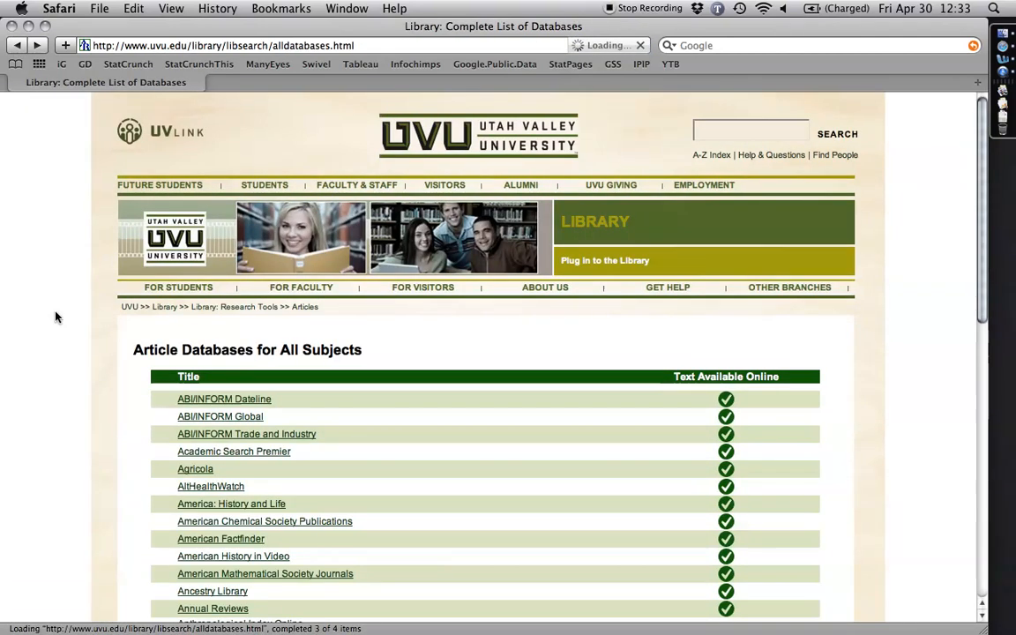
scroll(down, 3)
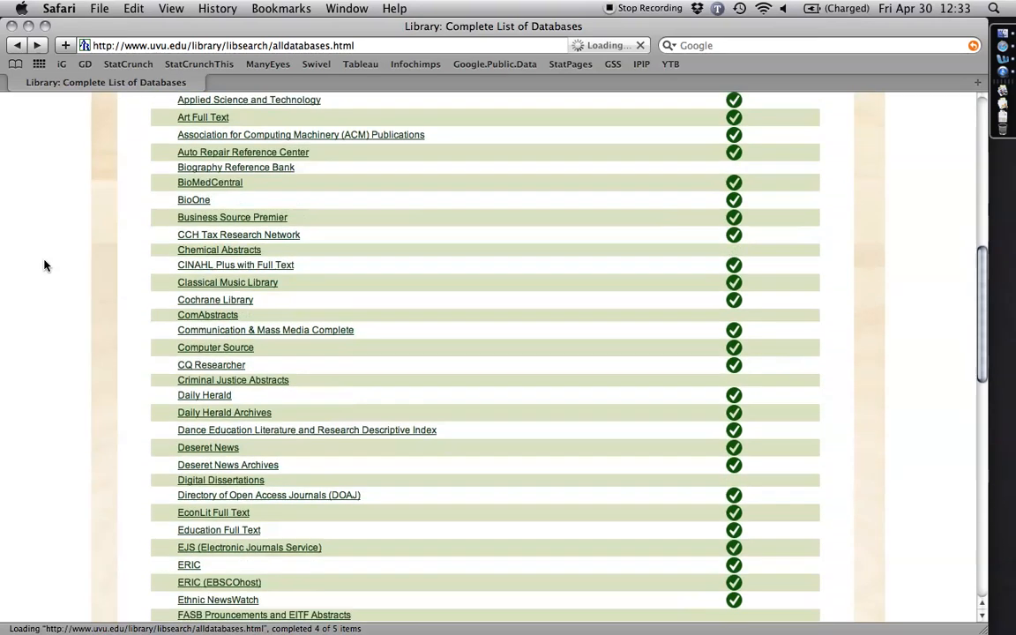
scroll(down, 3)
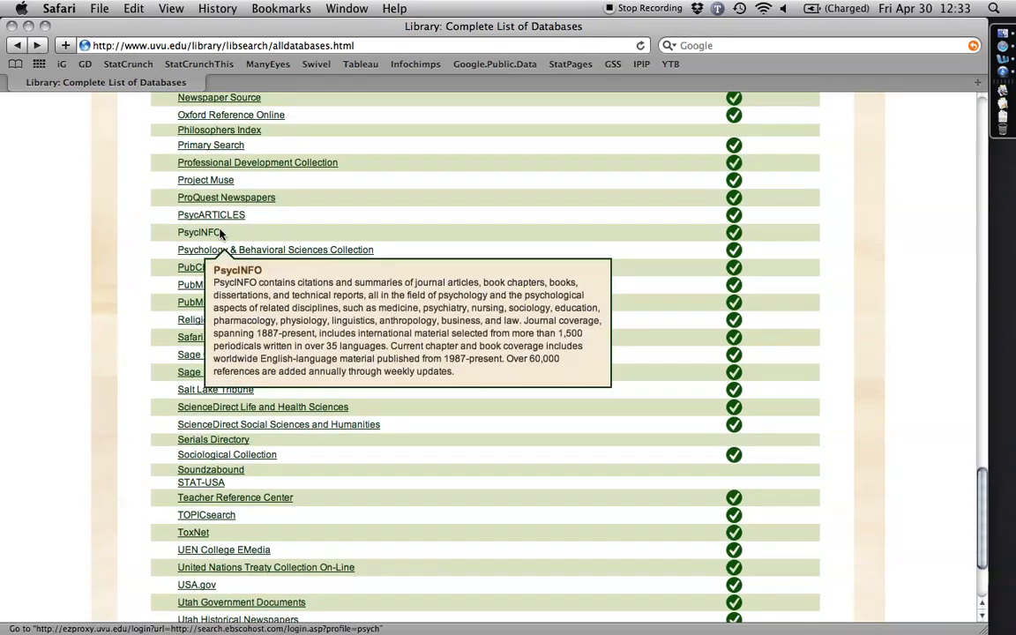
mouse_move(225, 237)
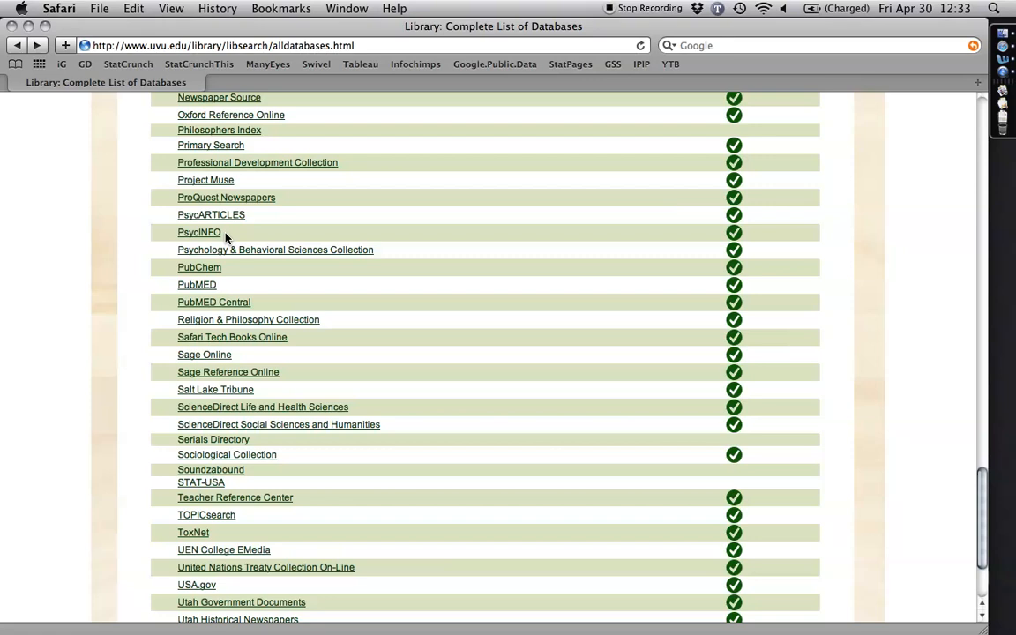
mouse_move(254, 215)
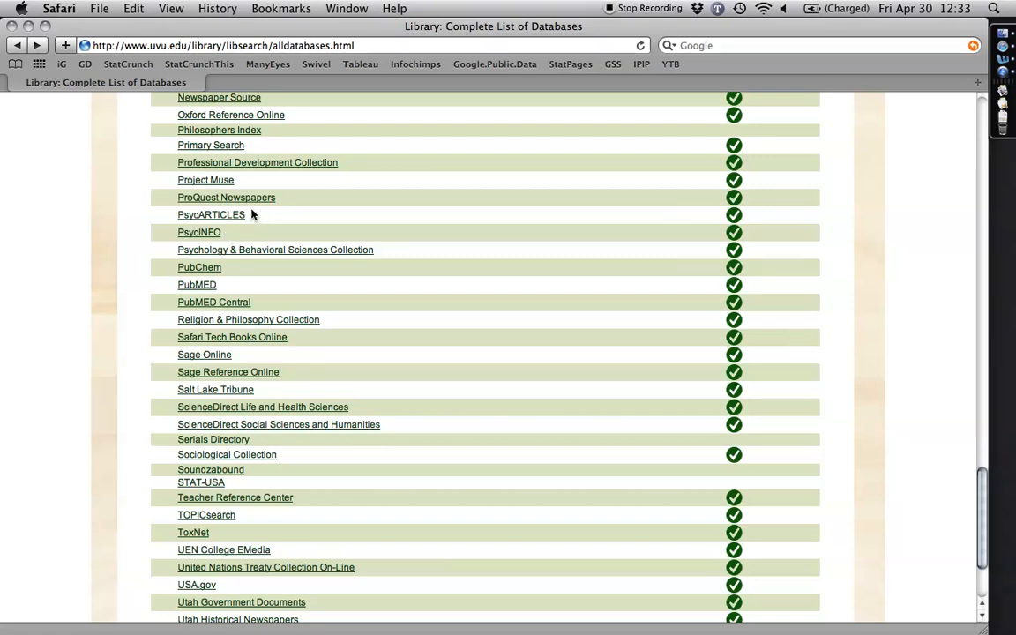
mouse_move(269, 223)
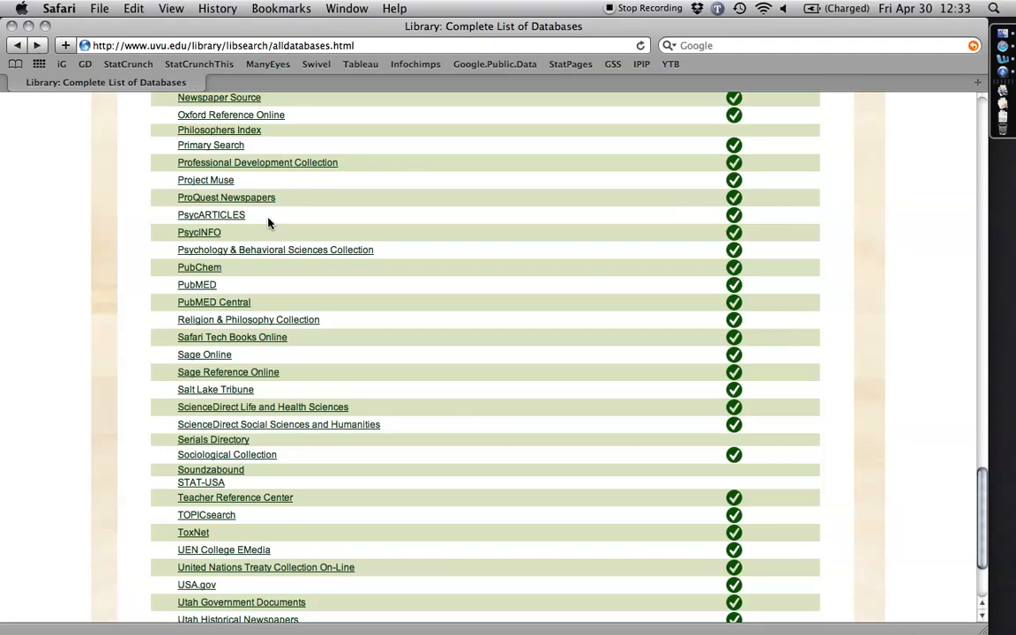
mouse_move(219, 236)
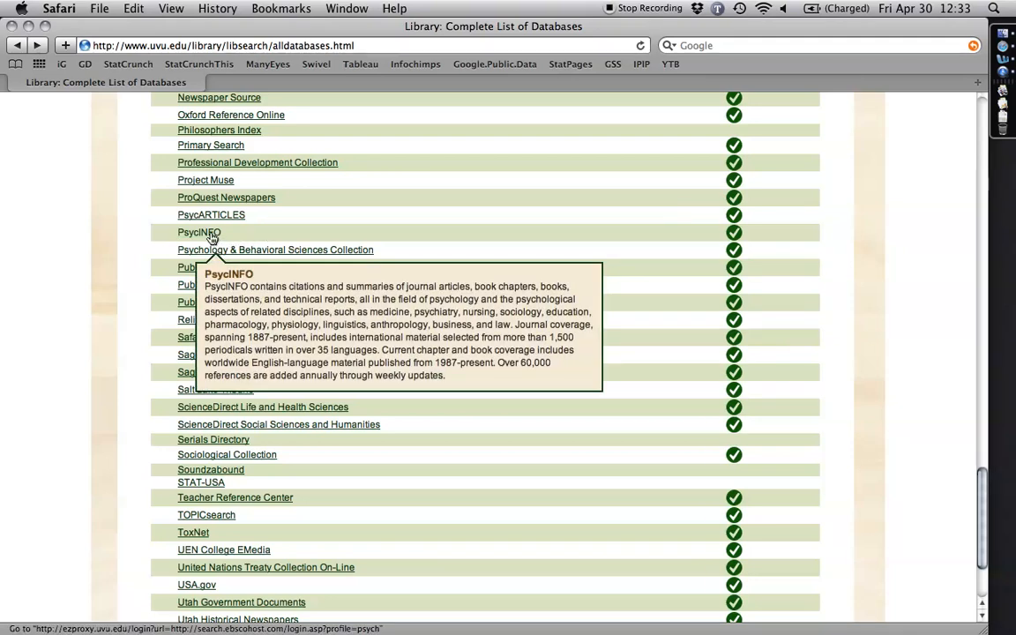
Open PsycINFO from the database list into EBSCOhost Basic Search.
click(198, 232)
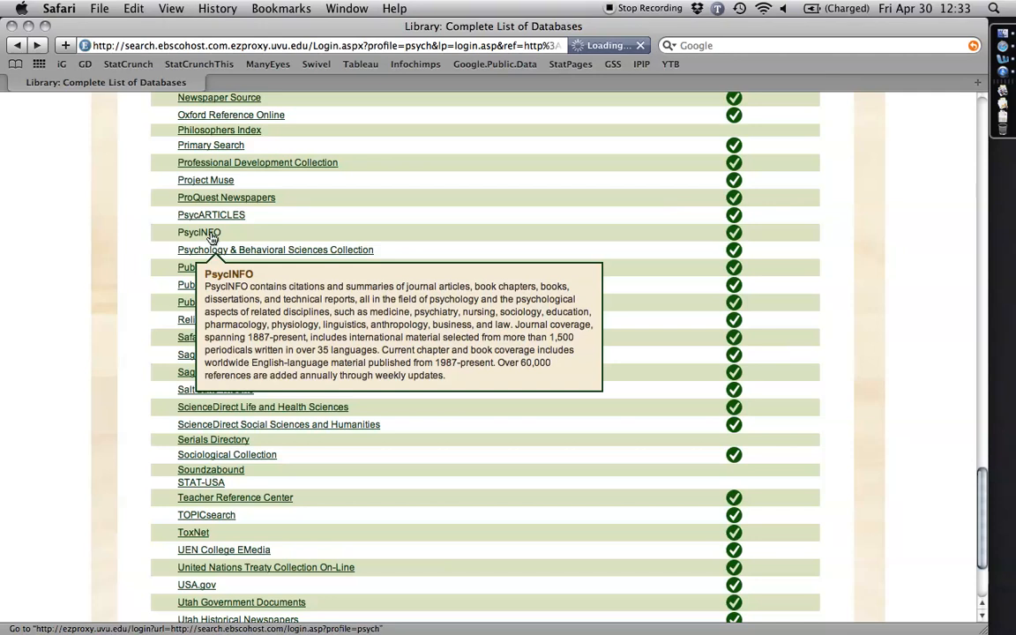
click(198, 232)
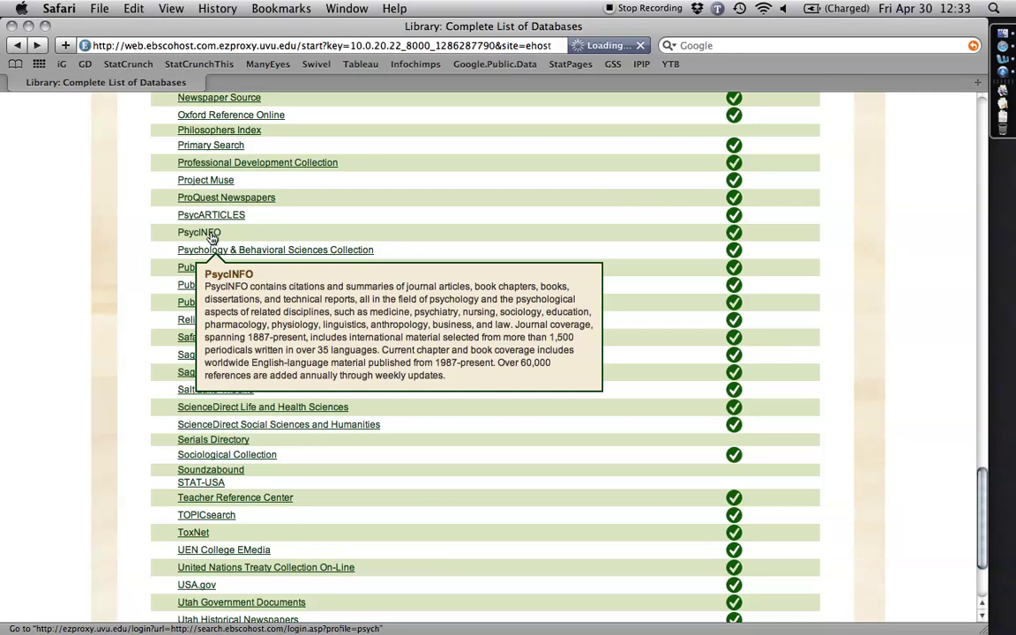
click(198, 232)
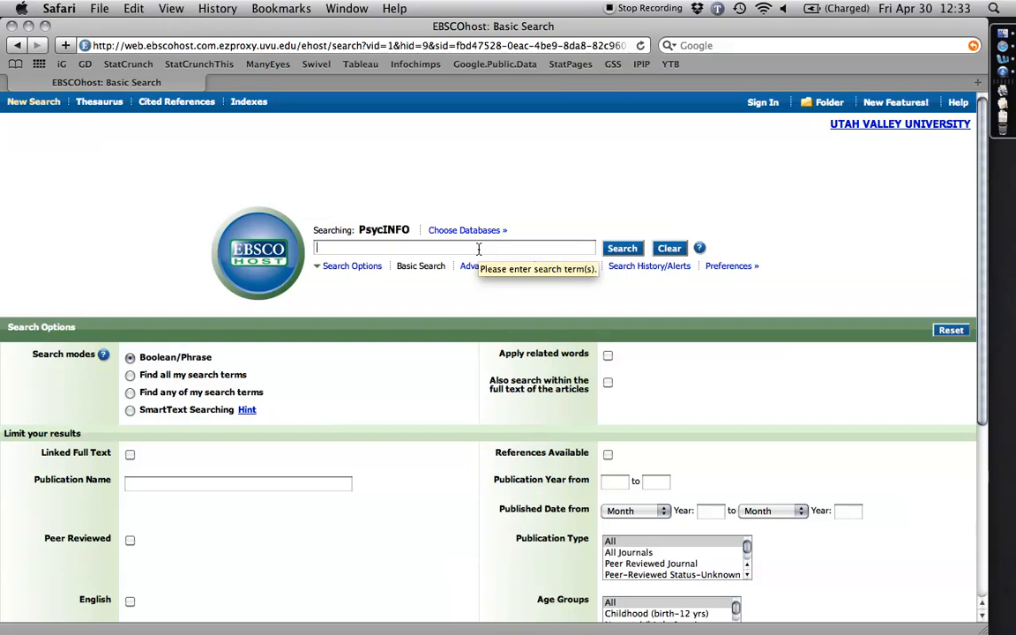
Enter 'creativ* and research methodolog*' in the EBSCOhost search box.
text(creativ* and research methodolog*)
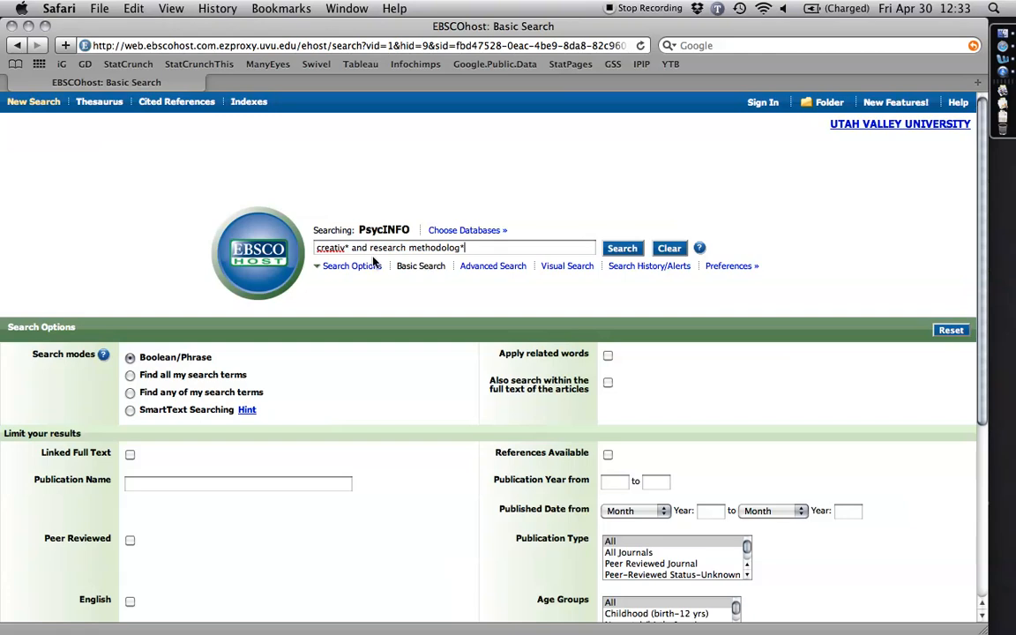
mouse_move(365, 265)
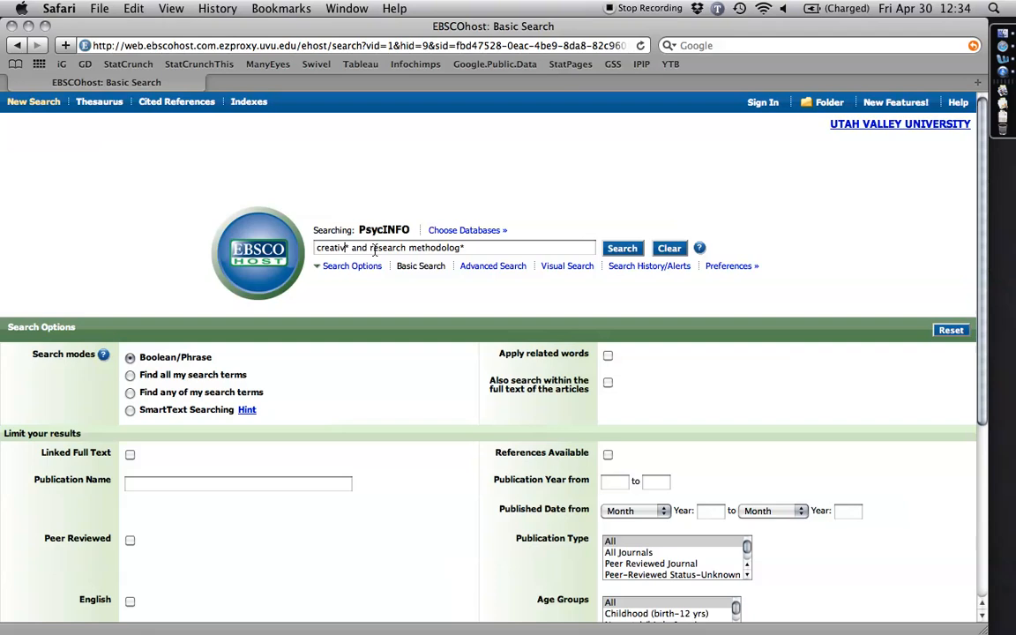
text(*)
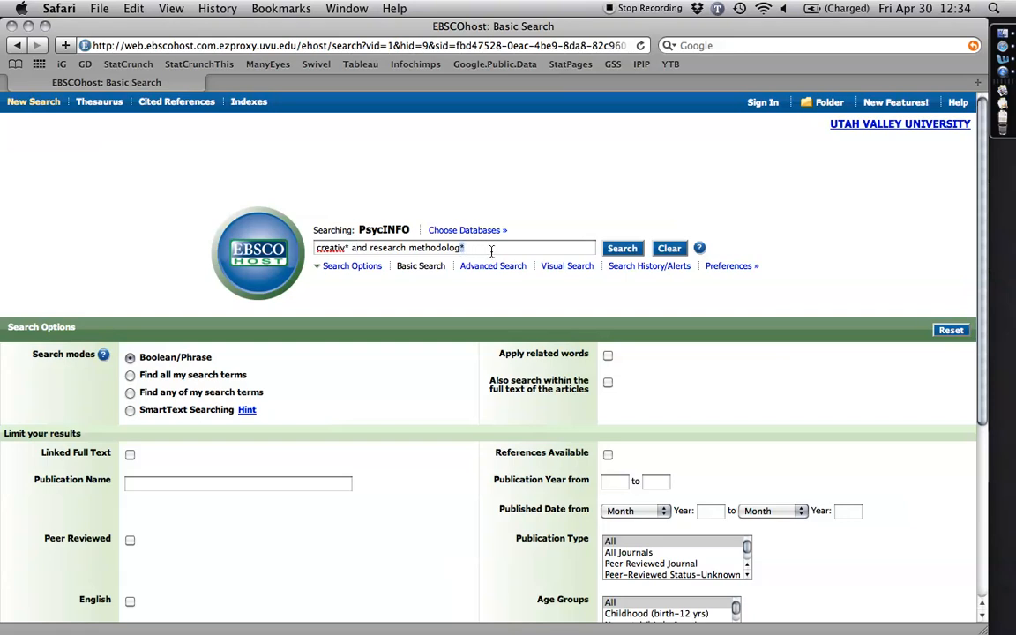
mouse_move(495, 247)
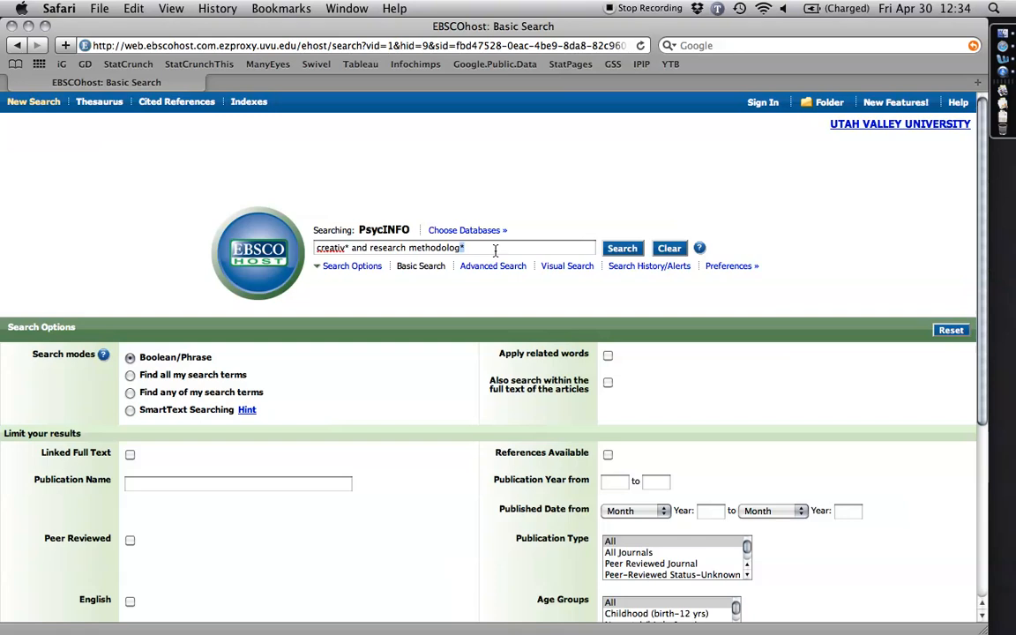
mouse_move(501, 248)
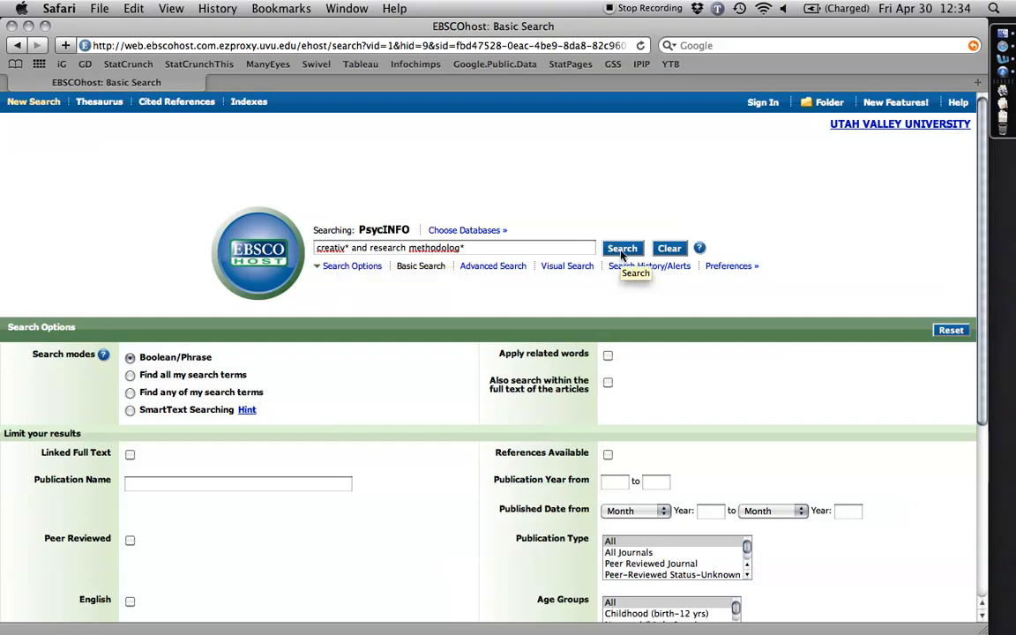
Run the PsycINFO query and scroll through the 132 results.
click(623, 247)
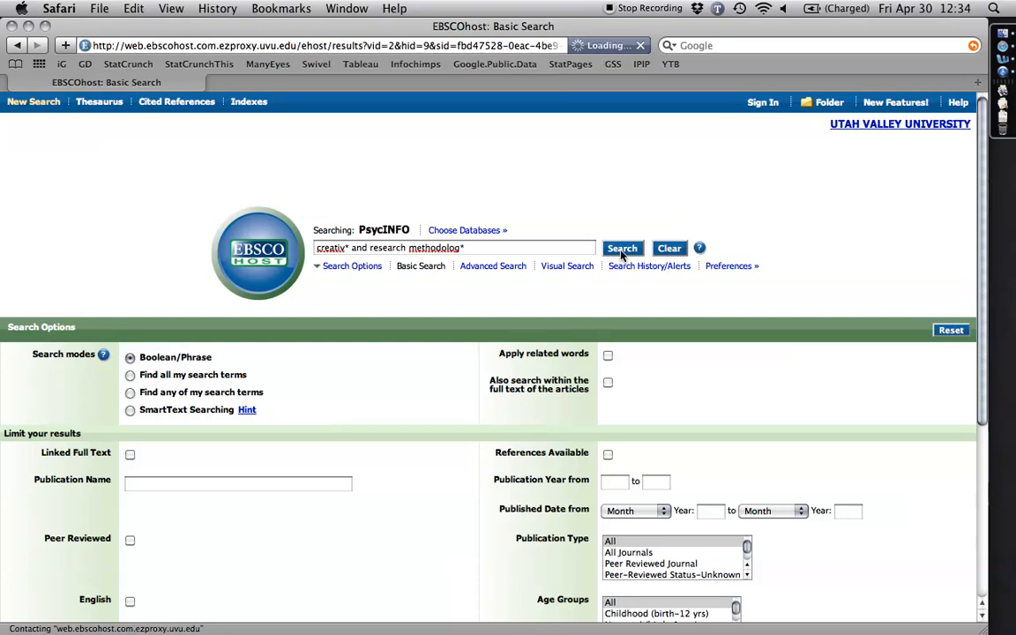
click(622, 248)
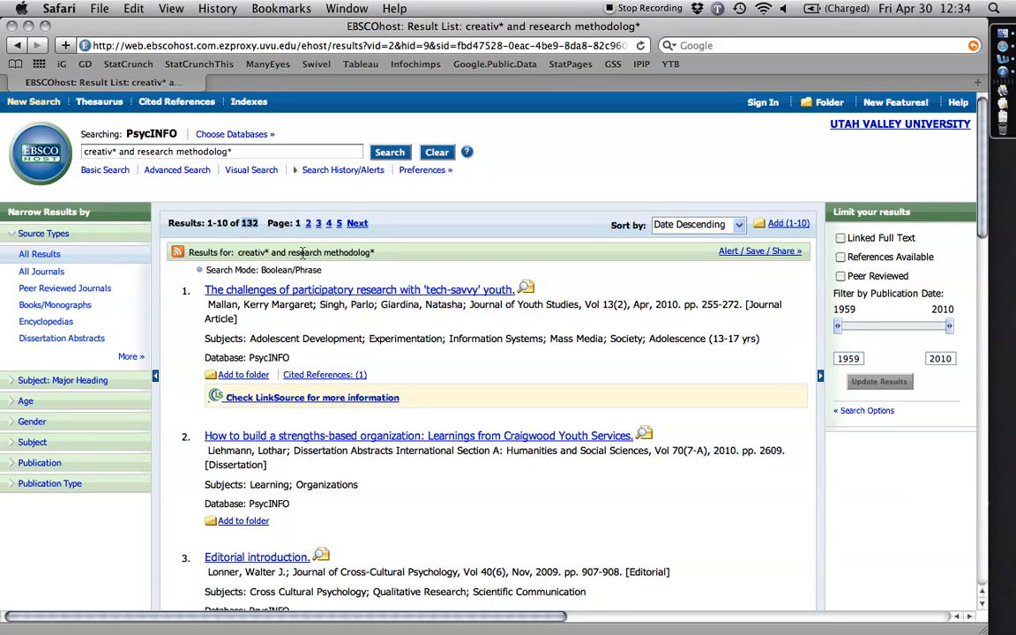
mouse_move(501, 227)
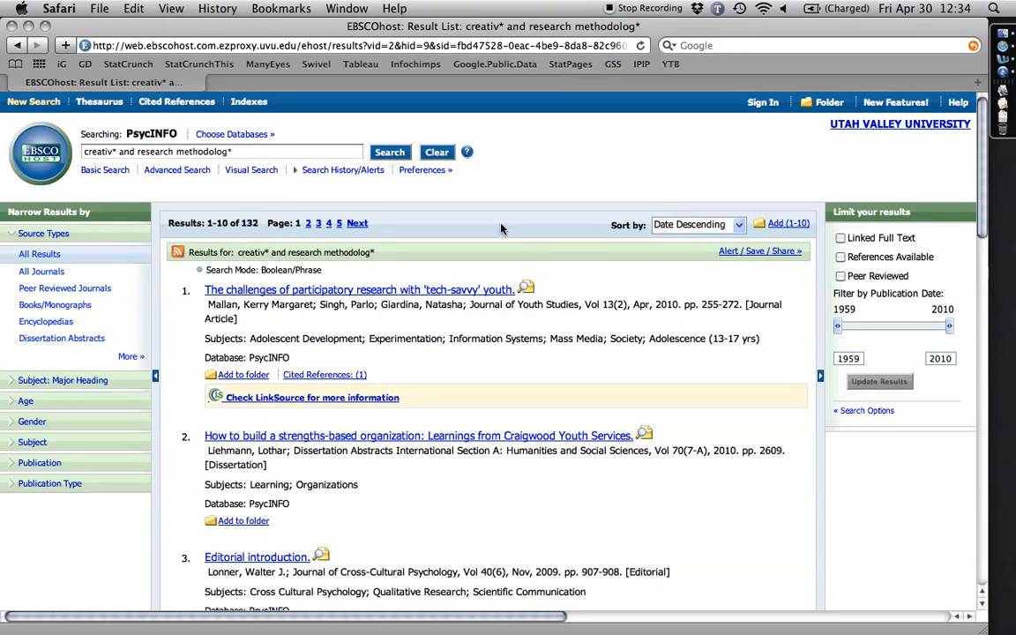
scroll(down, 3)
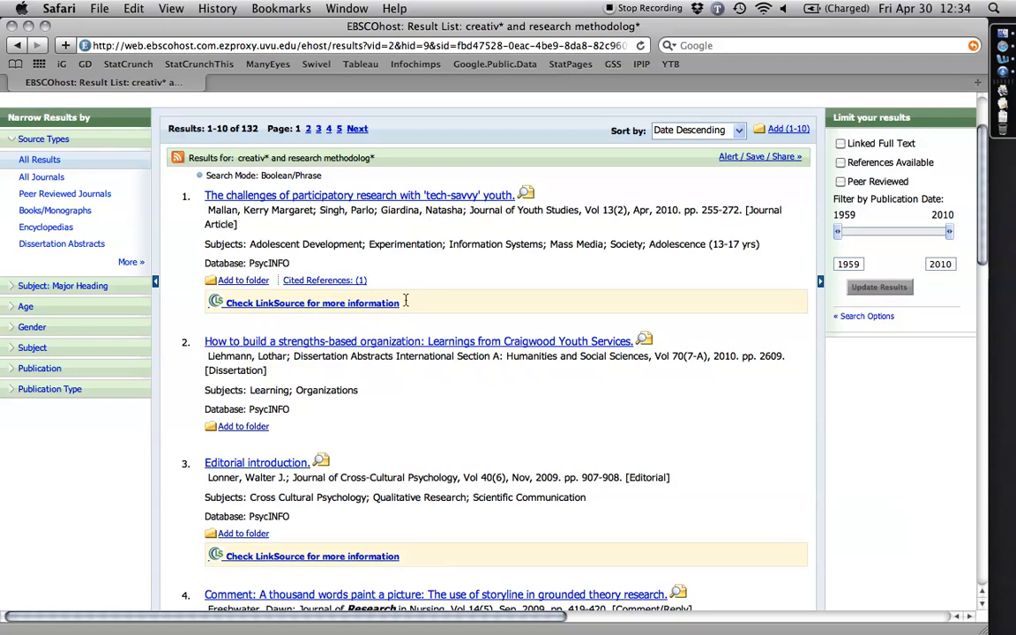
scroll(down, 3)
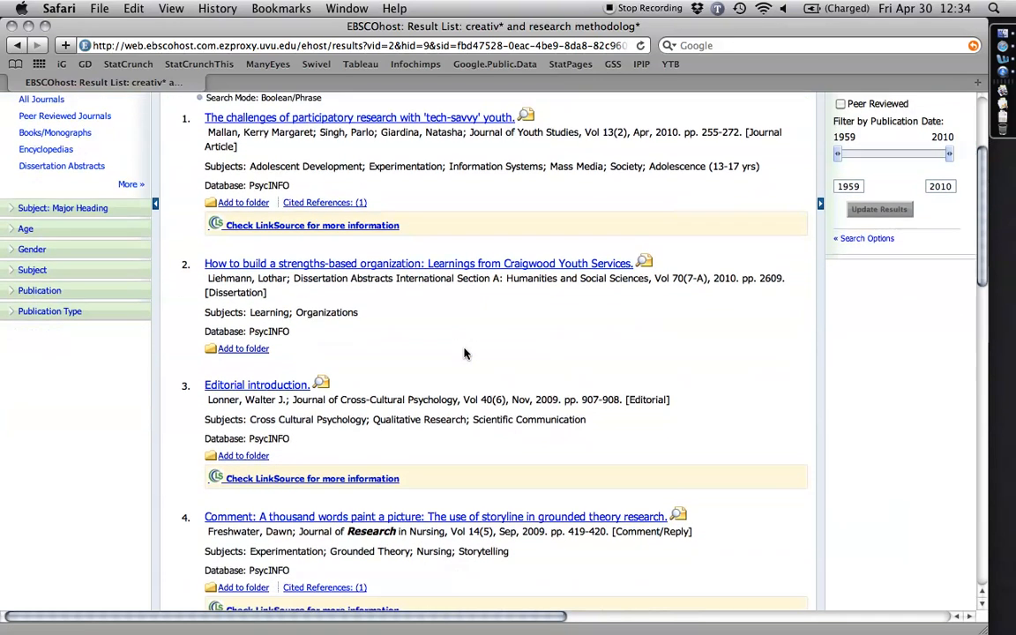
scroll(down, 3)
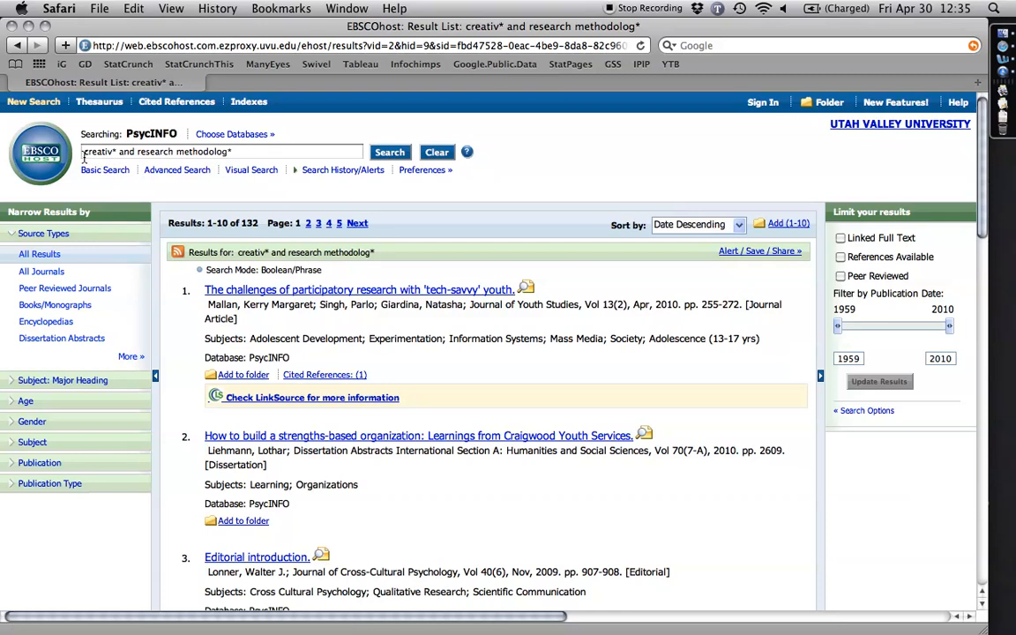
Restrict the search to titles with TI(creativ*), narrowing PsycINFO results to 24.
text(TI()
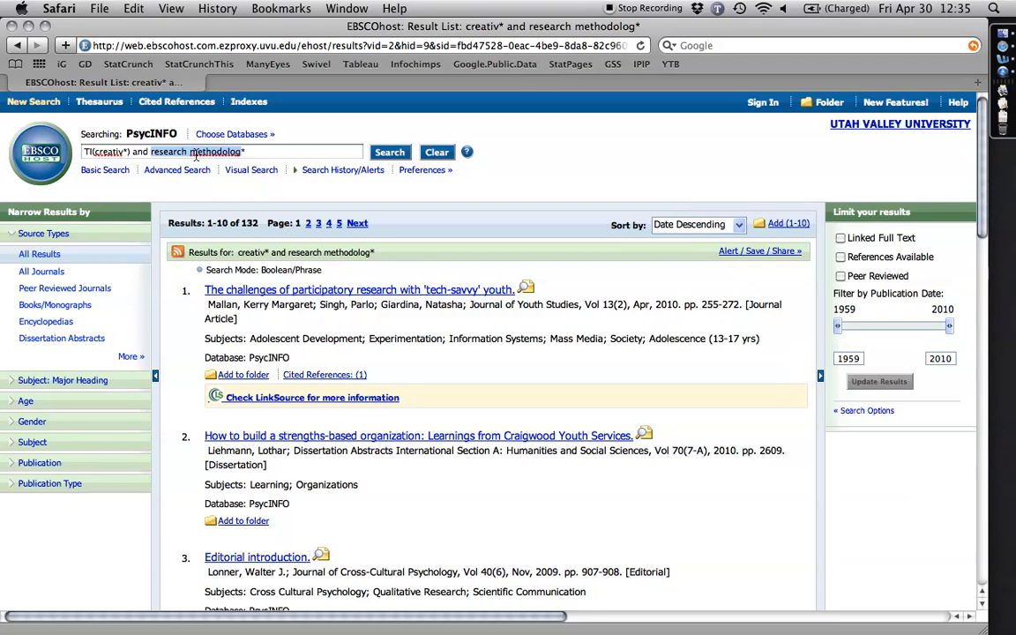
click(264, 152)
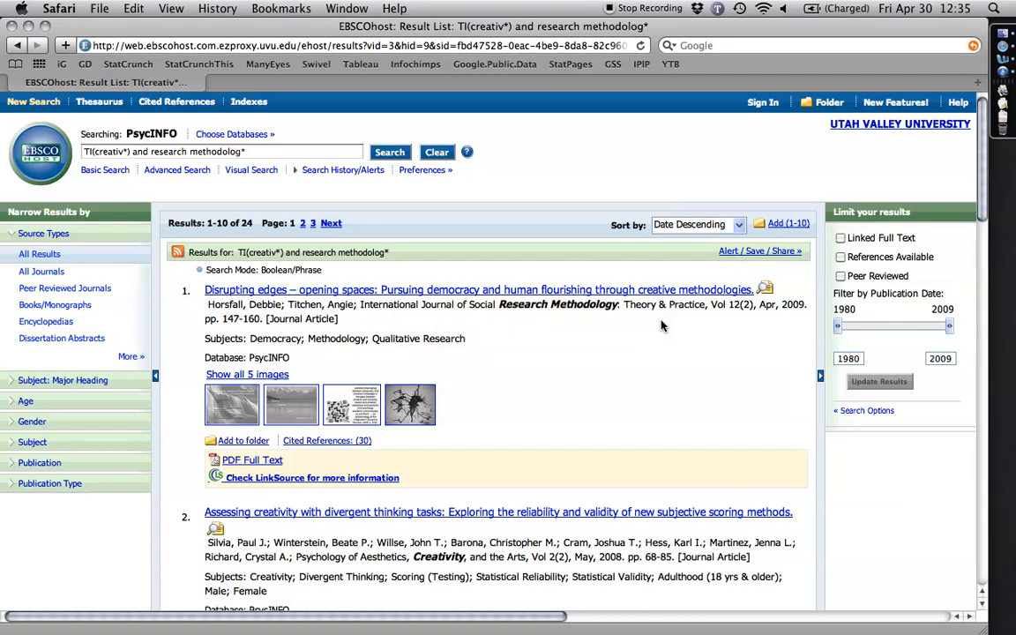
Preview result 2's abstract and add the Silvia et al. divergent-thinking article to the folder.
scroll(down, 3)
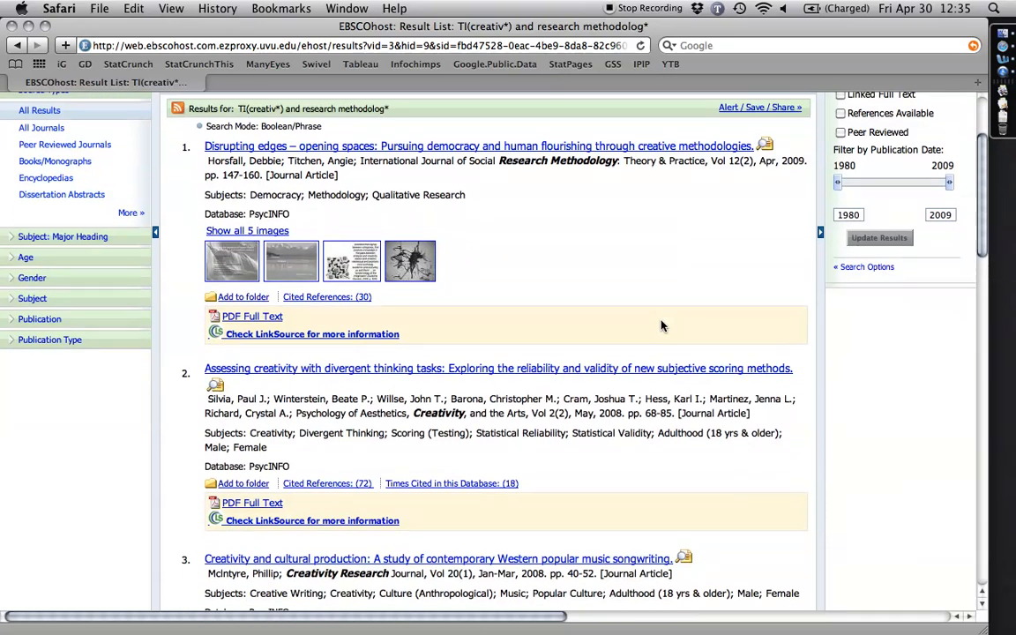
scroll(down, 3)
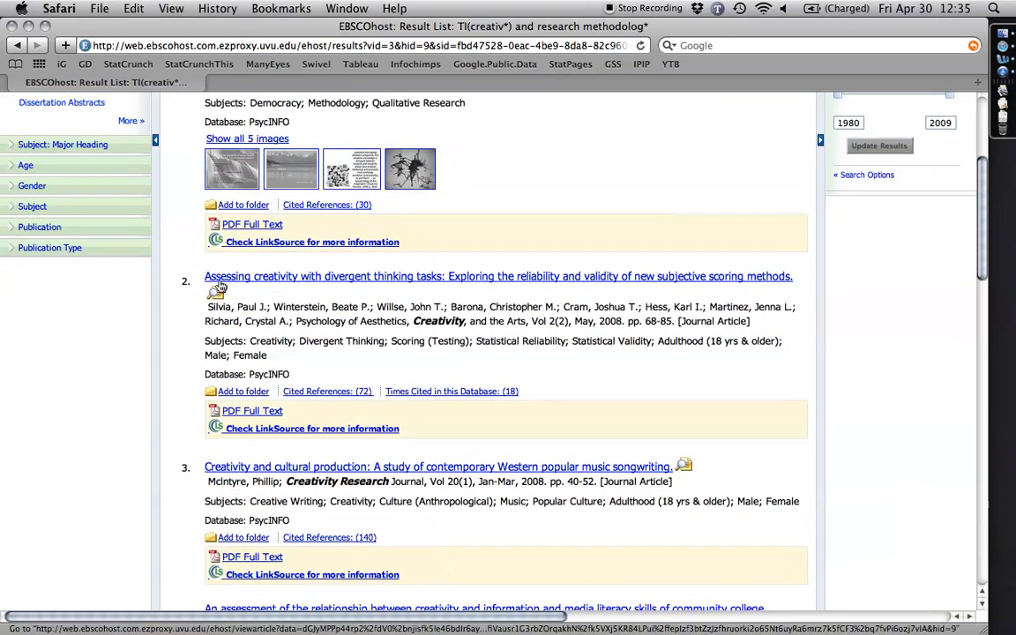
mouse_move(410, 288)
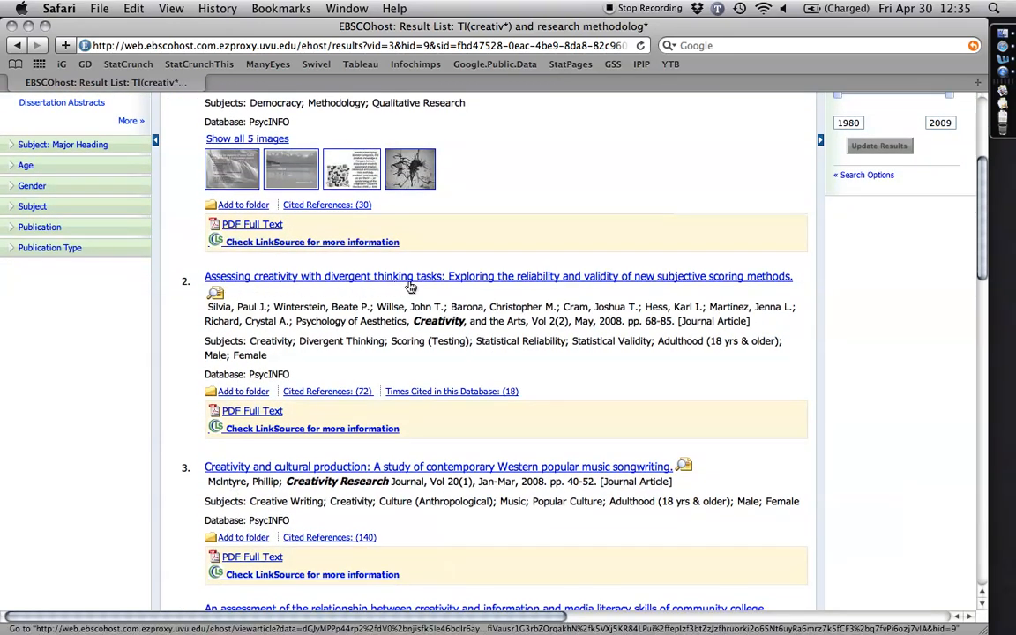
mouse_move(596, 286)
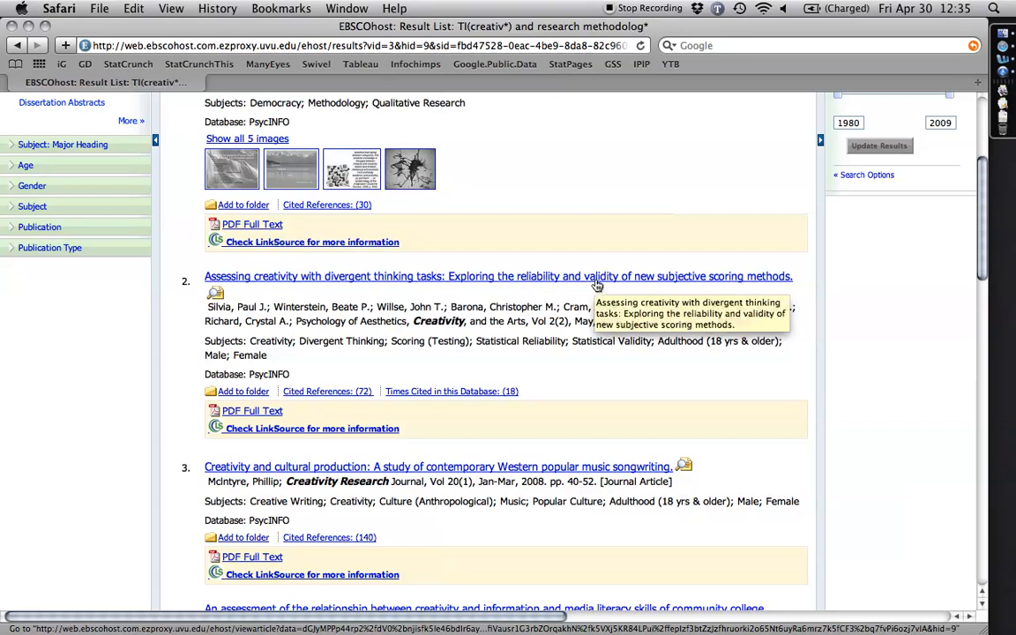
mouse_move(496, 240)
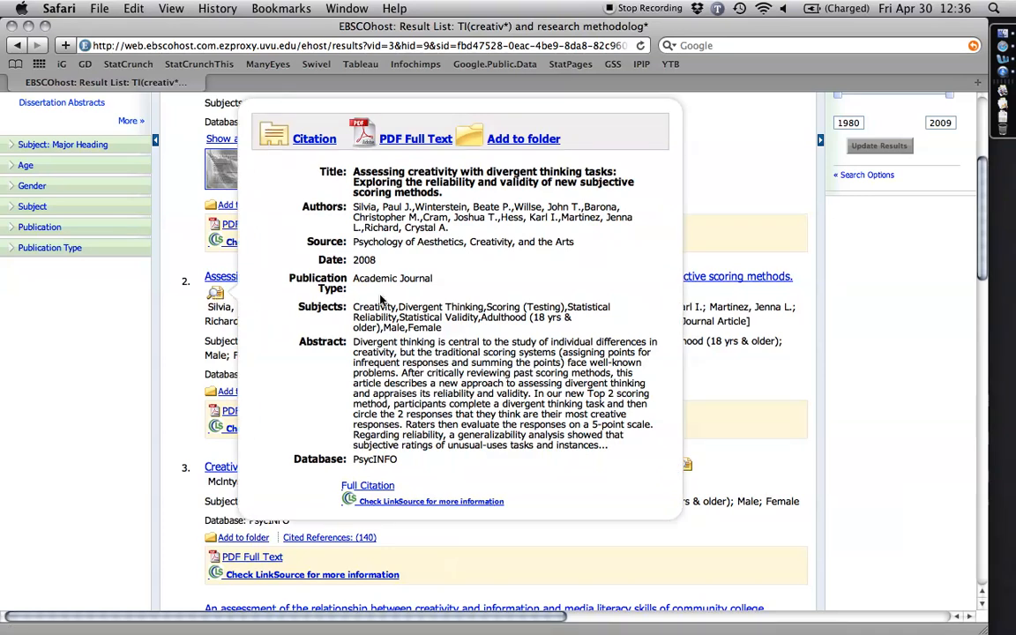
mouse_move(614, 451)
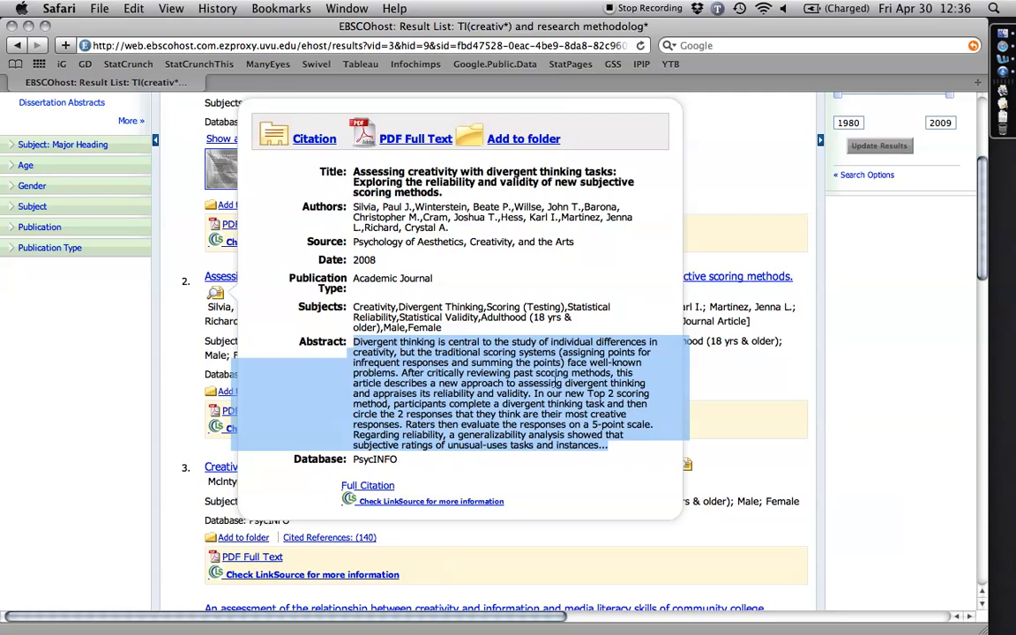
mouse_move(492, 167)
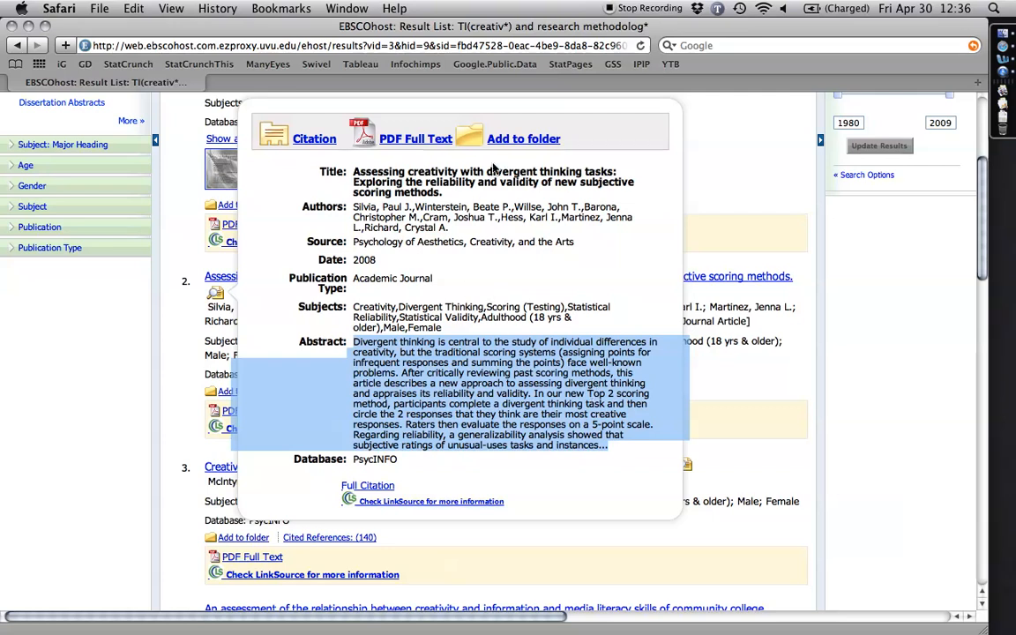
click(524, 138)
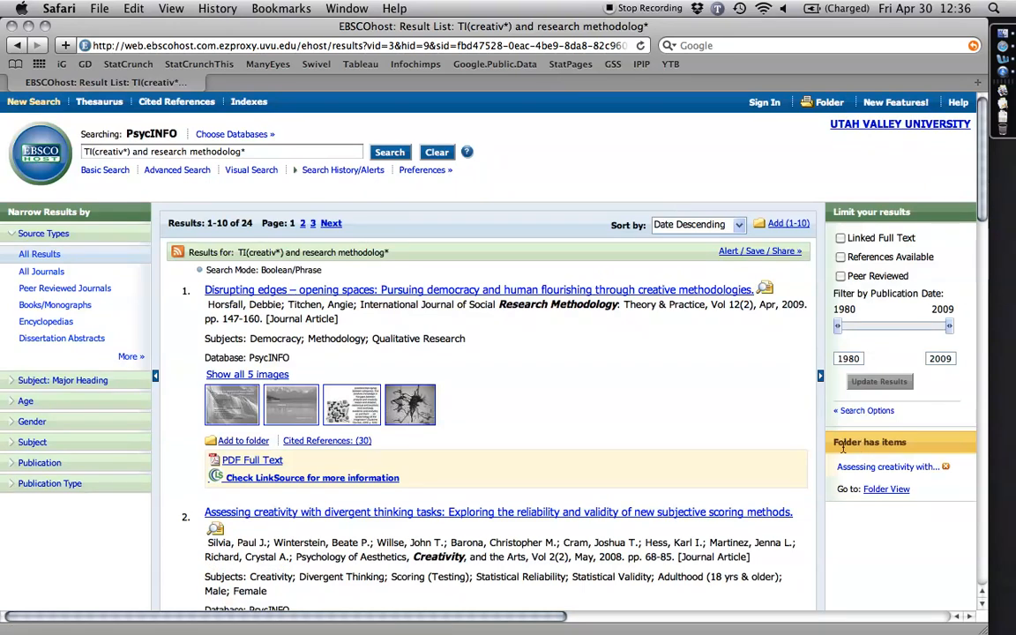
Add Schulz's 'Pointing the Way to Discovery' creative writing article to the folder.
scroll(down, 3)
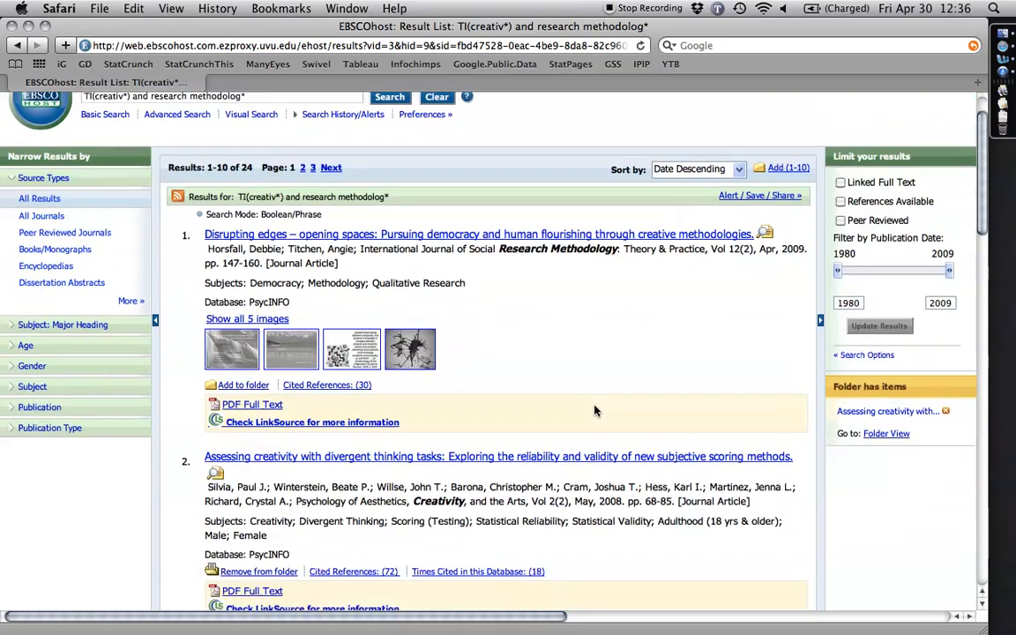
scroll(down, 3)
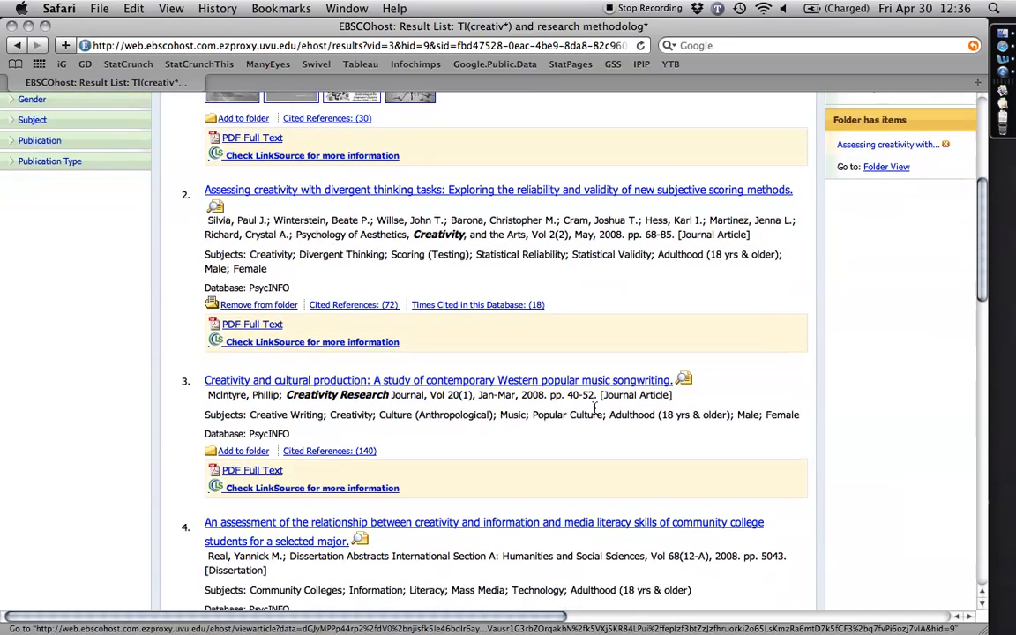
scroll(down, 3)
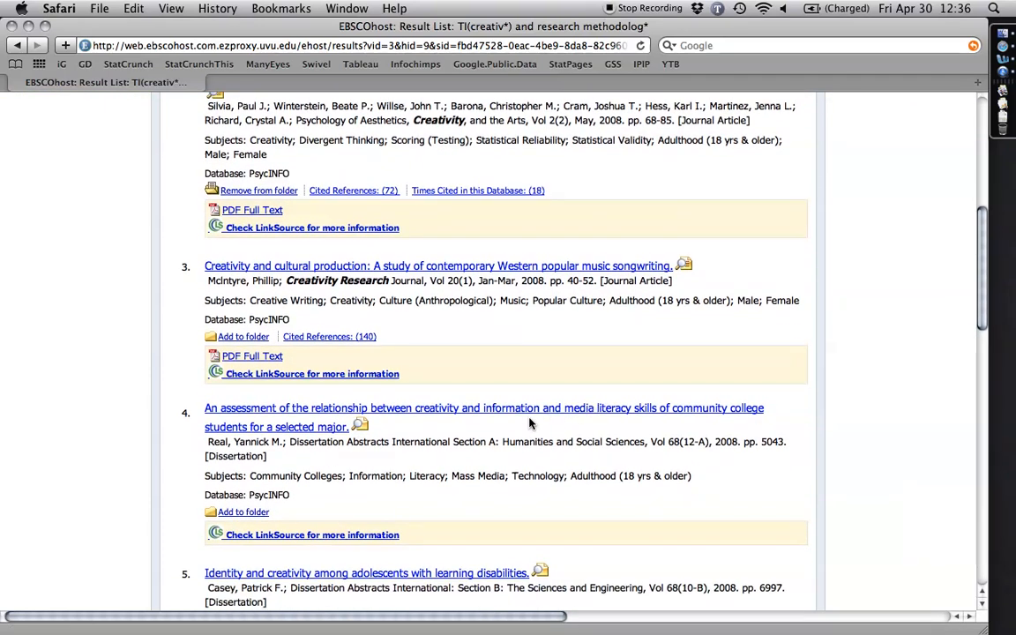
scroll(down, 3)
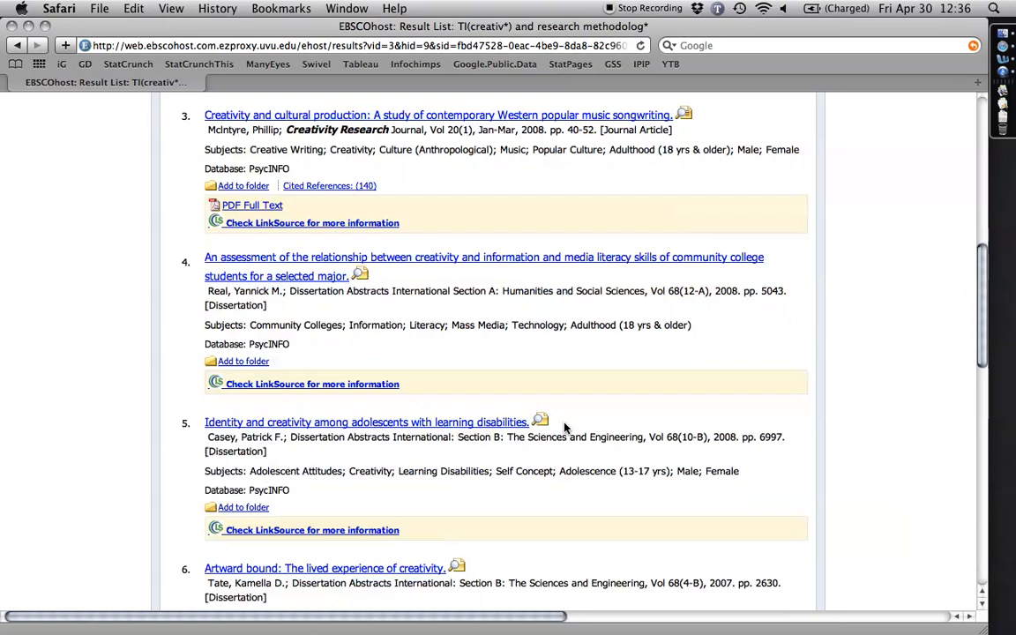
scroll(down, 3)
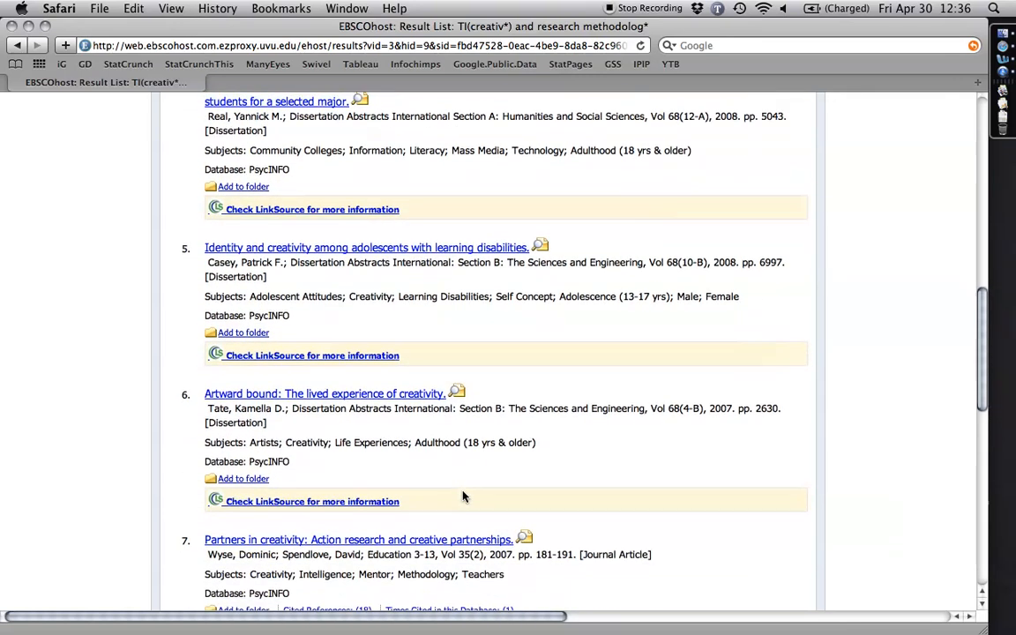
scroll(down, 3)
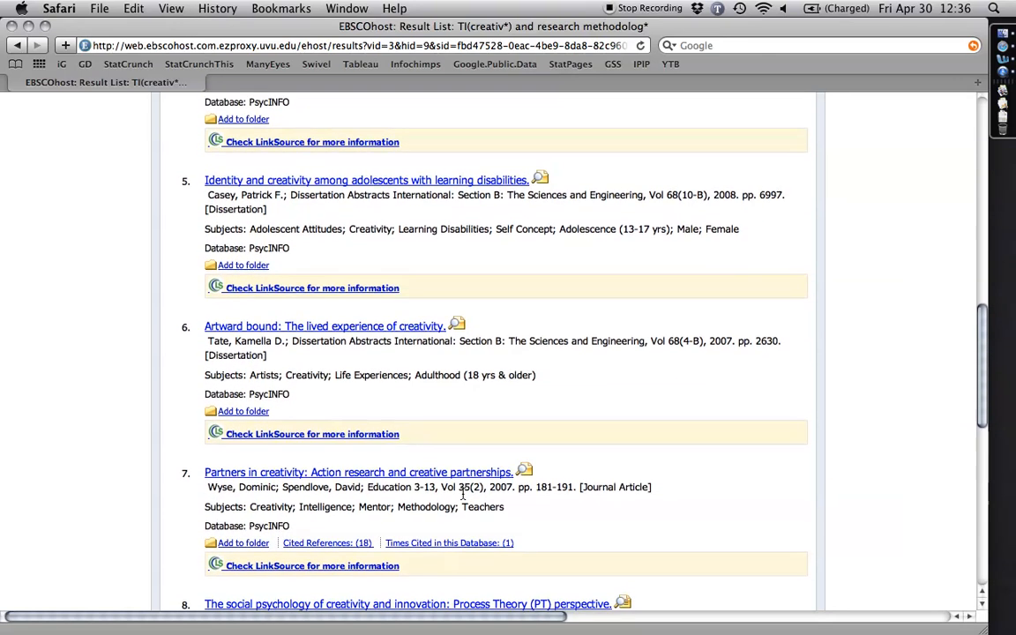
scroll(down, 3)
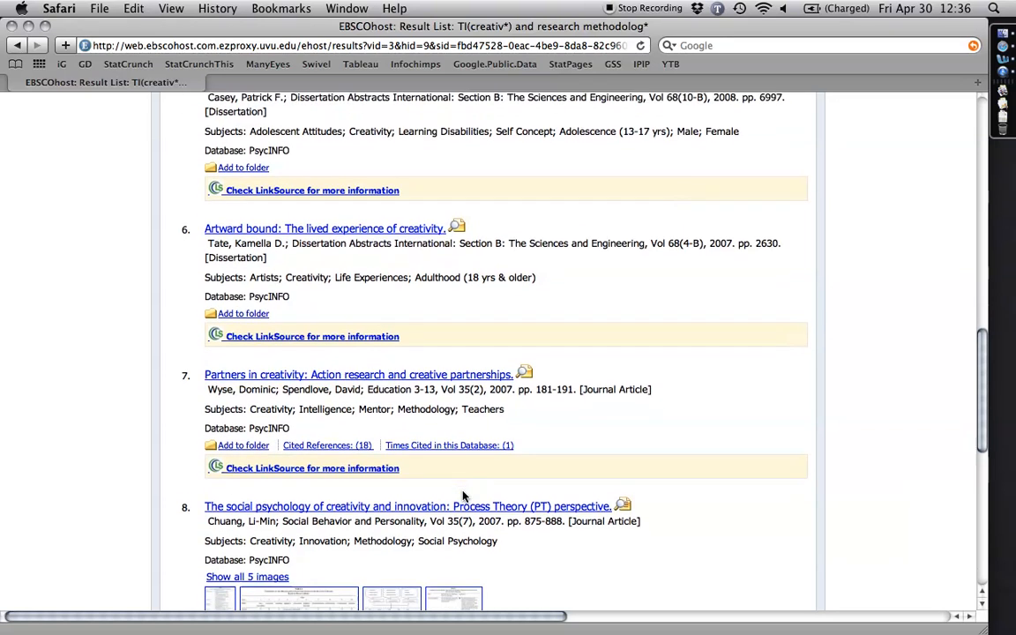
scroll(down, 3)
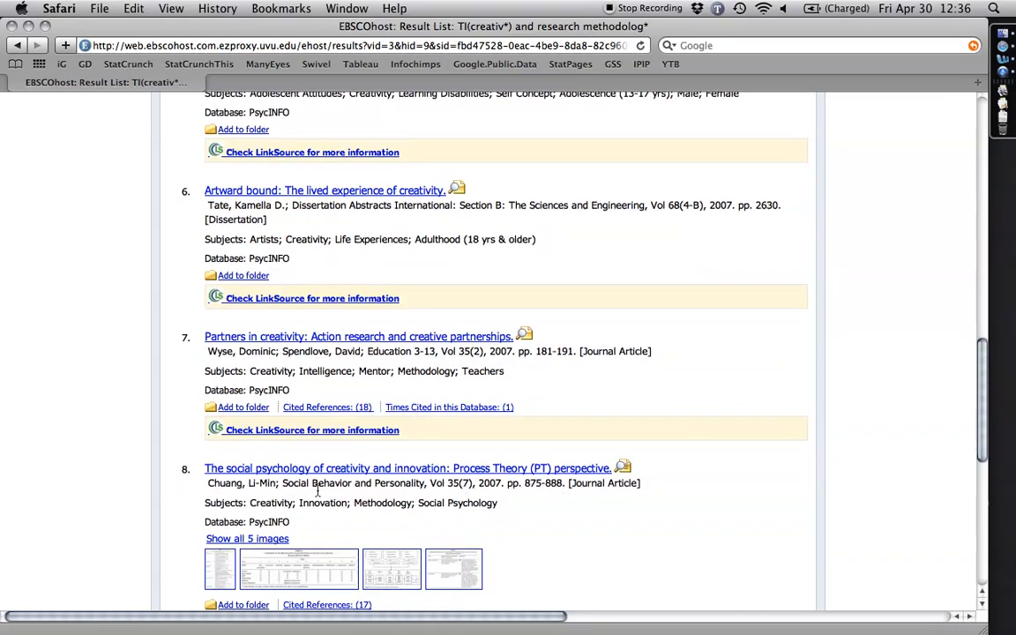
mouse_move(470, 491)
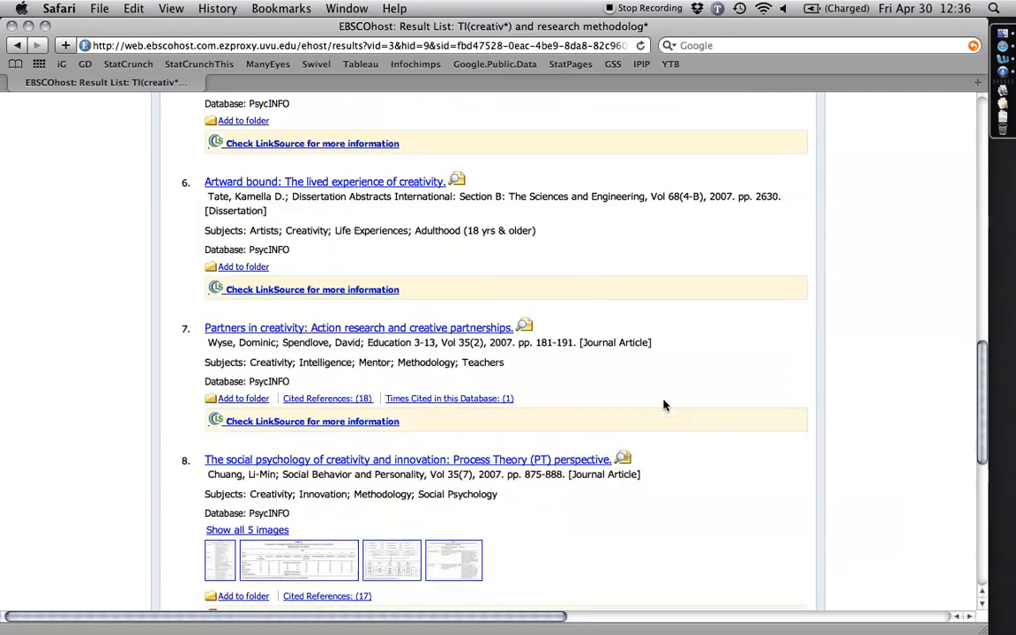
scroll(down, 3)
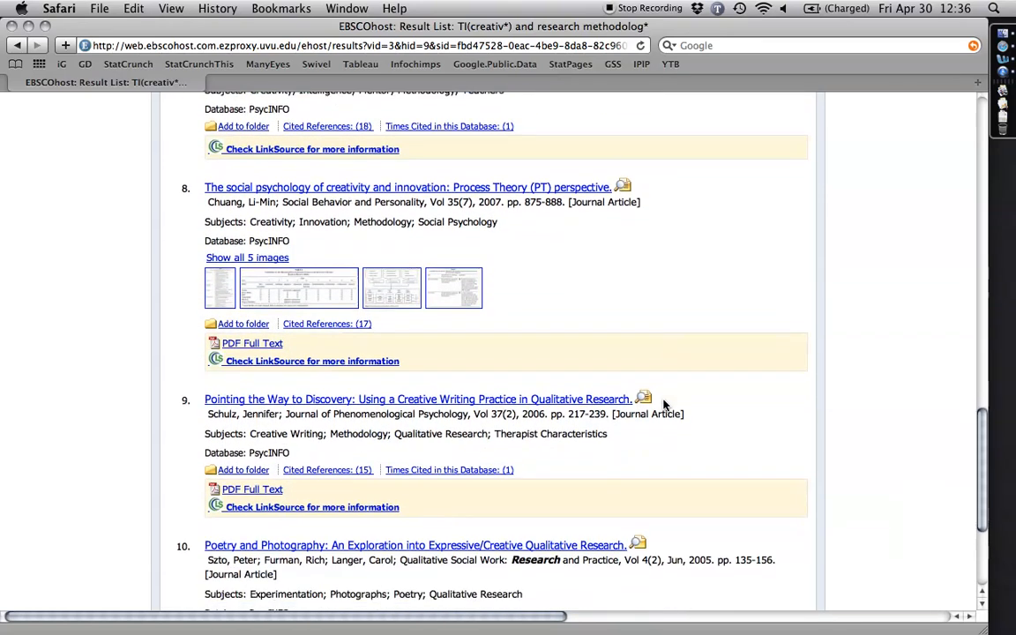
scroll(down, 3)
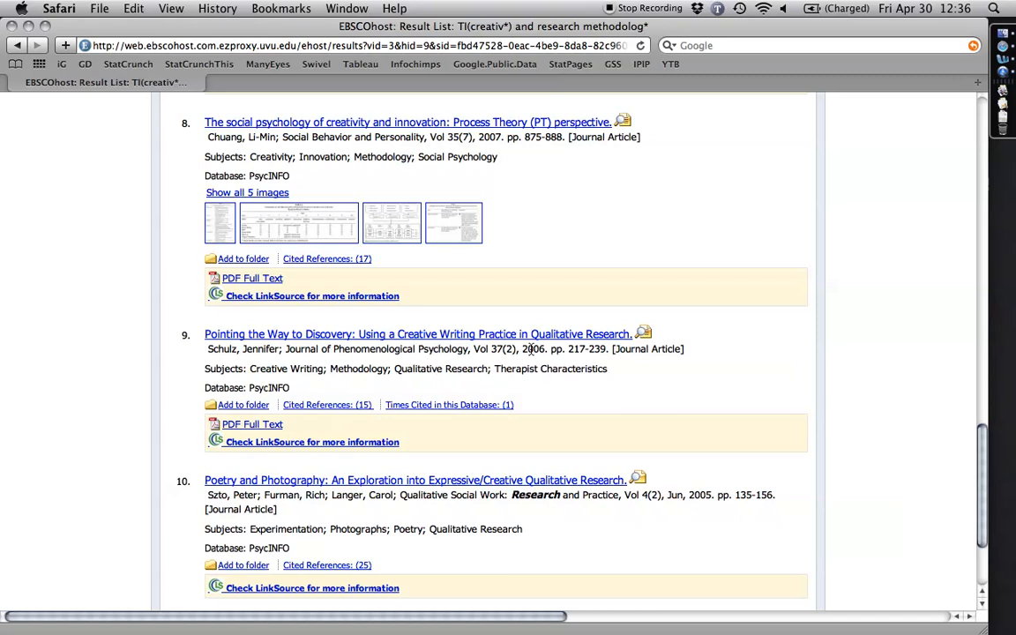
mouse_move(243, 405)
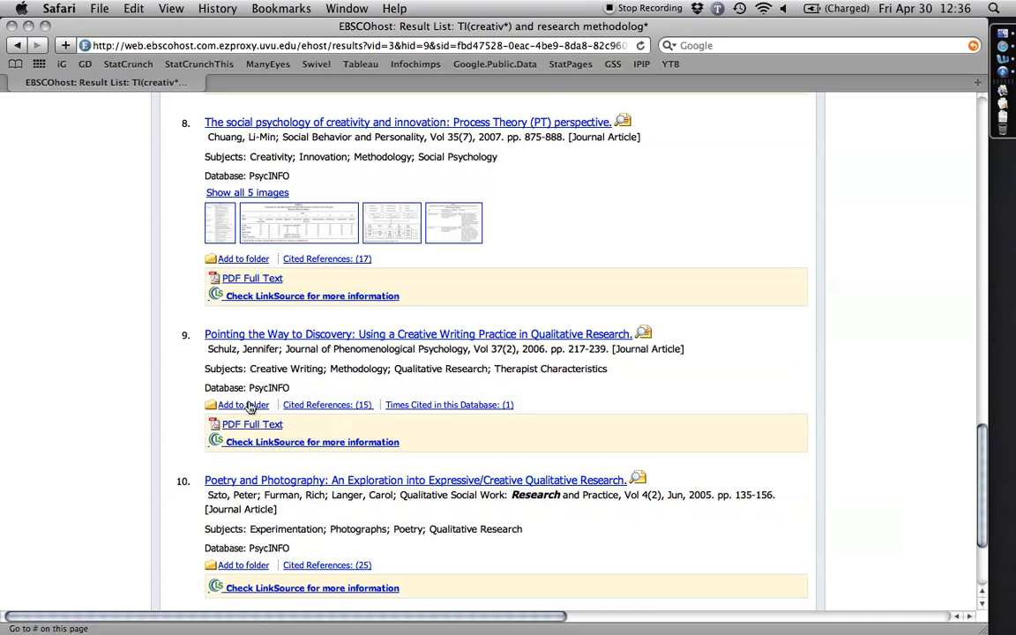
click(242, 405)
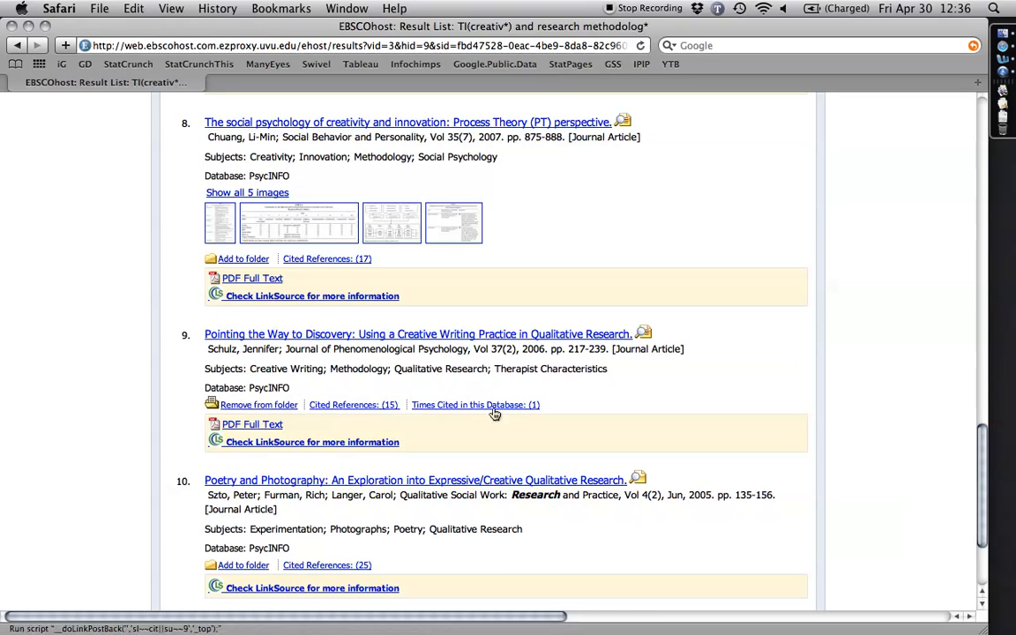
scroll(down, 3)
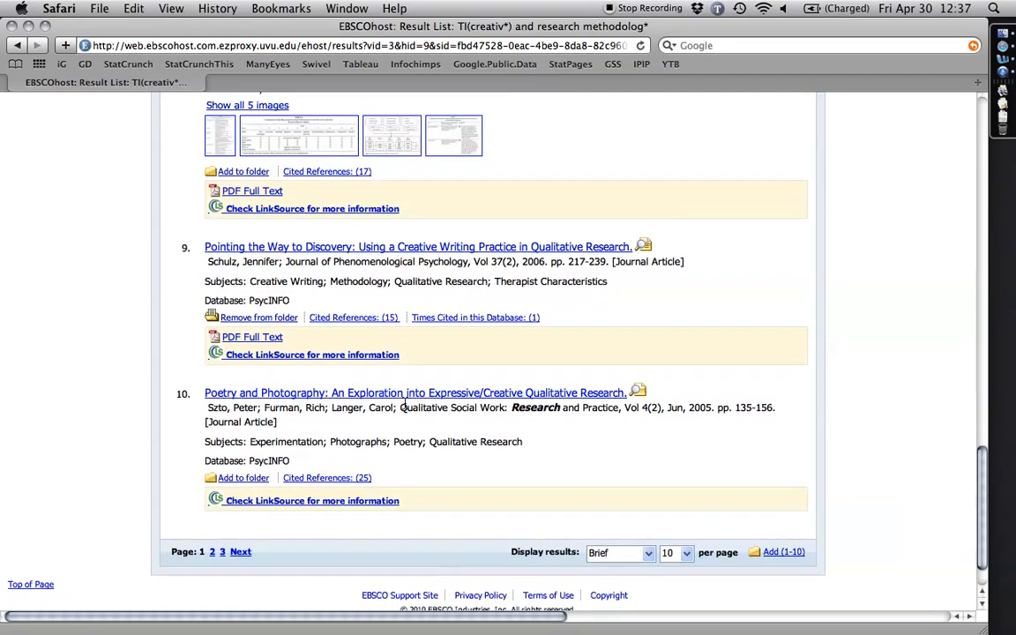
mouse_move(444, 441)
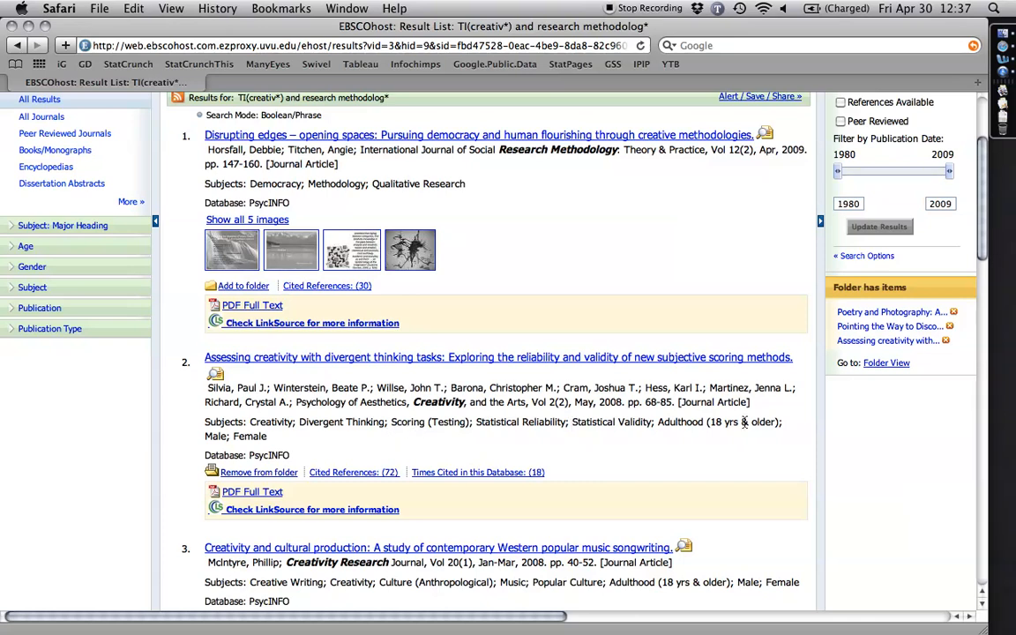
Open Folder View to see the three saved articles and the Silvia et al. record.
click(886, 363)
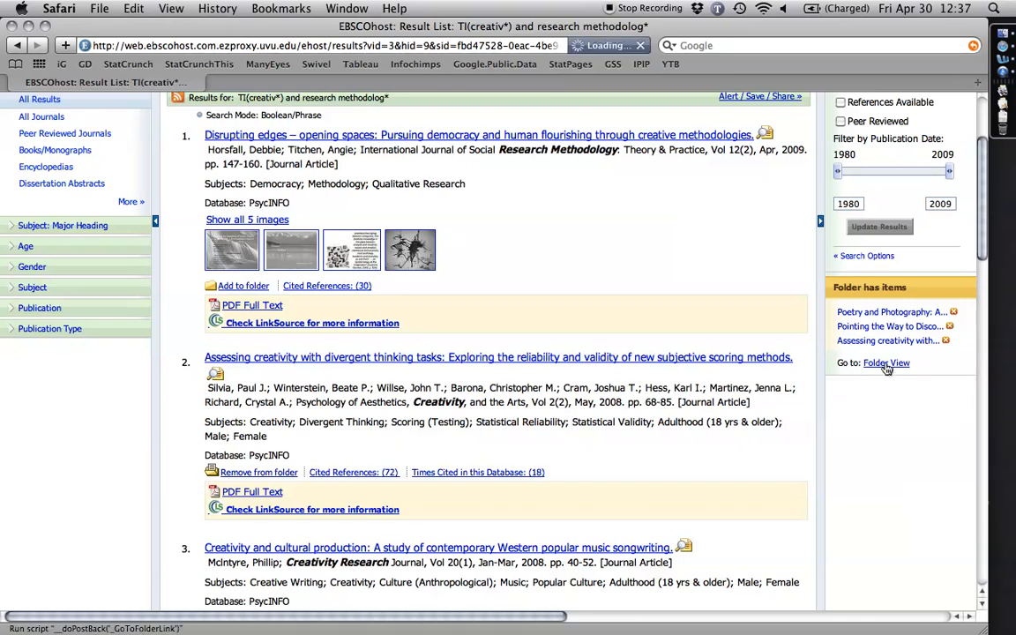
click(885, 363)
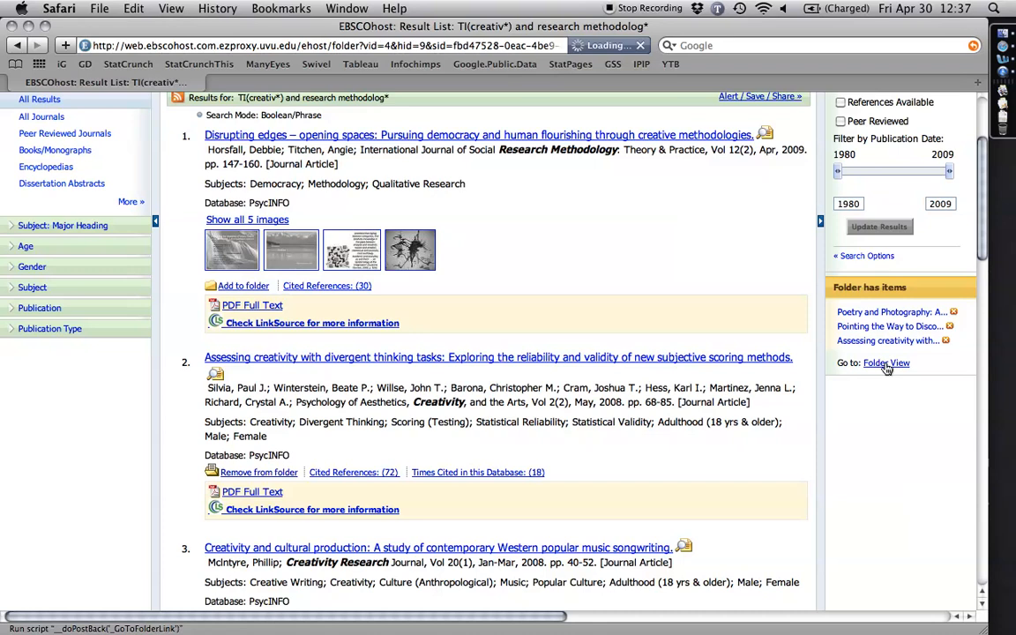
click(886, 363)
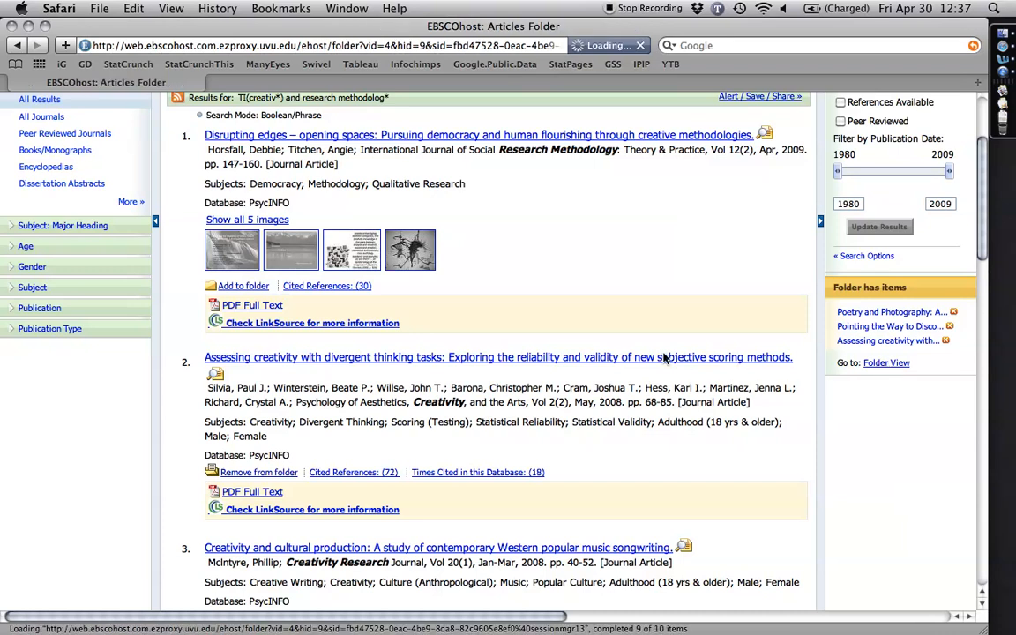
click(886, 362)
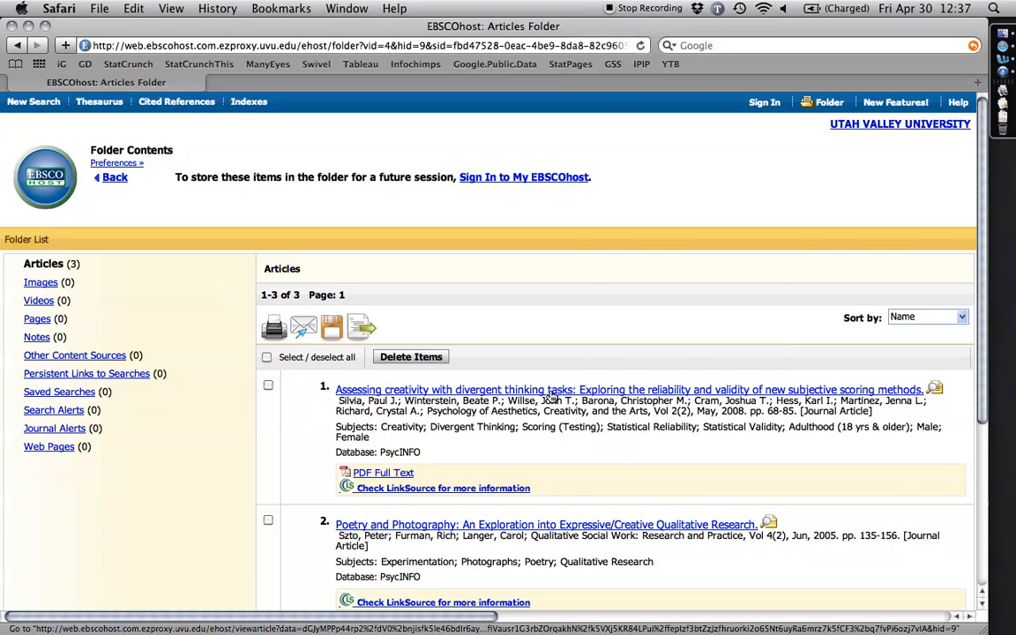
scroll(down, 3)
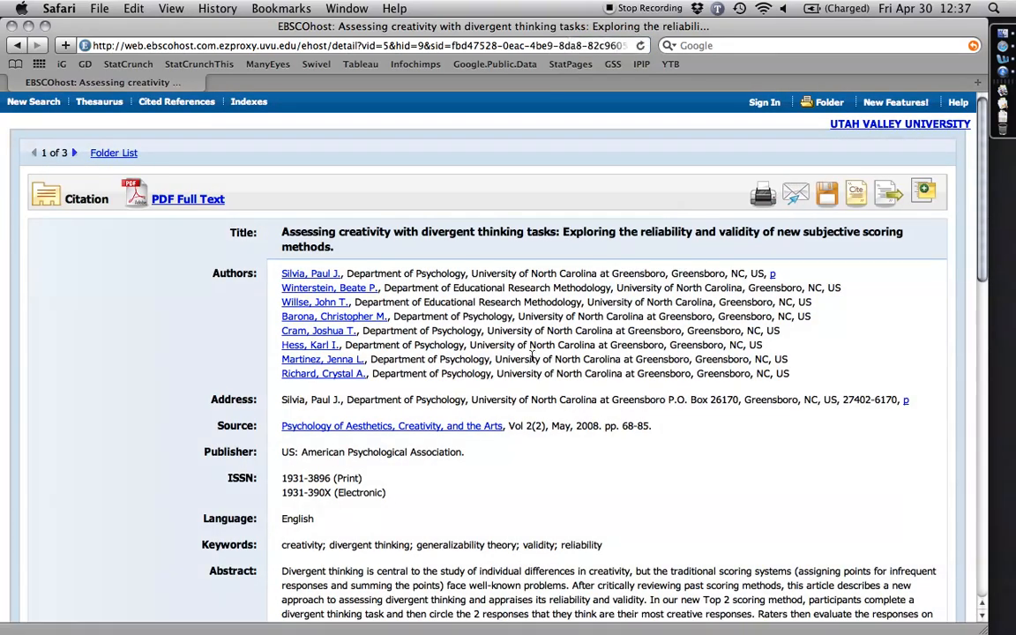
scroll(down, 3)
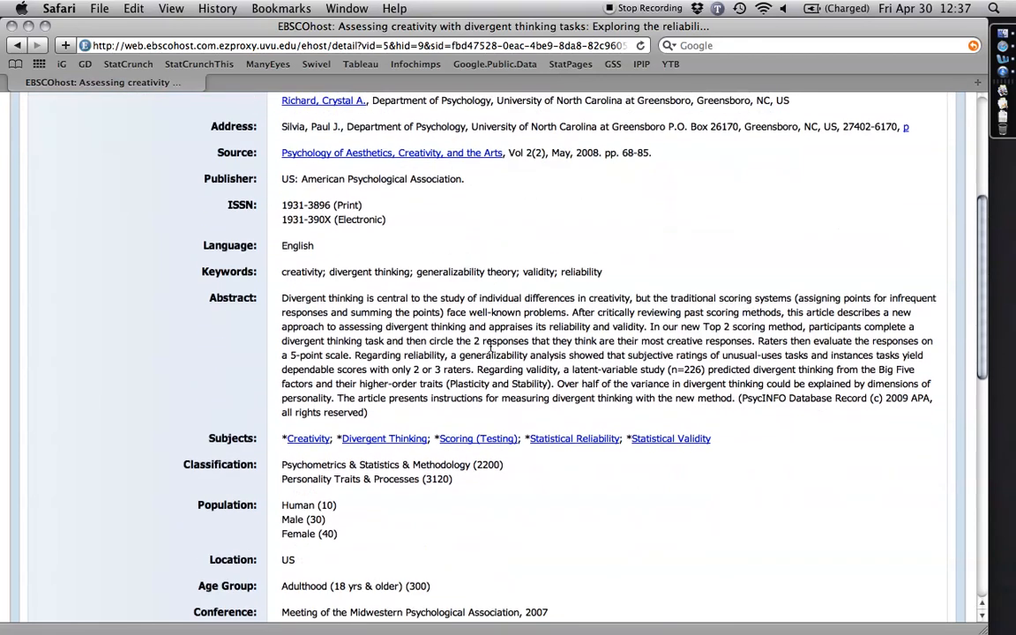
scroll(up, 3)
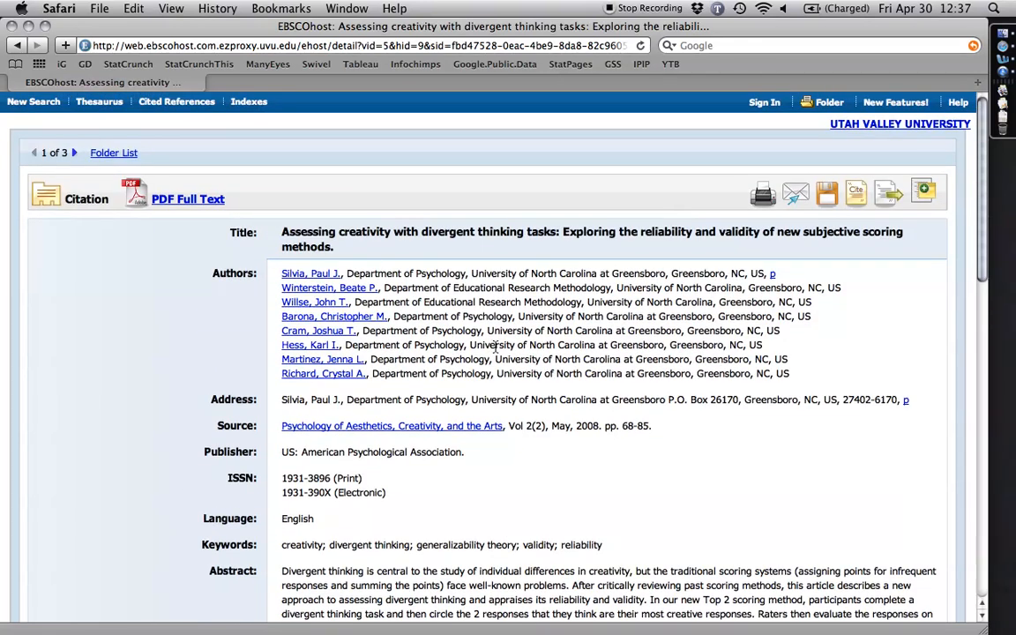
mouse_move(128, 222)
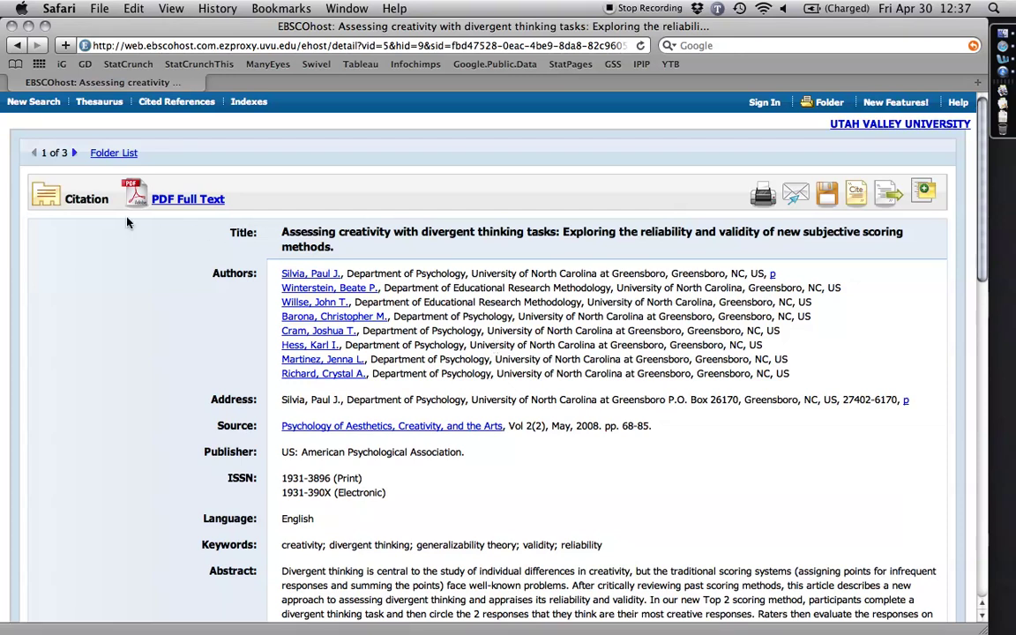
mouse_move(119, 204)
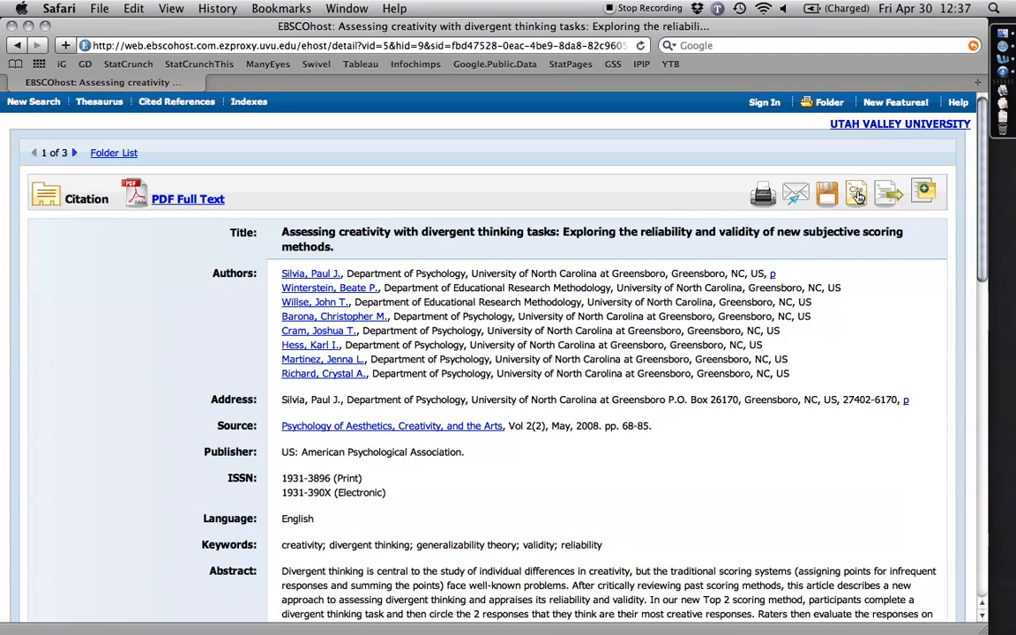
click(857, 194)
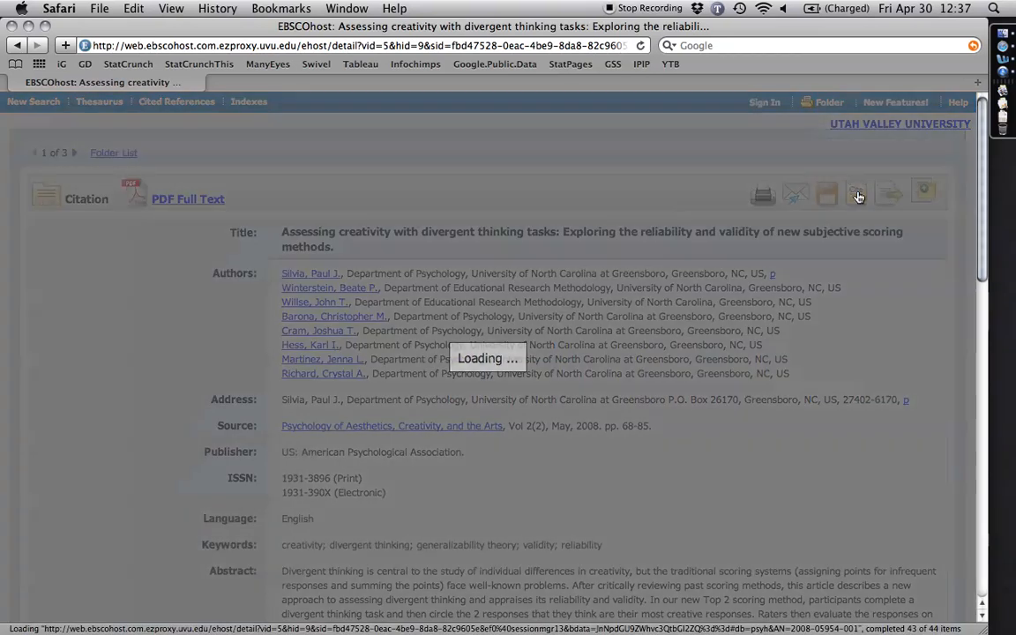
click(859, 192)
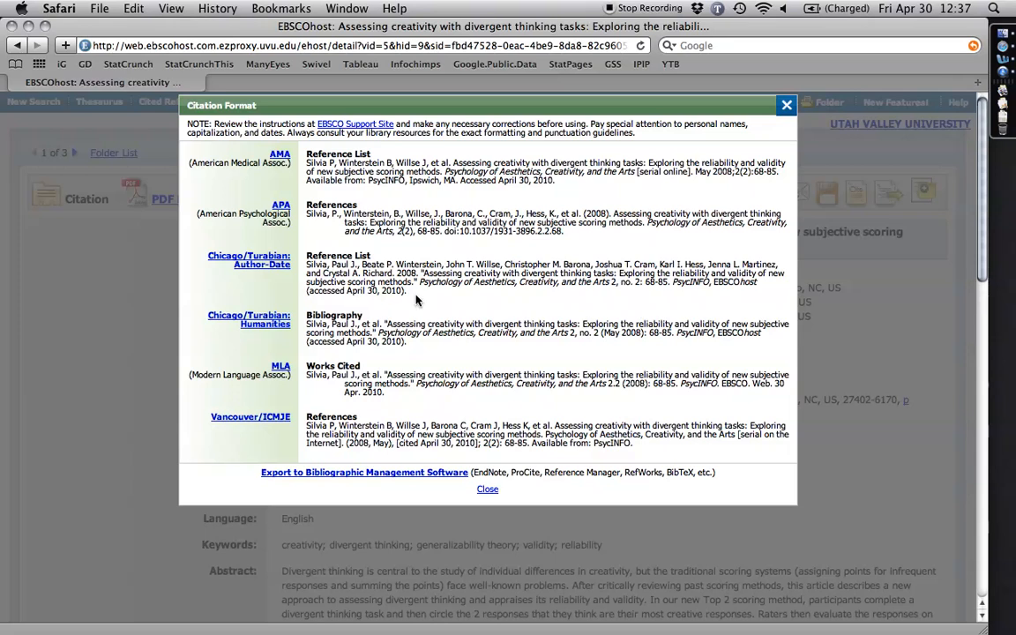
drag(306, 213, 562, 231)
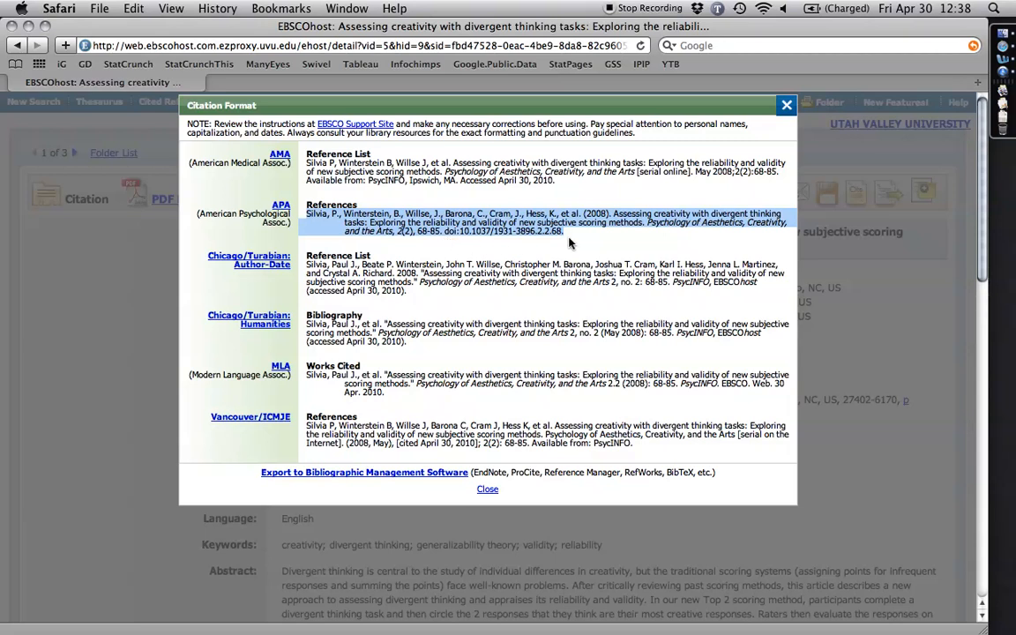
mouse_move(614, 246)
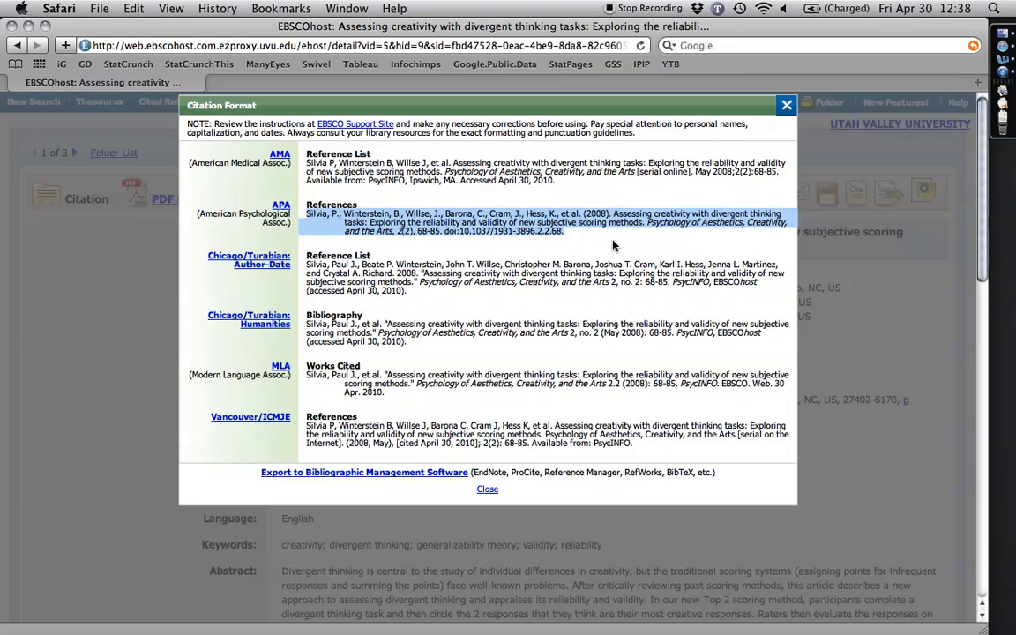
click(786, 104)
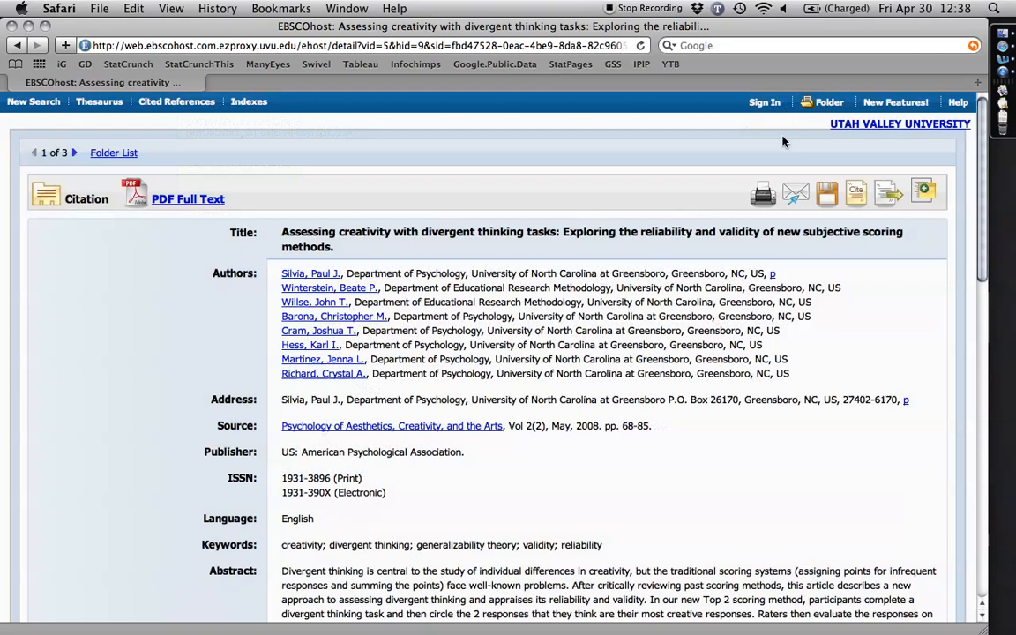
mouse_move(142, 314)
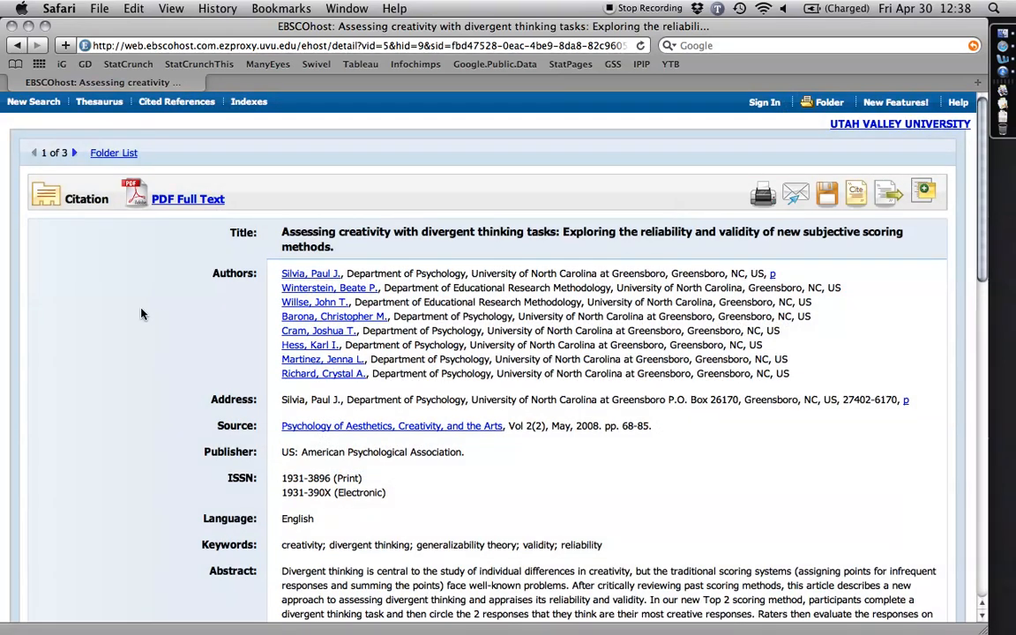
Select all three articles in the folder list and bring up the e-mail manager.
click(113, 152)
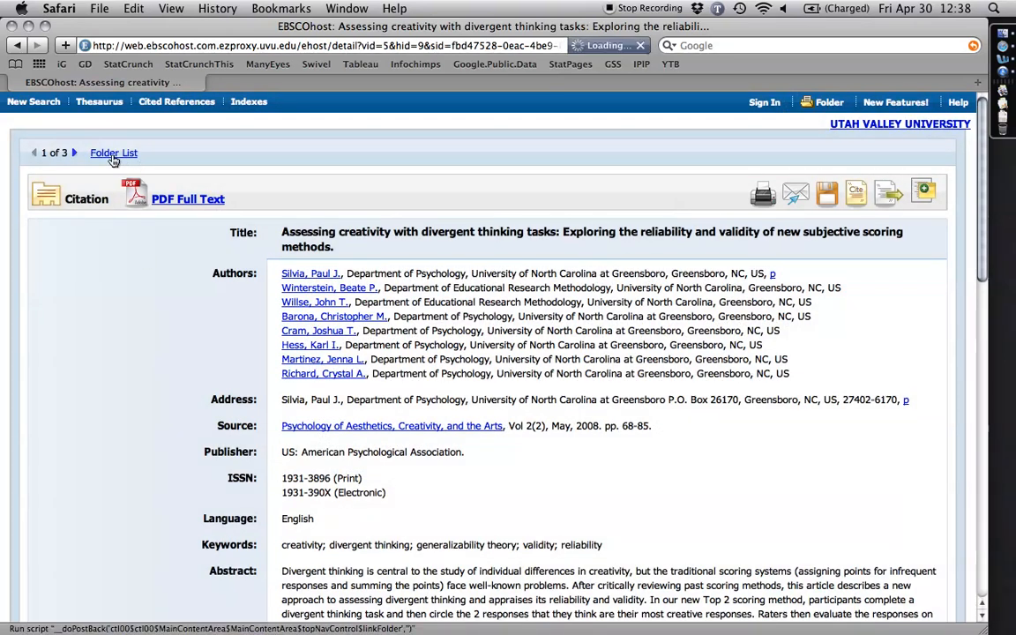
click(113, 152)
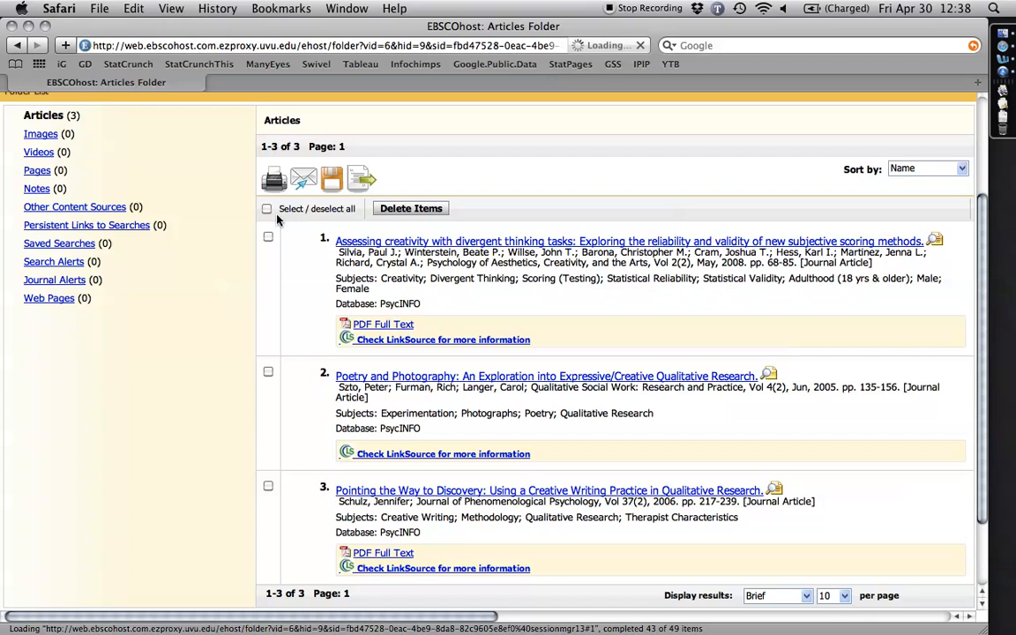
click(267, 210)
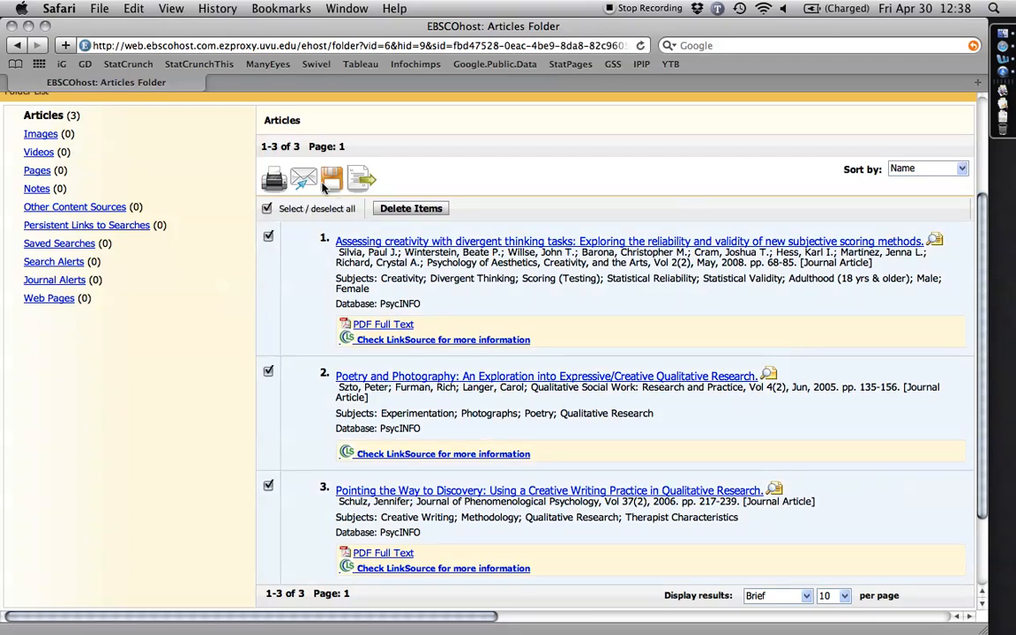
click(304, 179)
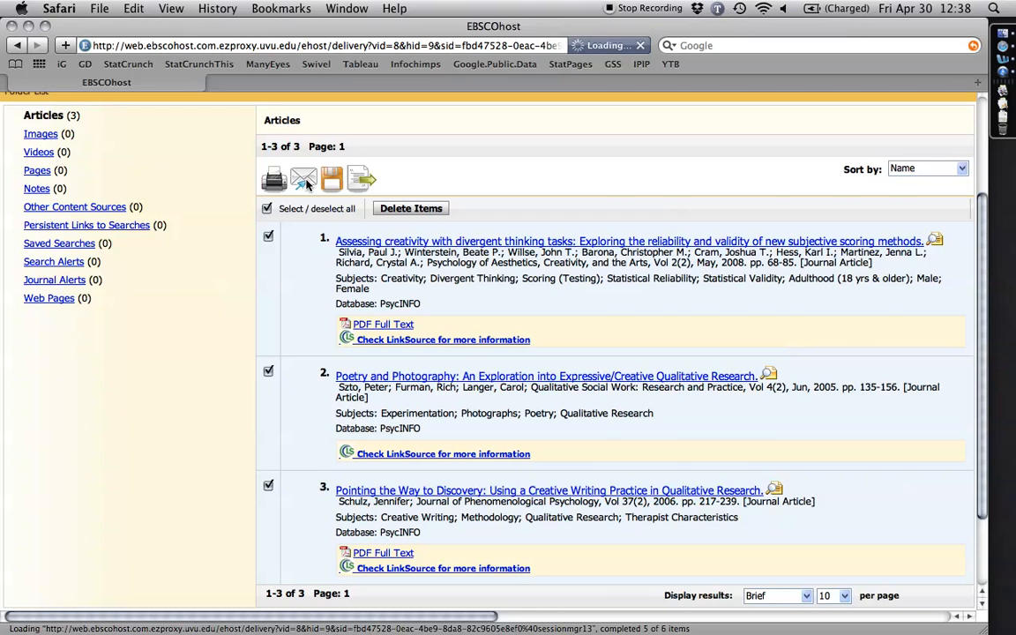
click(302, 180)
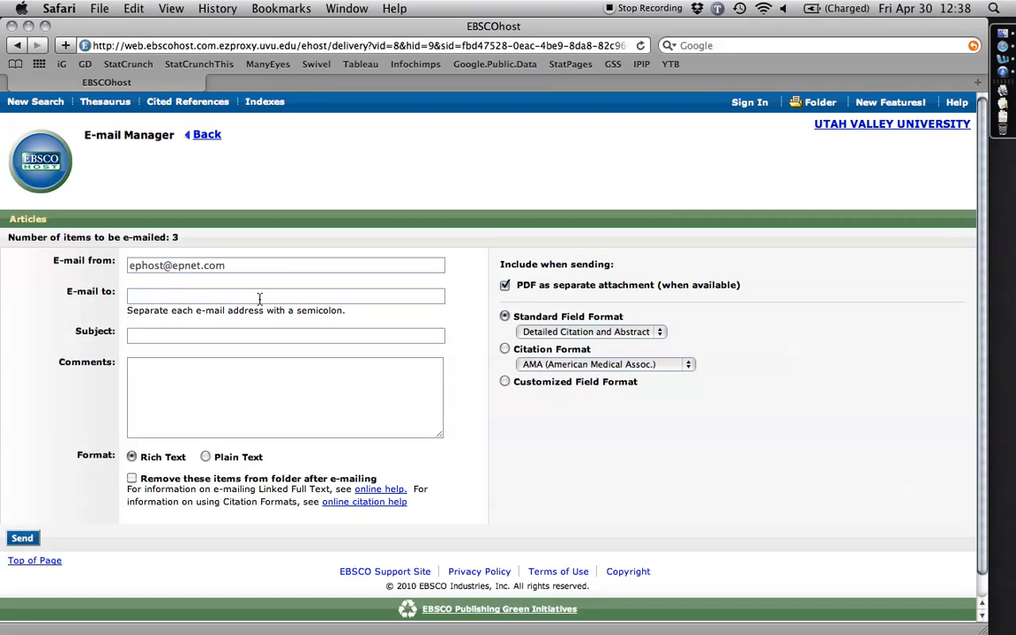
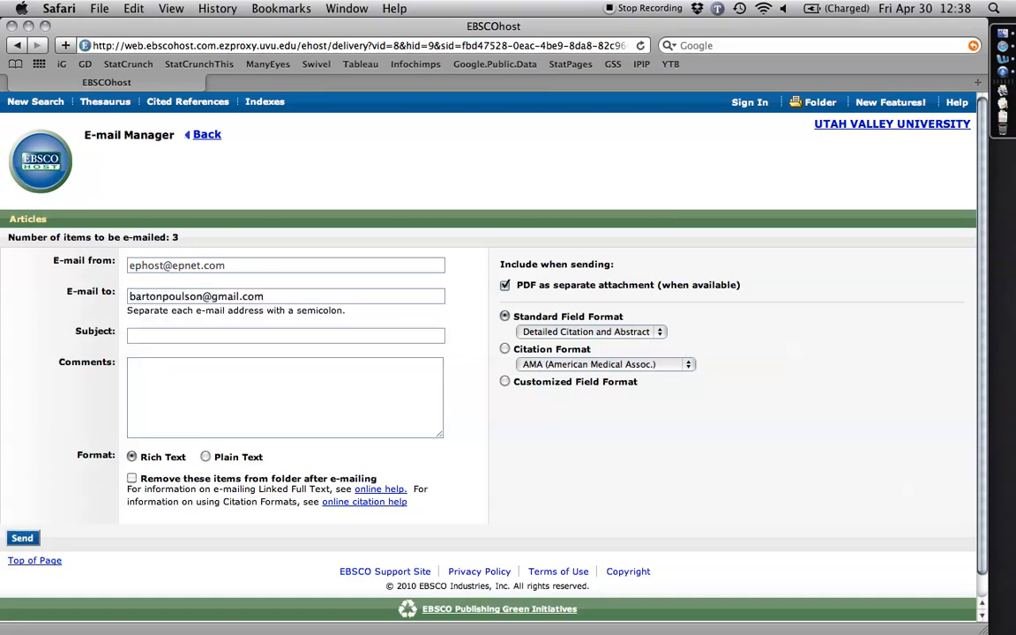
text(Creativity methdo)
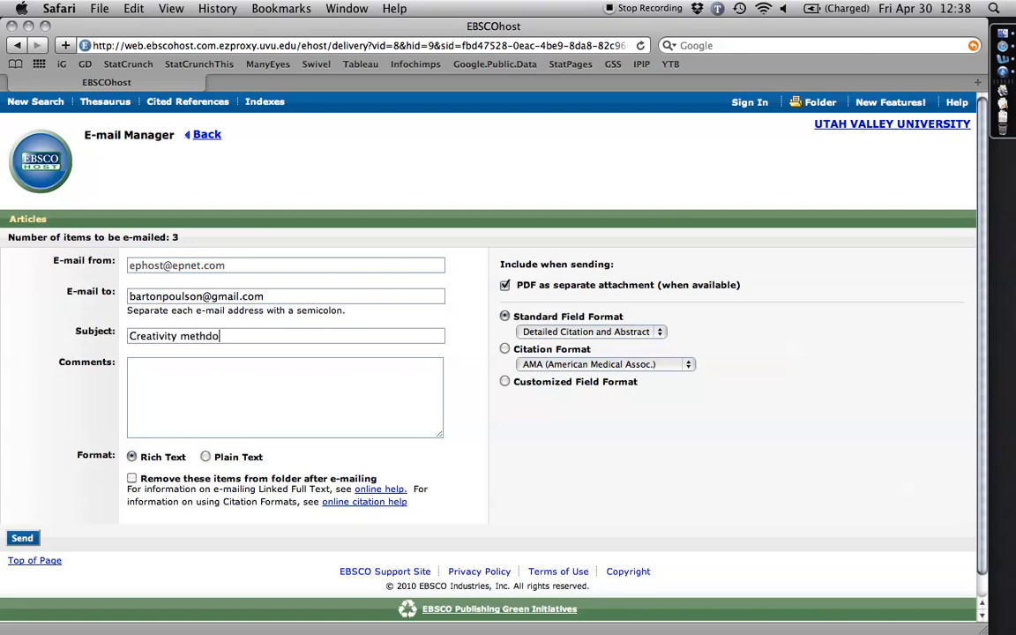
text(logy)
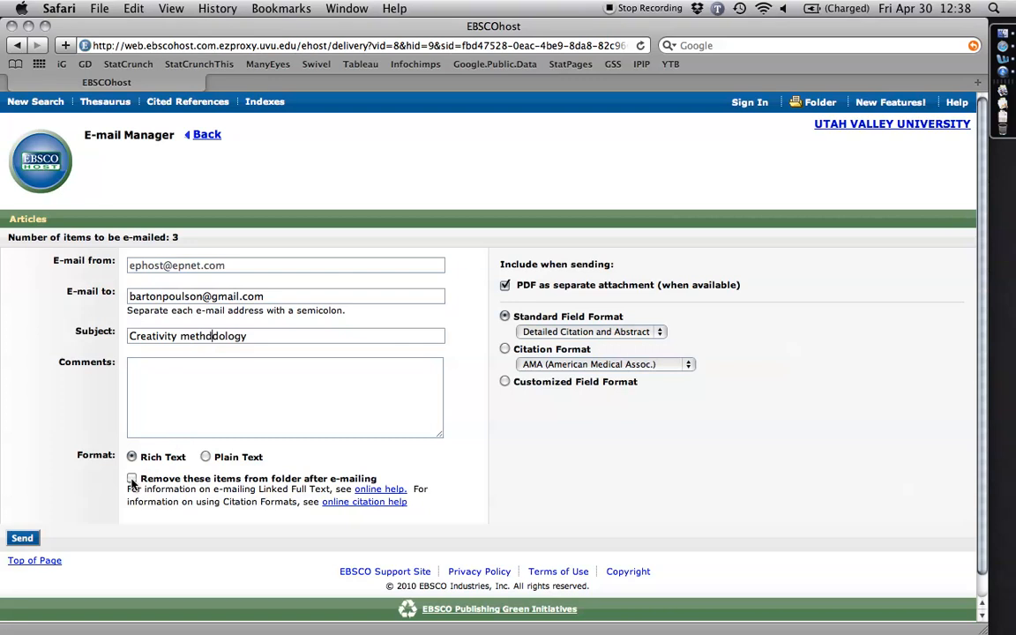
click(132, 478)
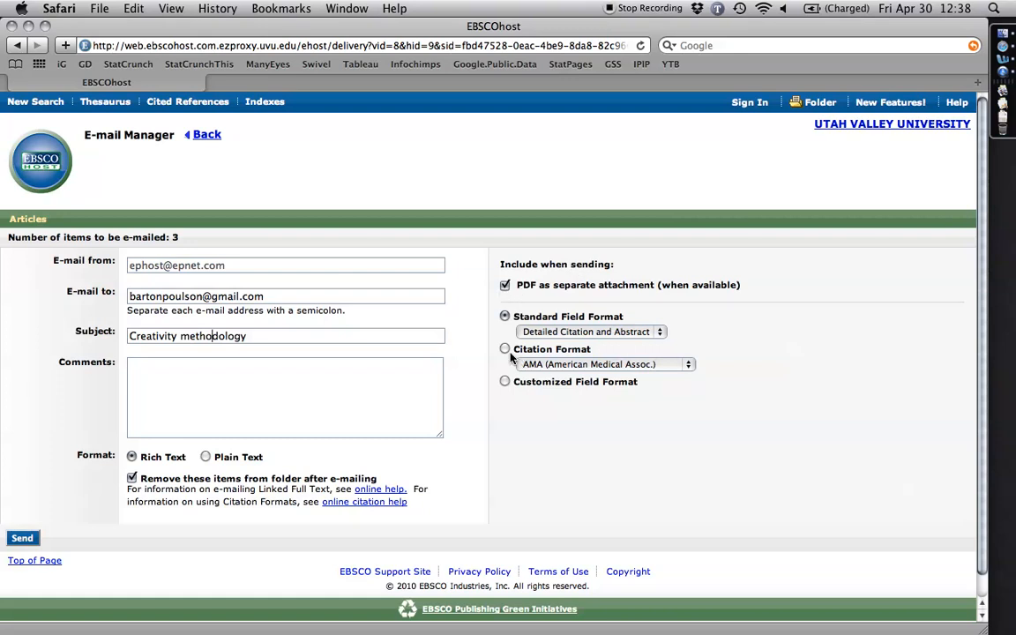
click(604, 365)
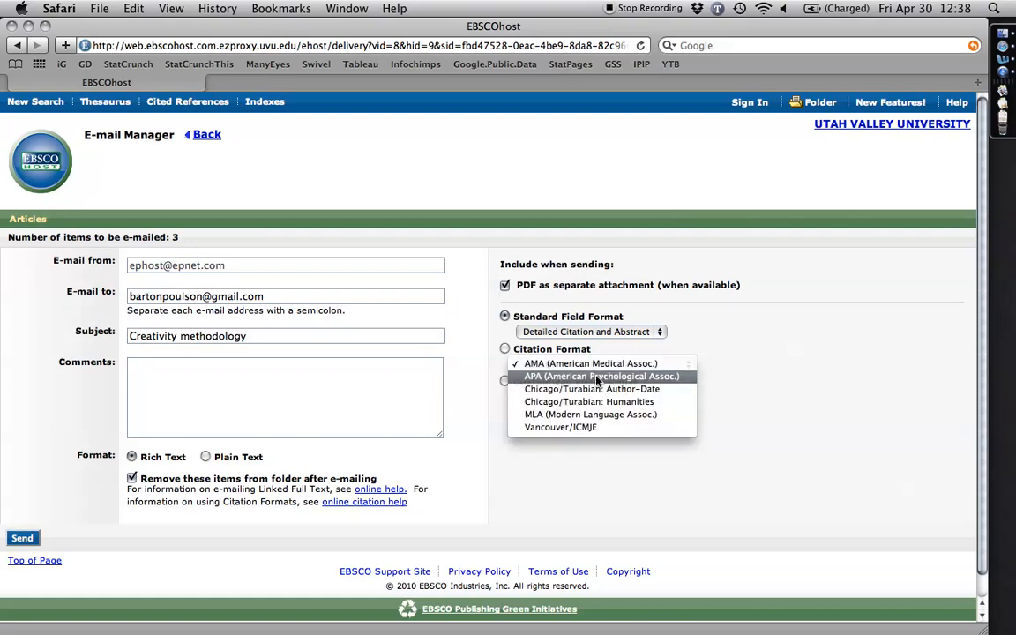
click(599, 375)
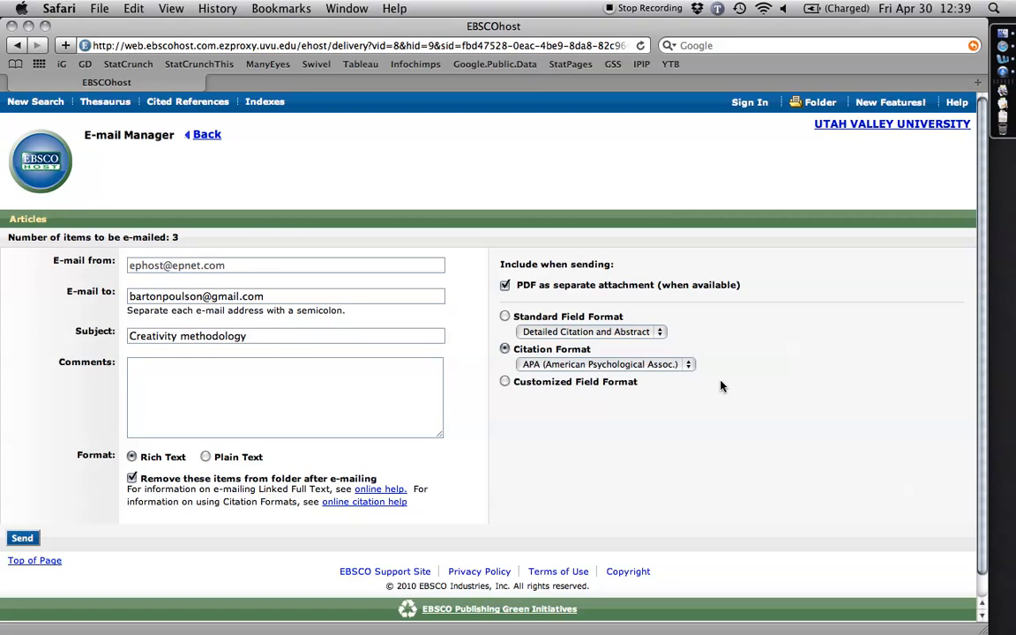
mouse_move(709, 376)
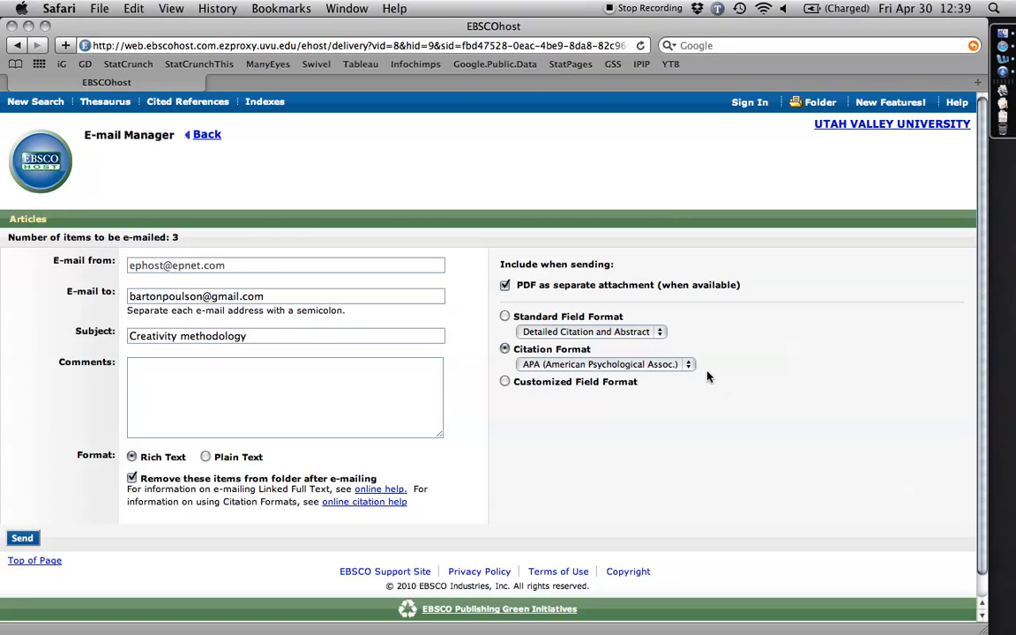
mouse_move(259, 247)
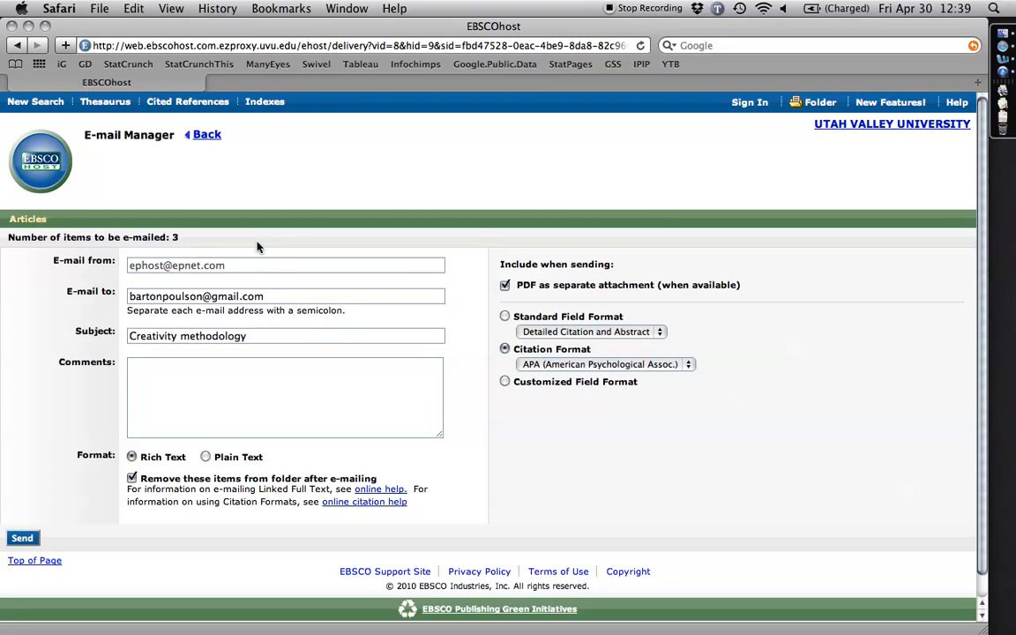
Send the e-mail and dismiss the sent confirmation, leaving the folder empty.
click(22, 539)
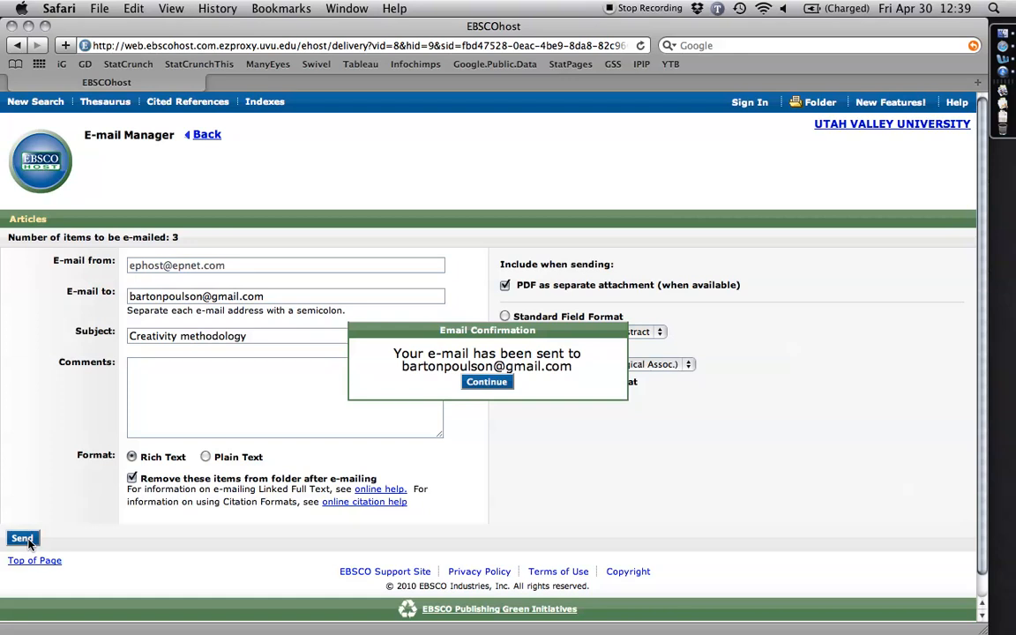
click(487, 381)
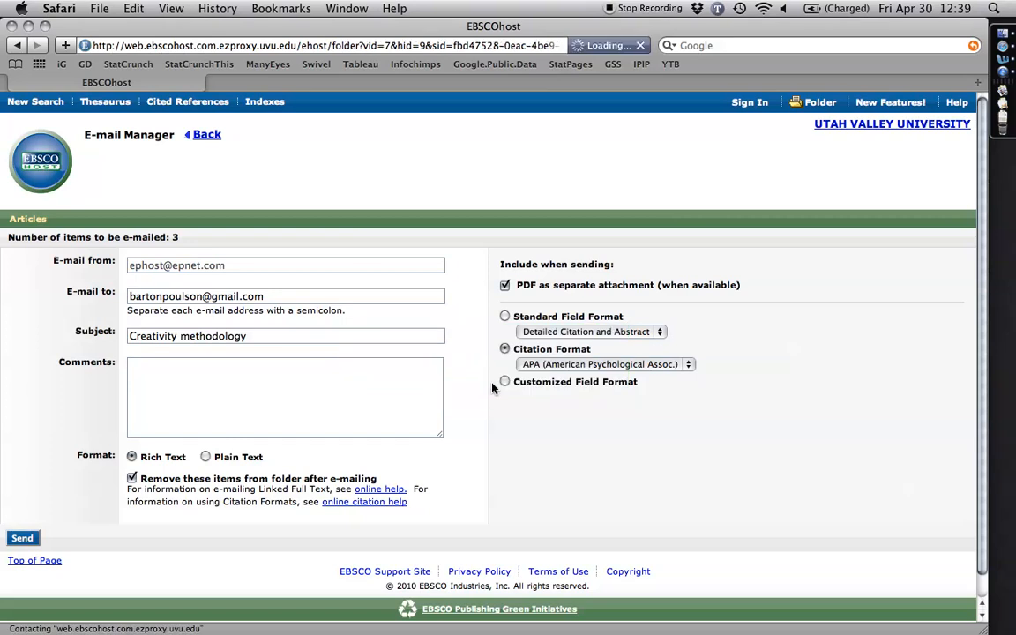
click(22, 538)
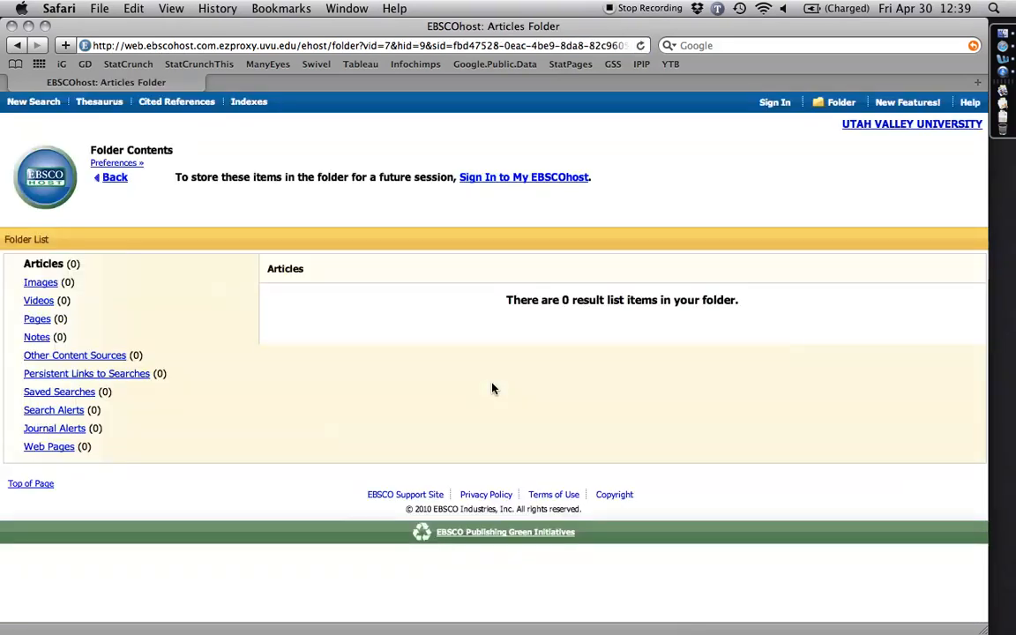